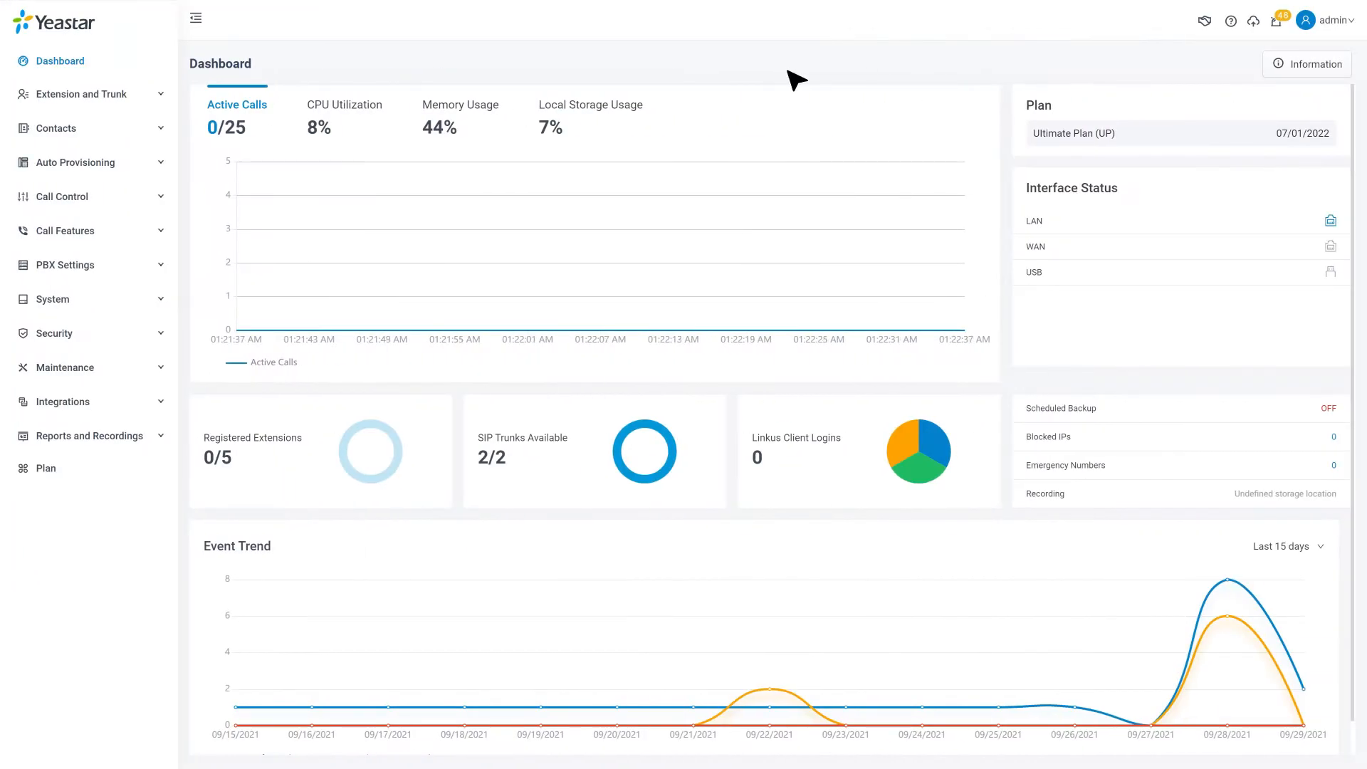
pyautogui.moveTo(729, 79)
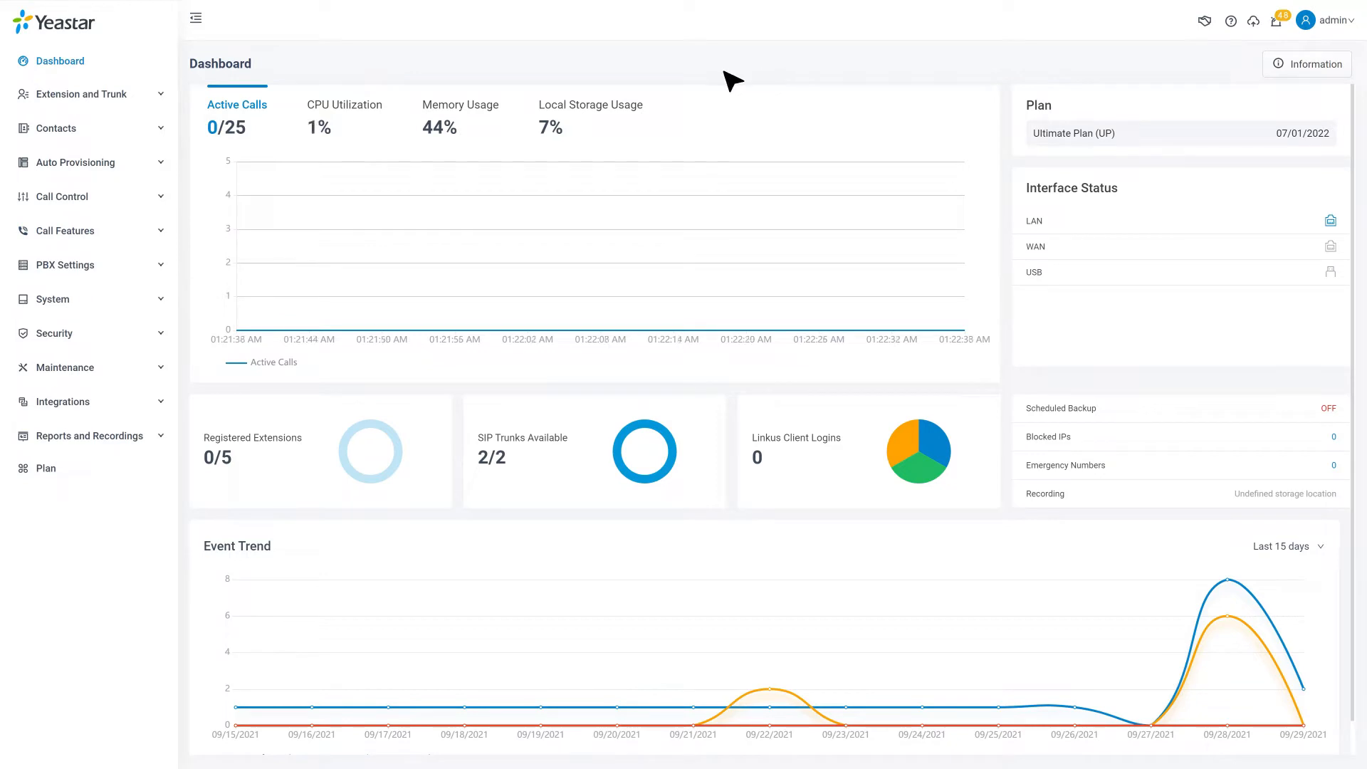
# Step: Navigate to PBX Settings > Voice Prompt > Custom Prompt and start a Record New prompt
pyautogui.click(63, 230)
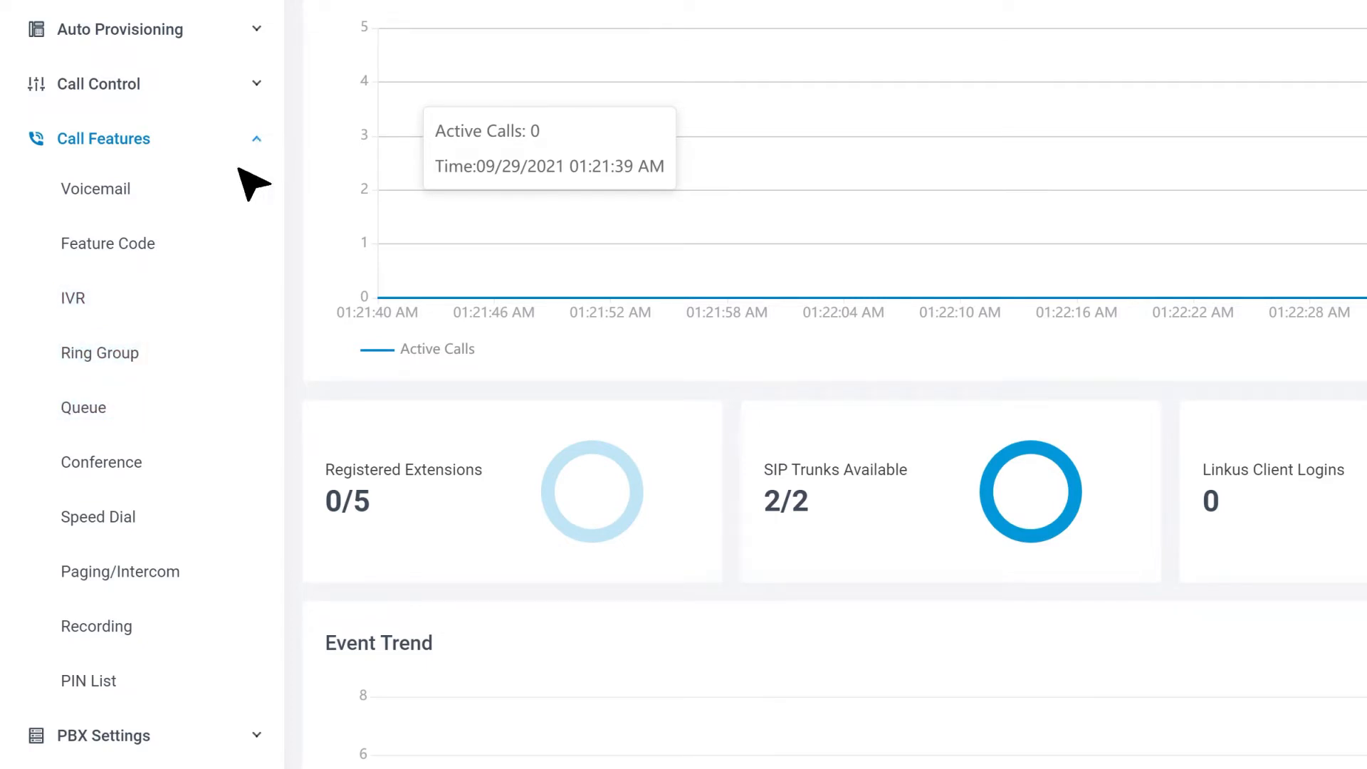
pyautogui.click(73, 298)
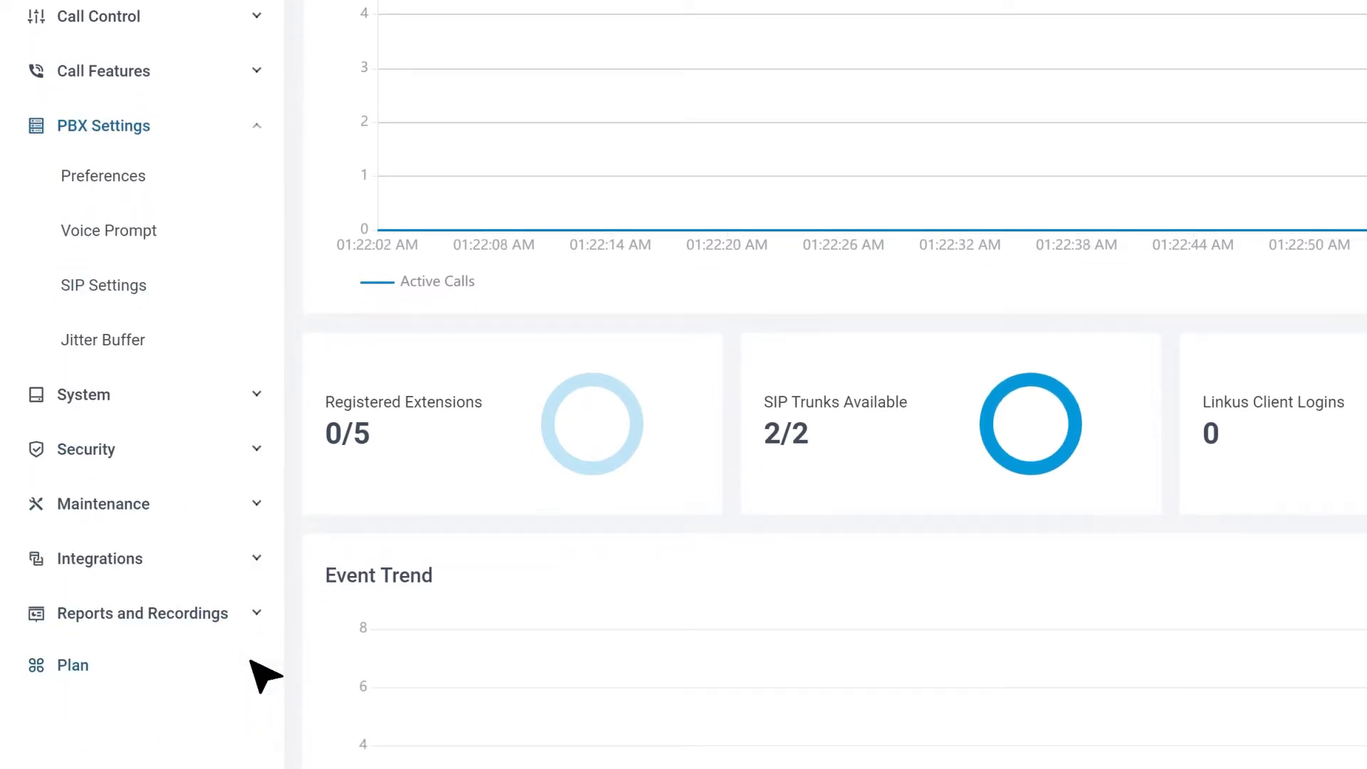
pyautogui.click(110, 231)
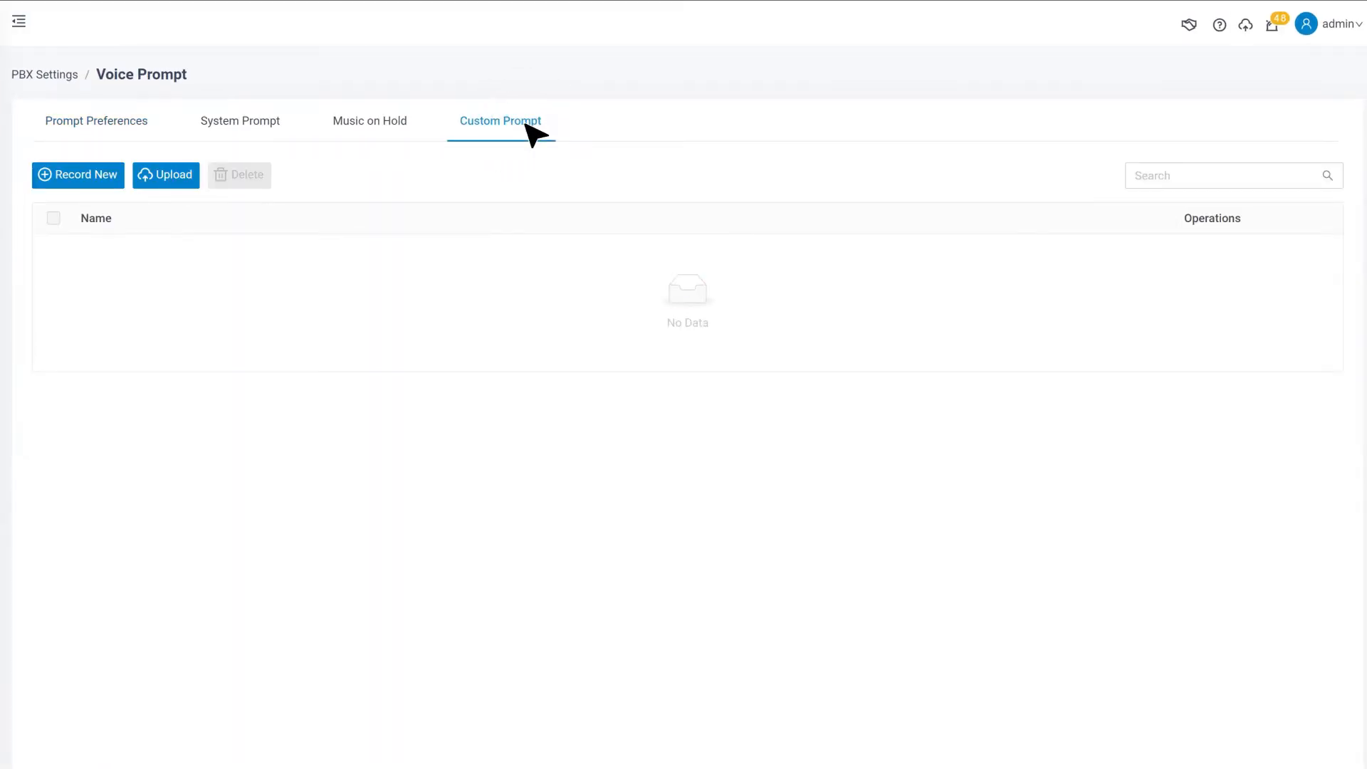
pyautogui.moveTo(125, 205)
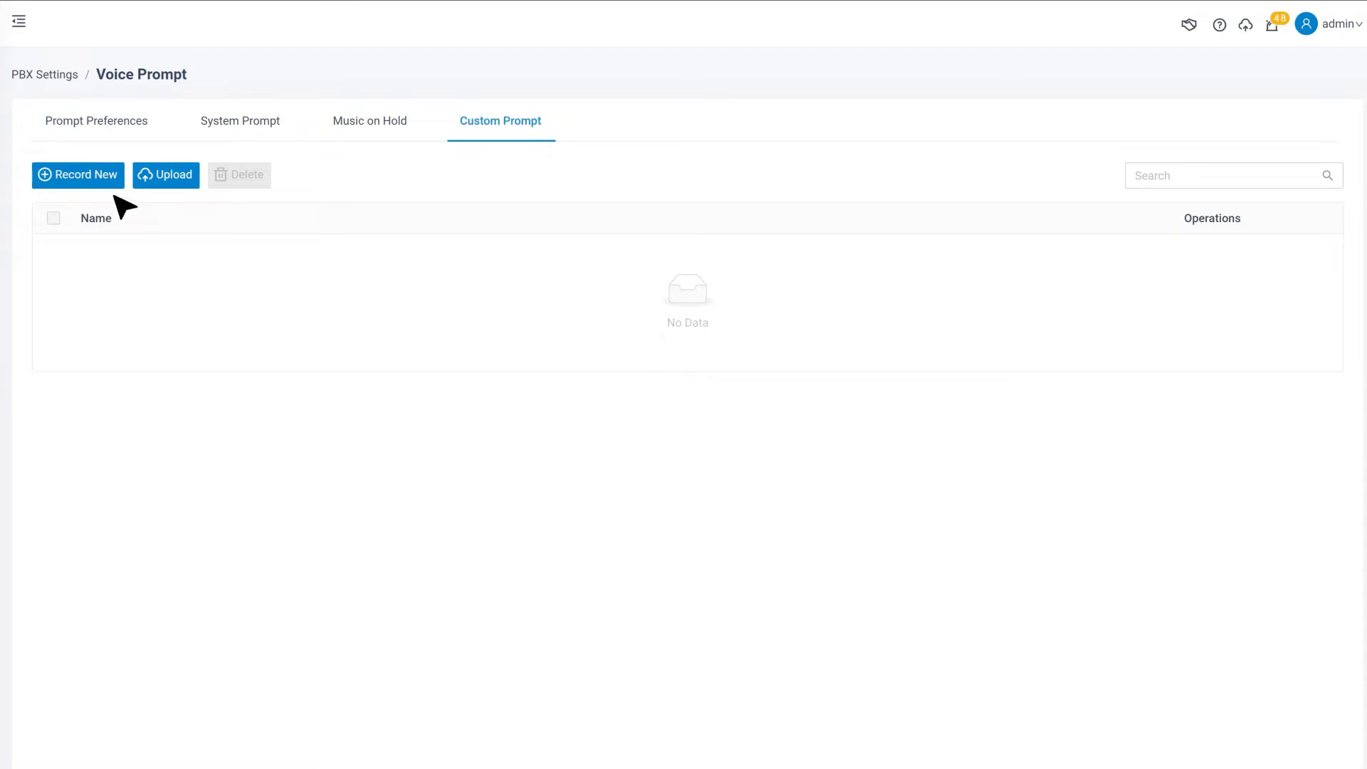
pyautogui.click(77, 174)
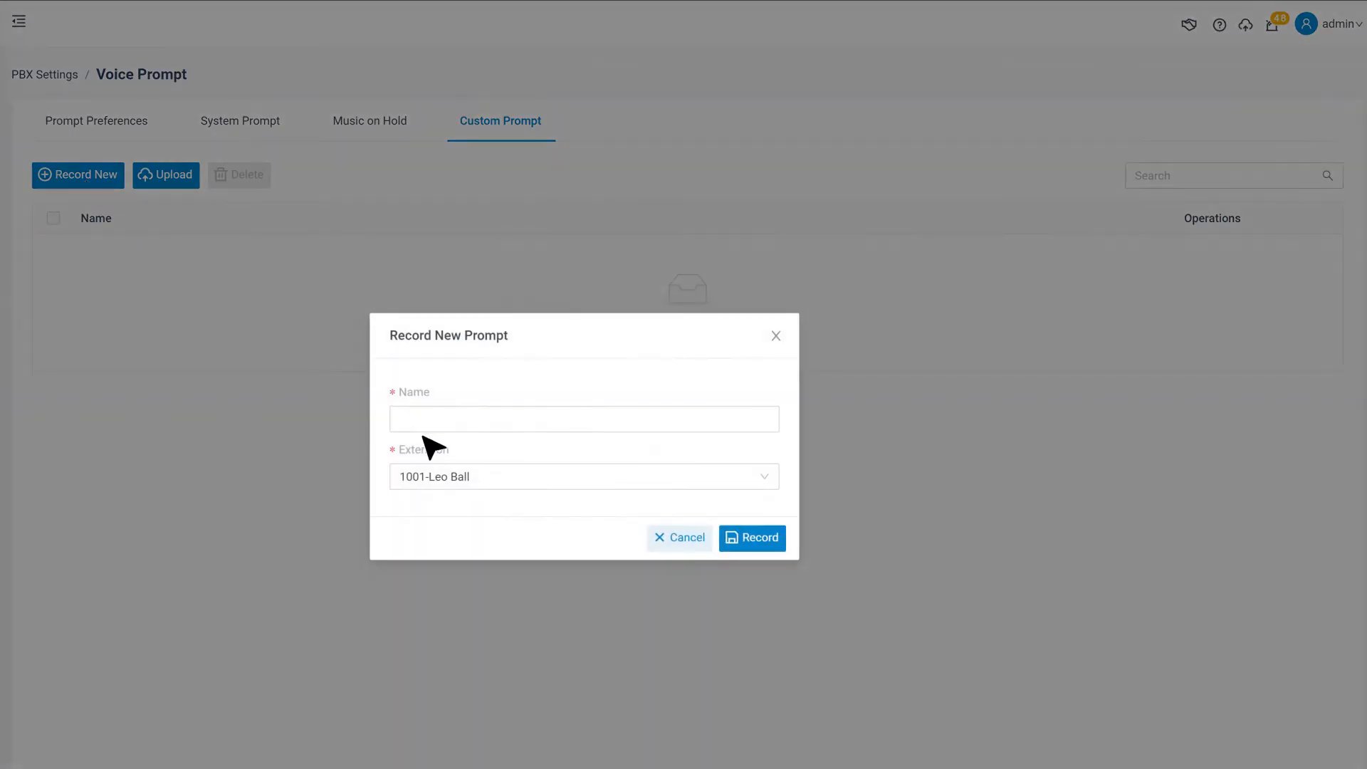
# Step: Name the prompt 'LeoBall', keep extension 1001 as recording source and start recording
pyautogui.write('LeoBall')
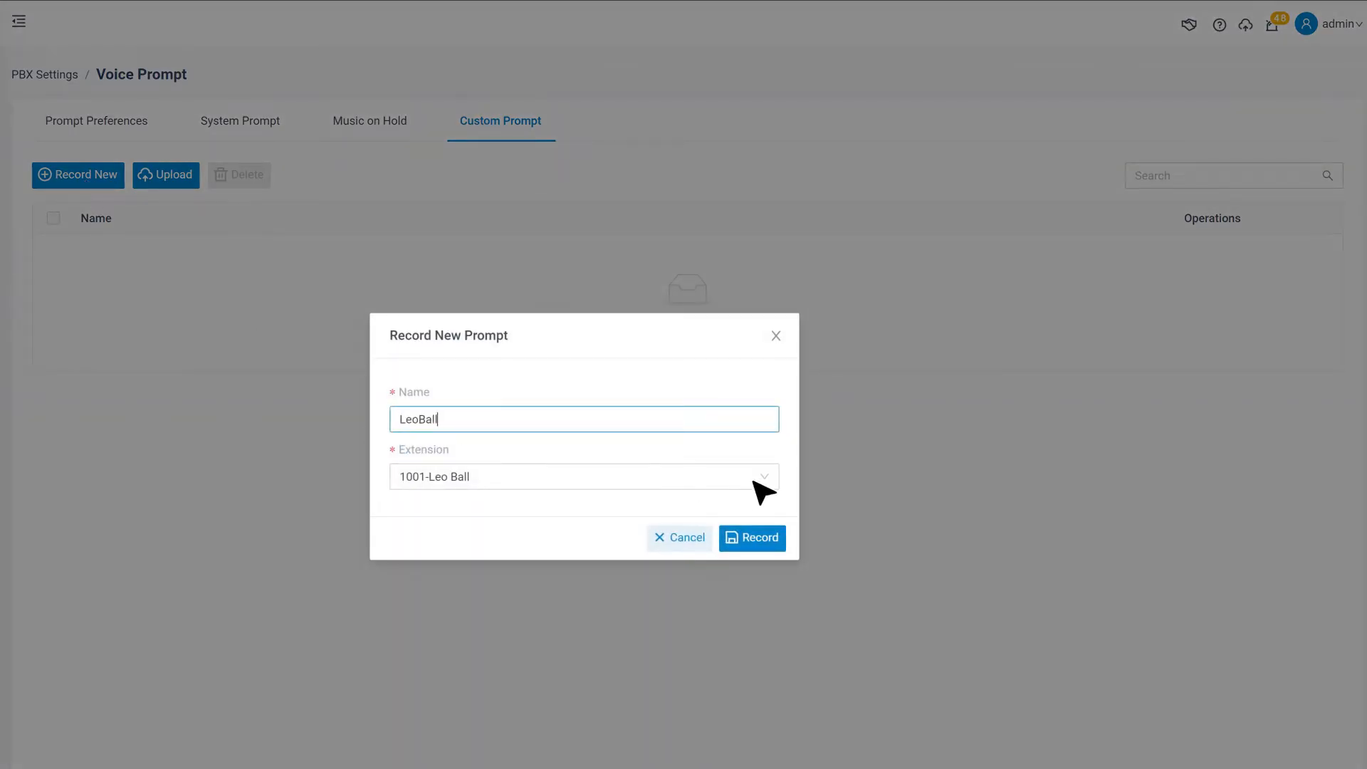
pyautogui.click(582, 476)
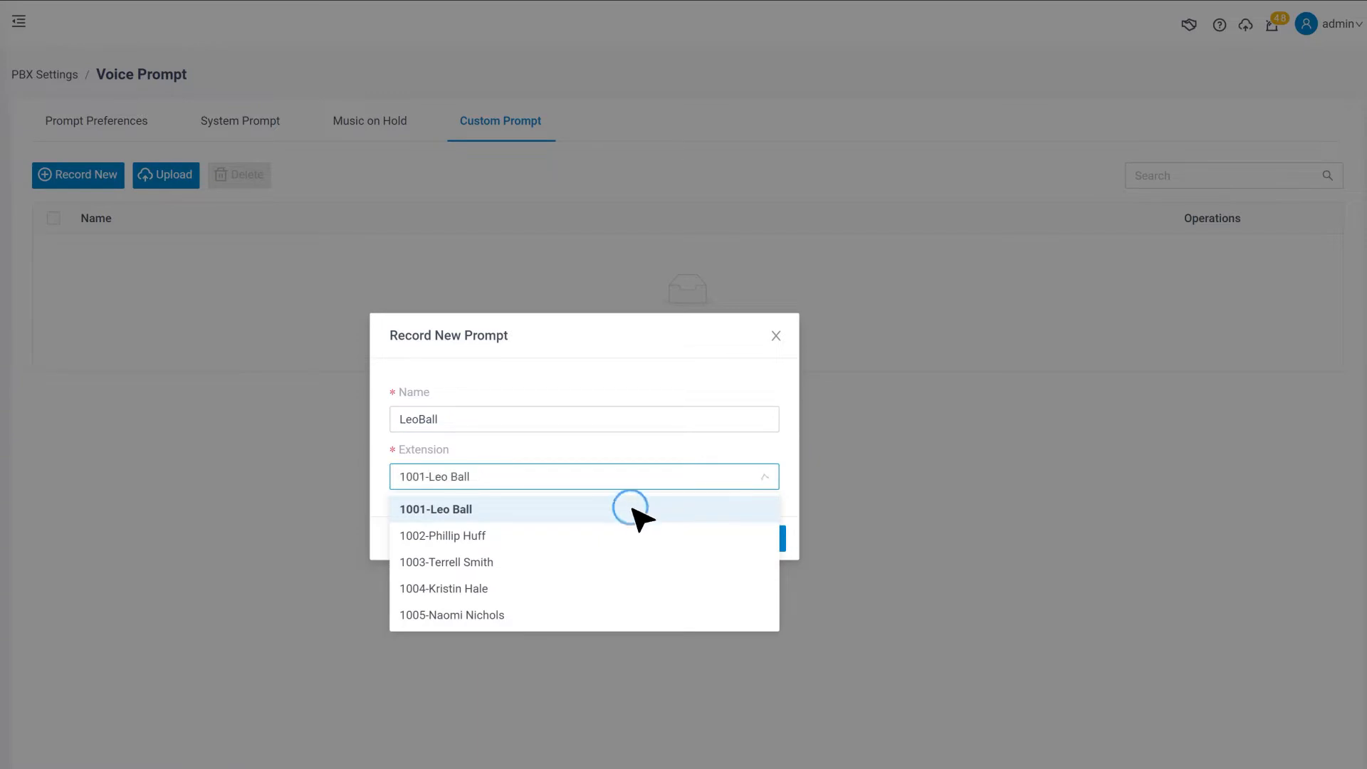
pyautogui.click(436, 510)
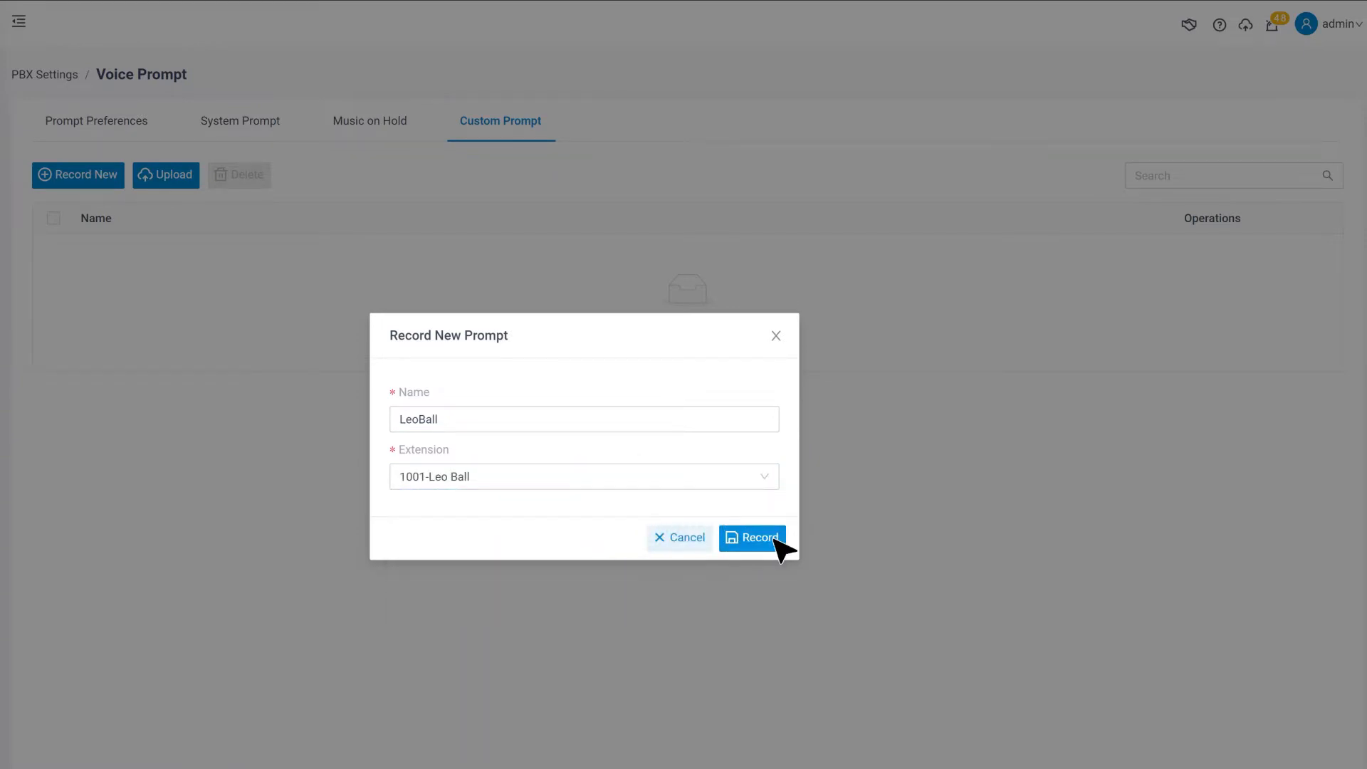
pyautogui.click(752, 537)
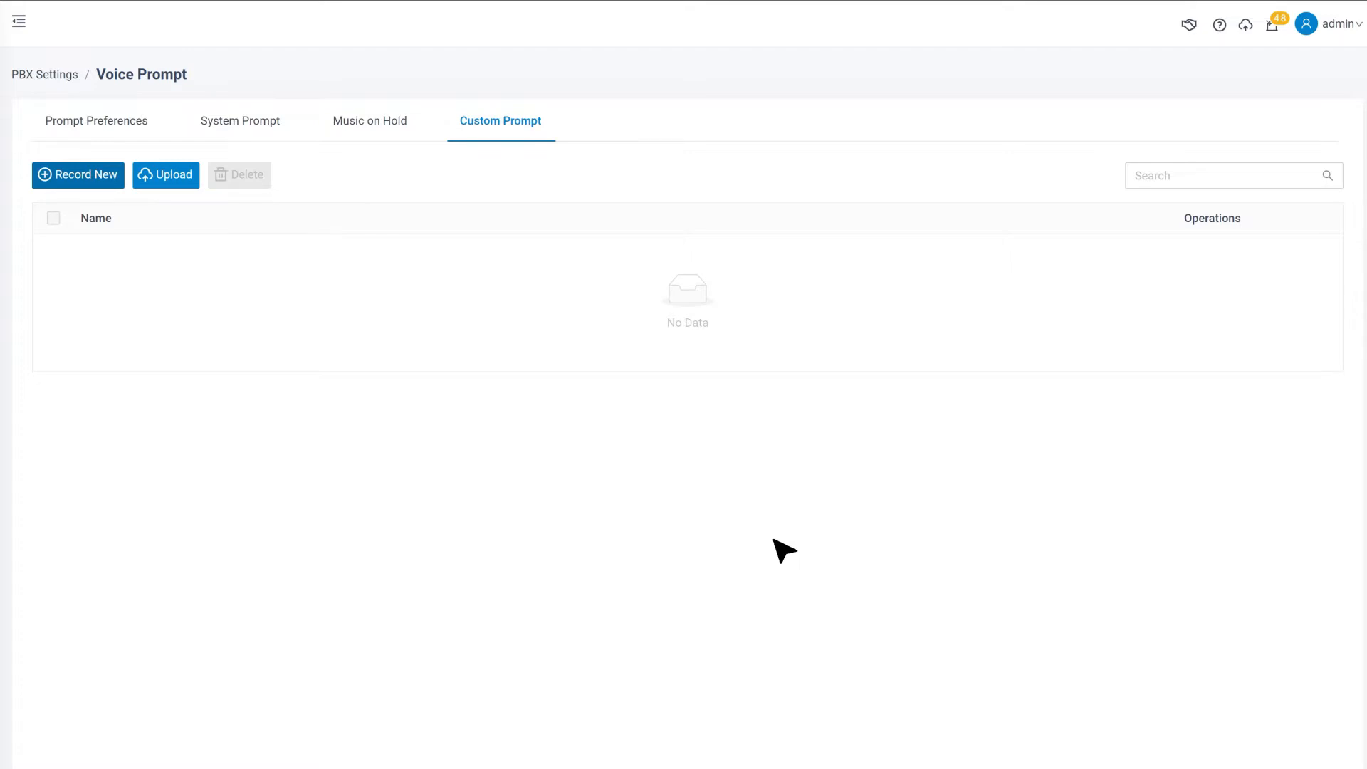
# Step: Upload IVR.mp3 as a custom prompt, accepting conversion so it lists as IVR.wav
pyautogui.click(165, 174)
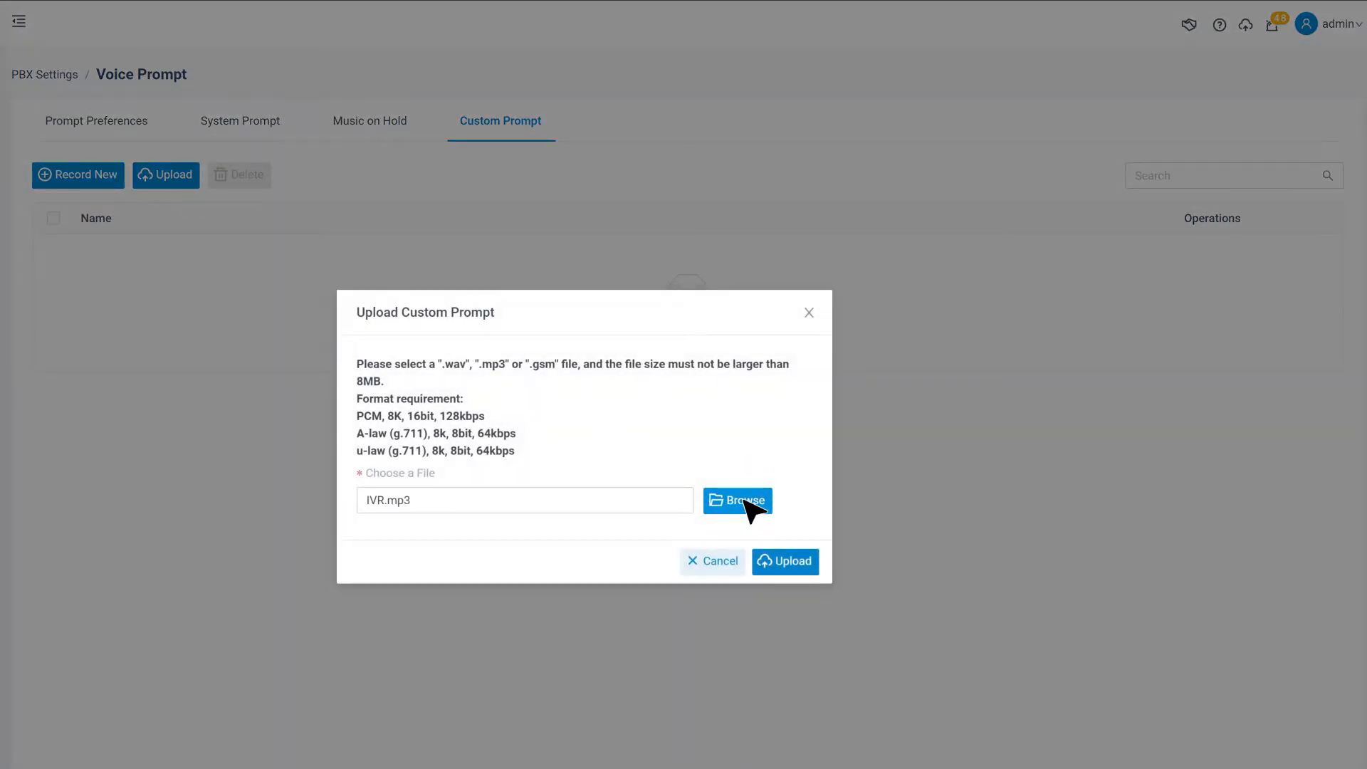
pyautogui.click(783, 561)
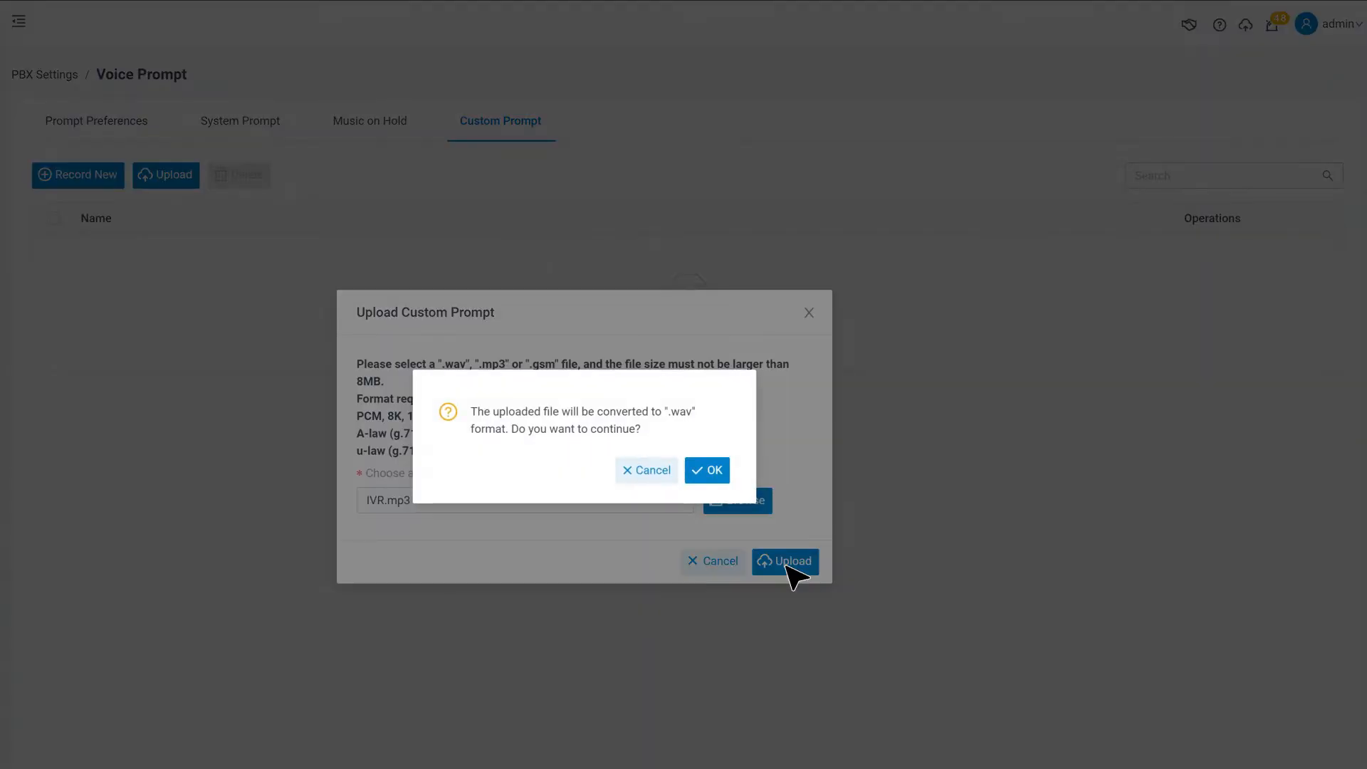
pyautogui.click(706, 470)
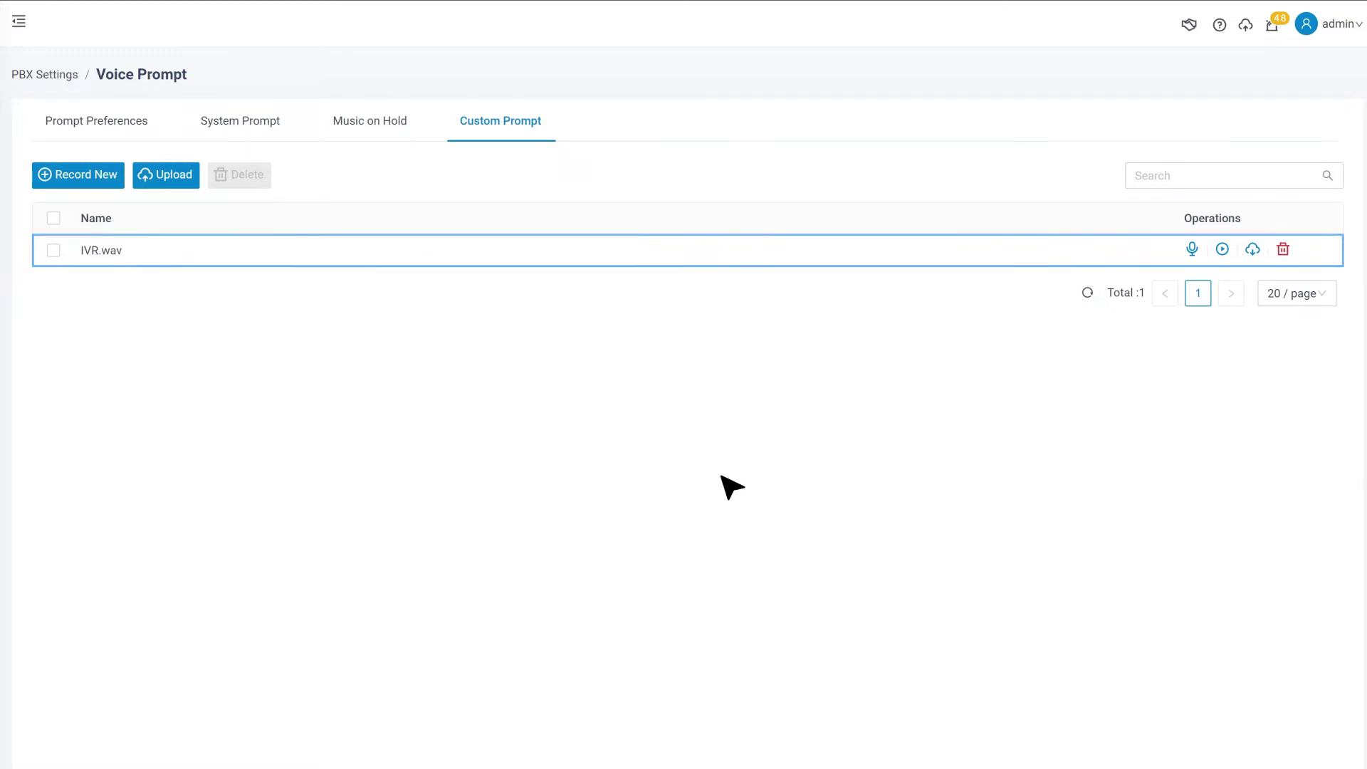
pyautogui.moveTo(729, 487)
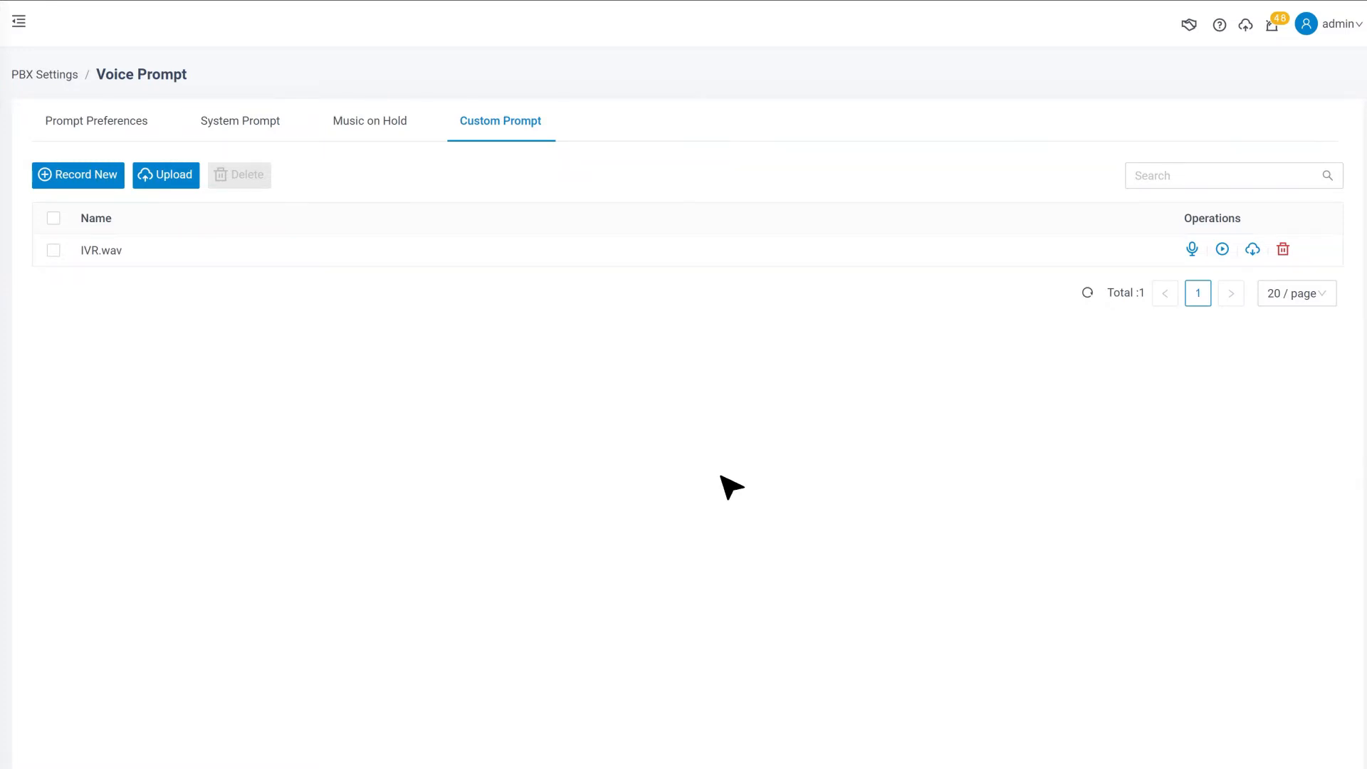
pyautogui.moveTo(186, 370)
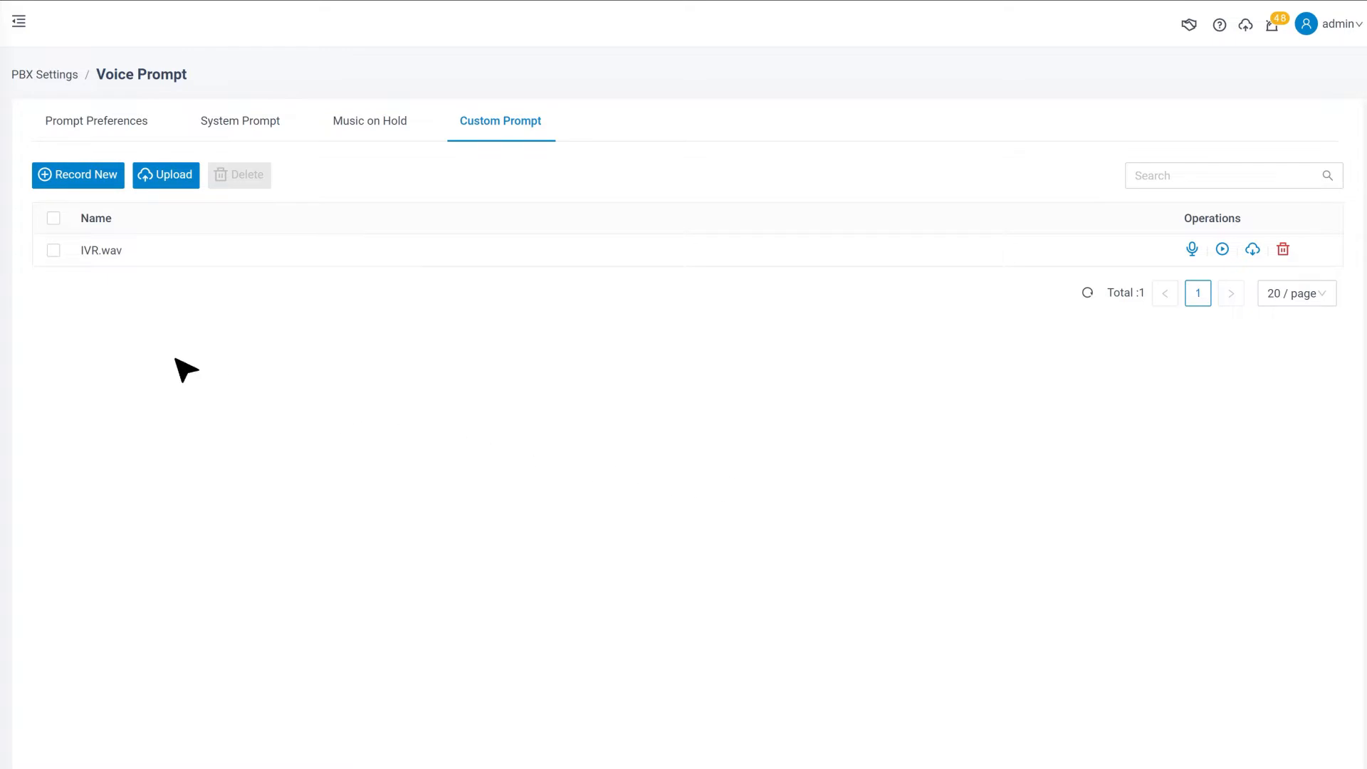
pyautogui.click(18, 20)
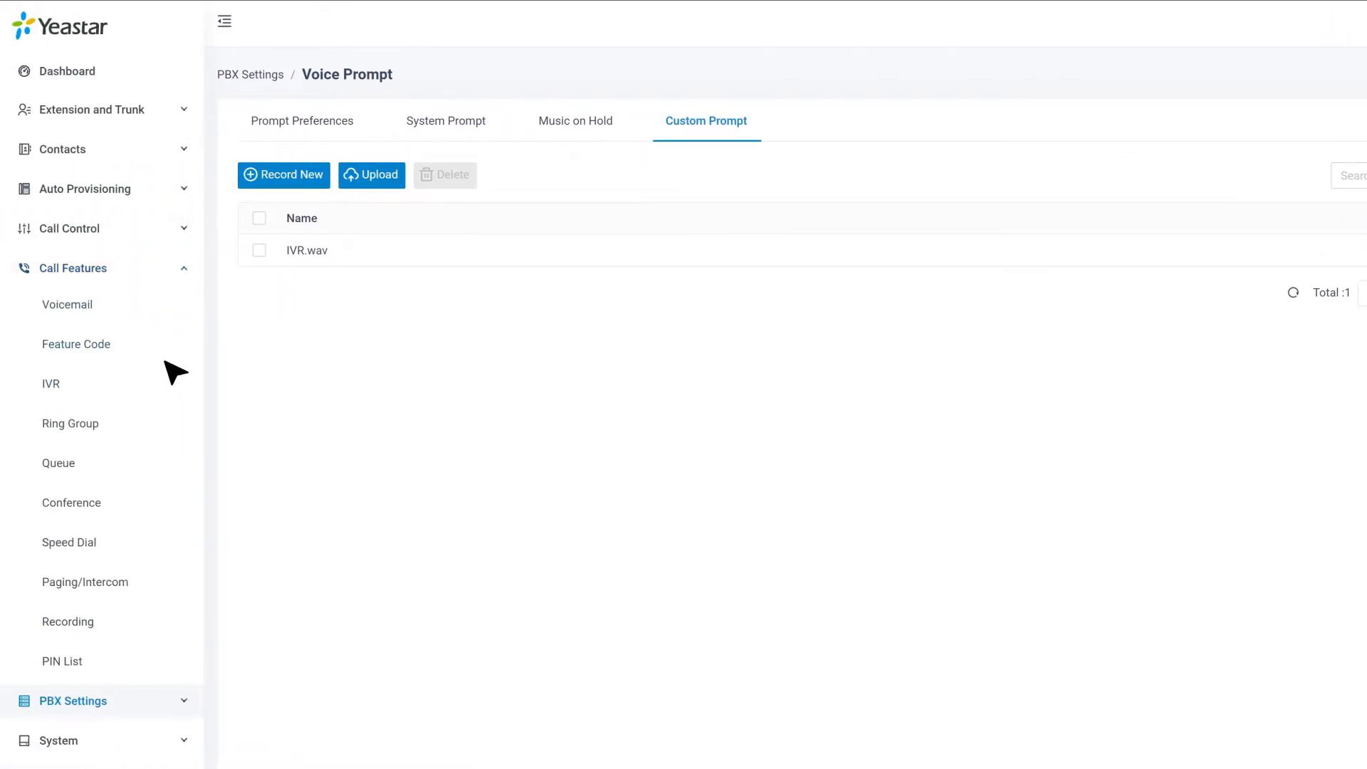
# Step: Add a new IVR from Call Features > IVR, numbered and named 6200
pyautogui.click(52, 383)
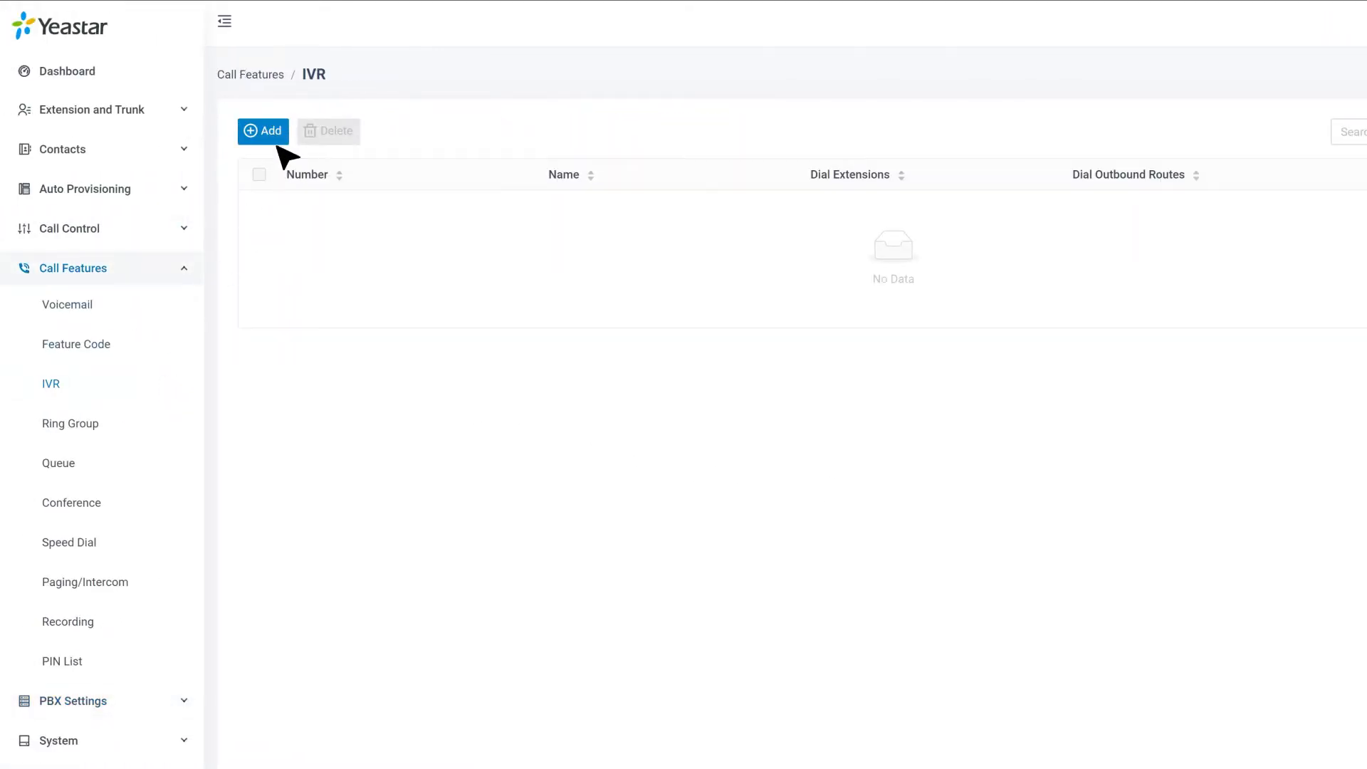
pyautogui.click(262, 131)
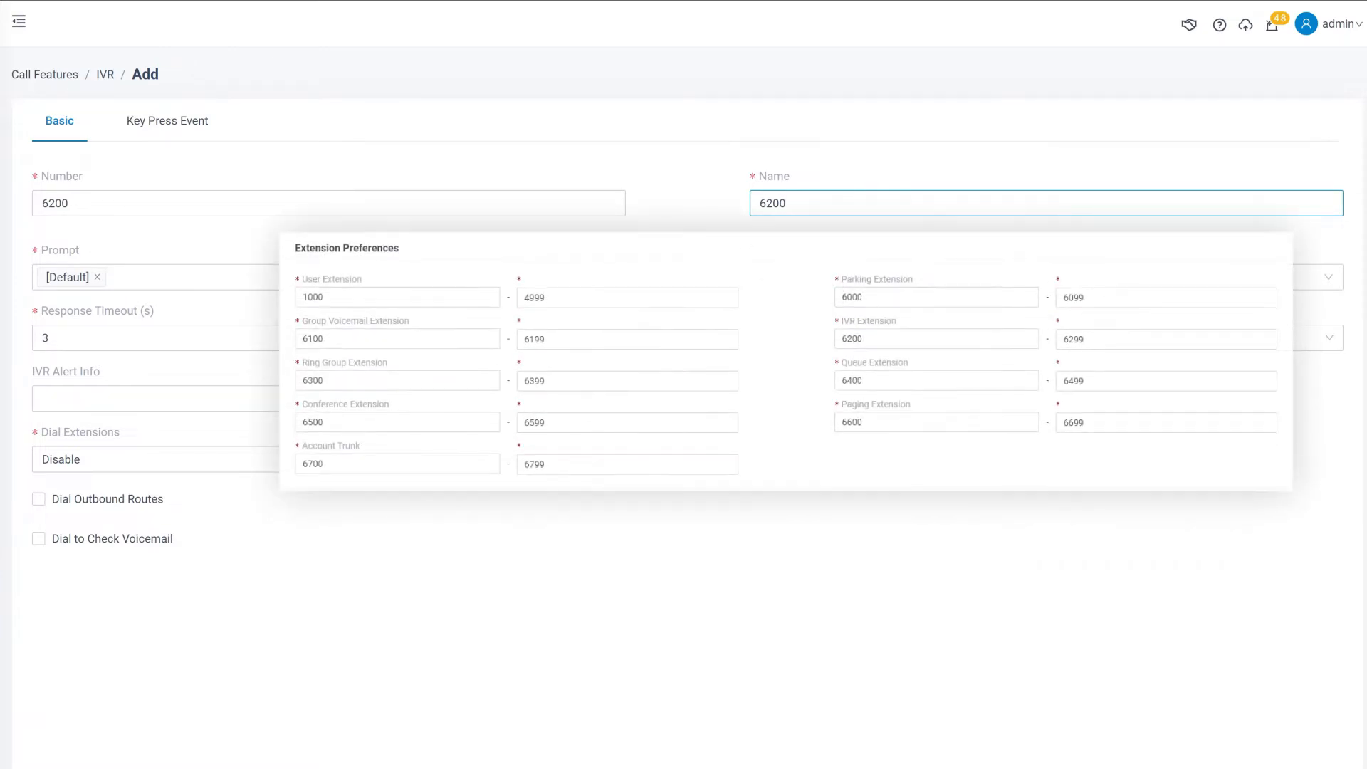
pyautogui.click(935, 339)
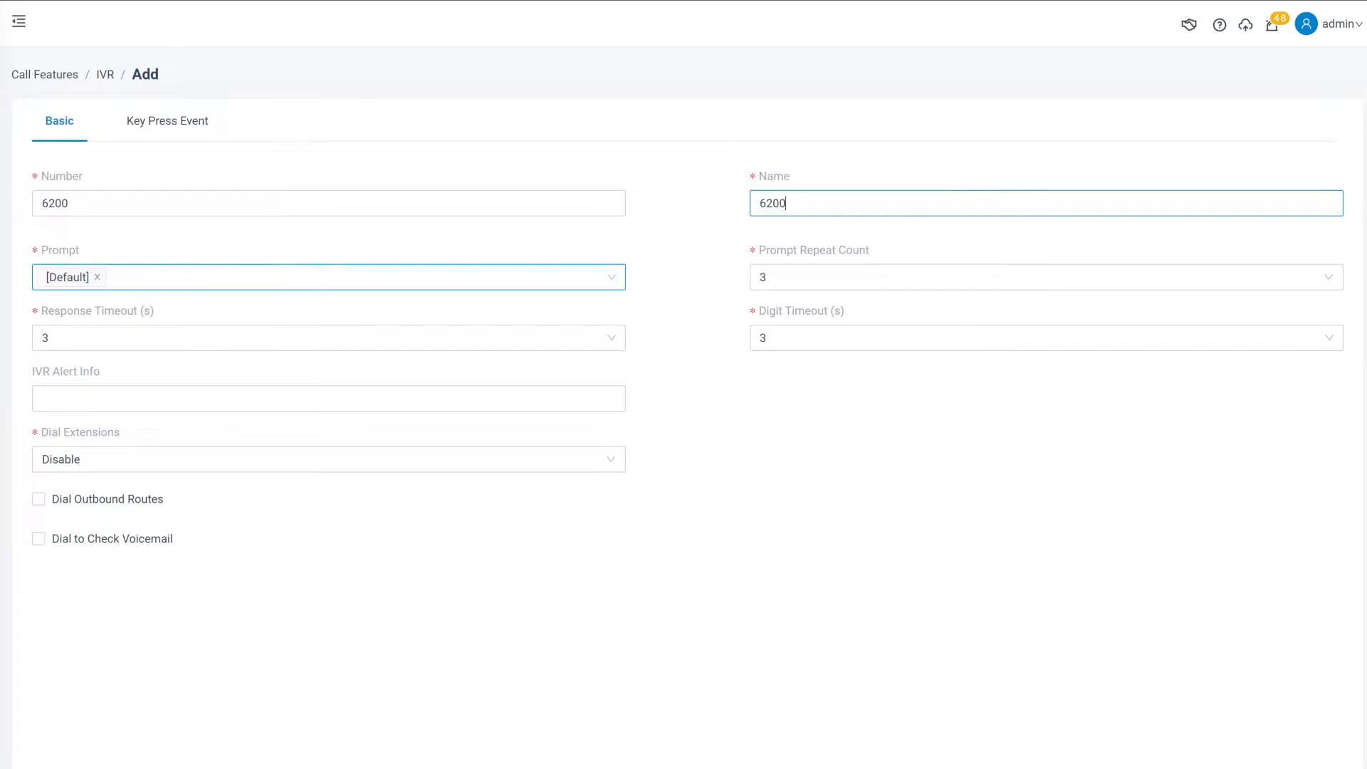
# Step: Add IVR.wav to the IVR's prompts and set Digit Timeout to 4 seconds
pyautogui.click(329, 276)
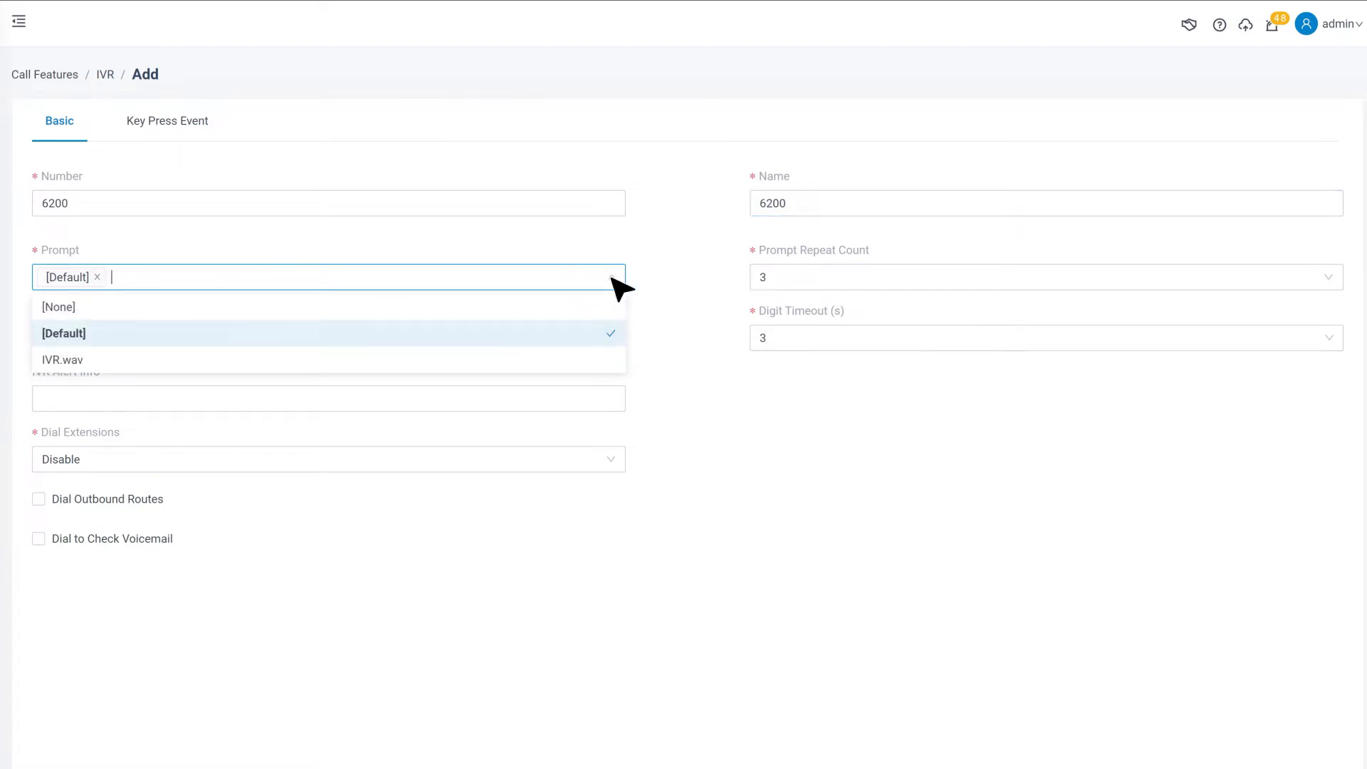
pyautogui.click(63, 358)
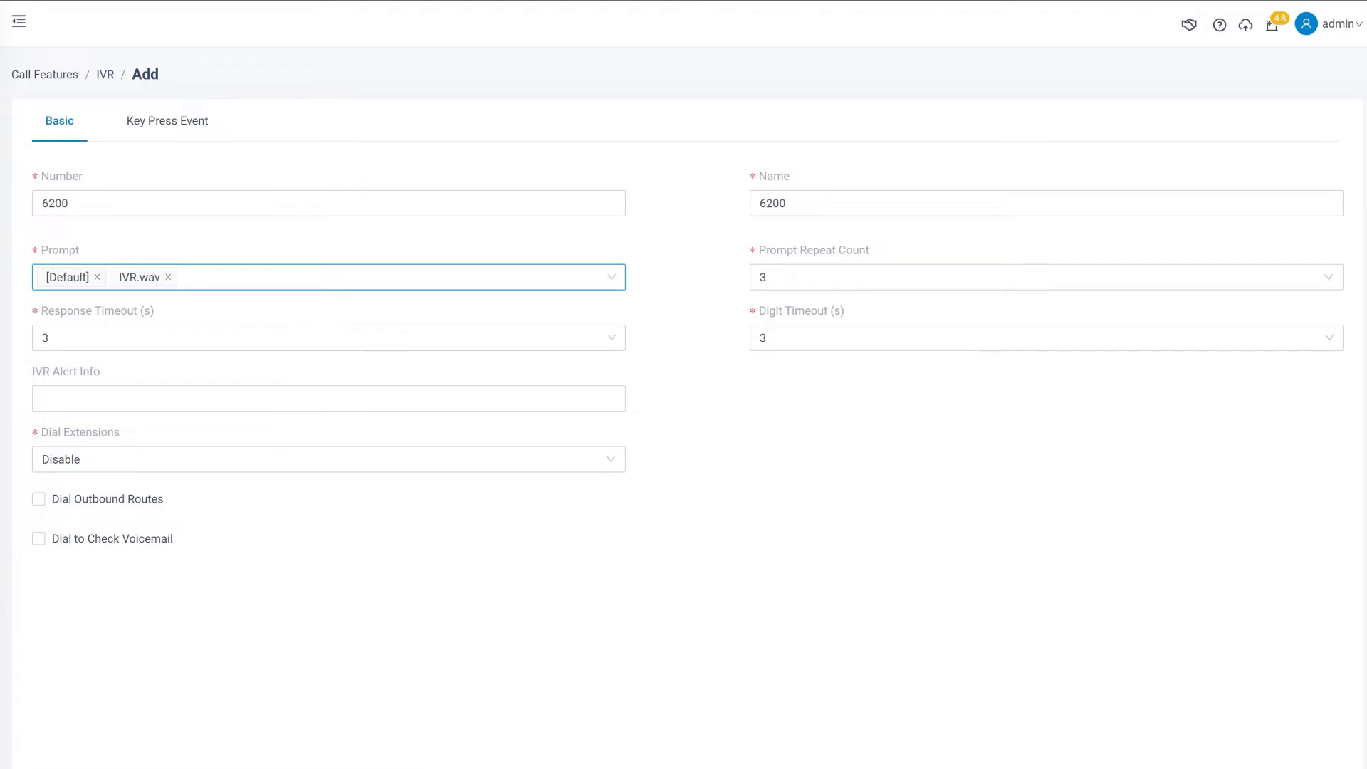
pyautogui.moveTo(872, 266)
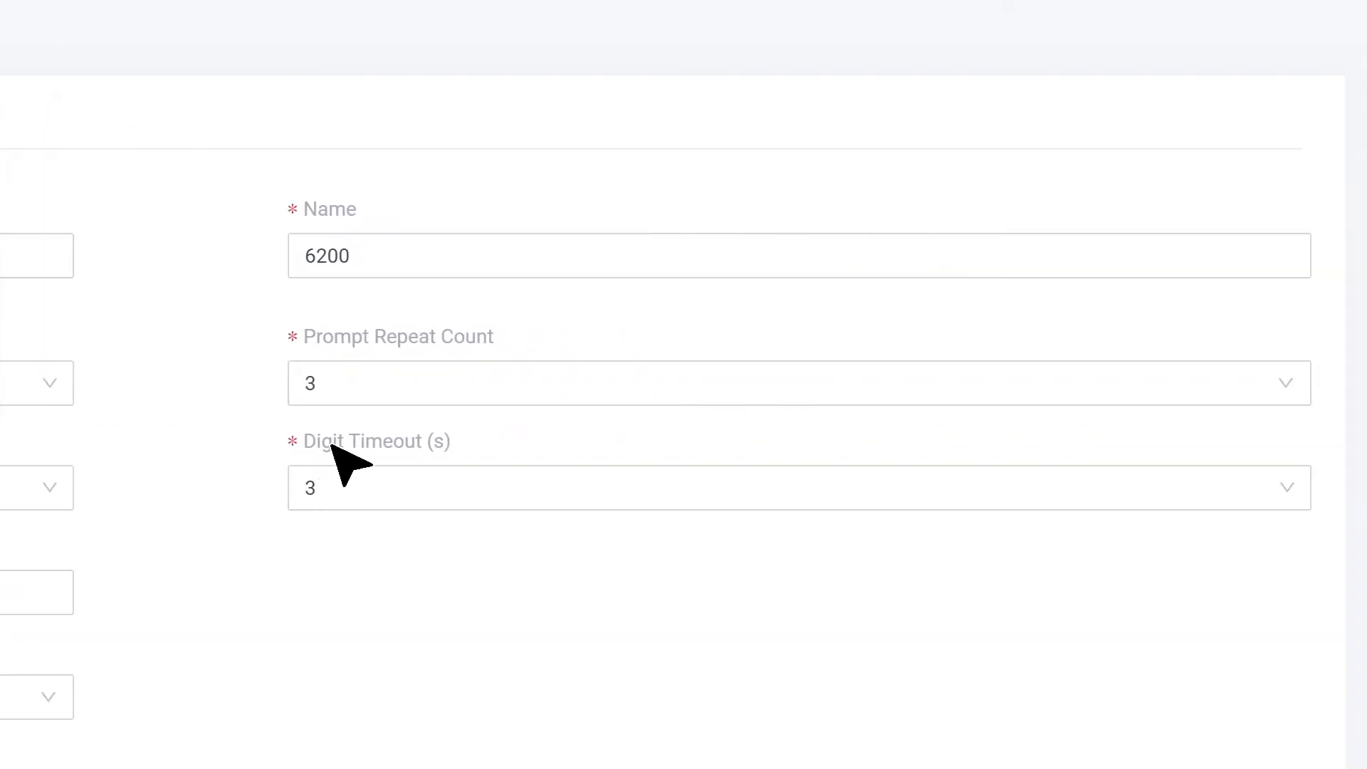
pyautogui.moveTo(376, 440)
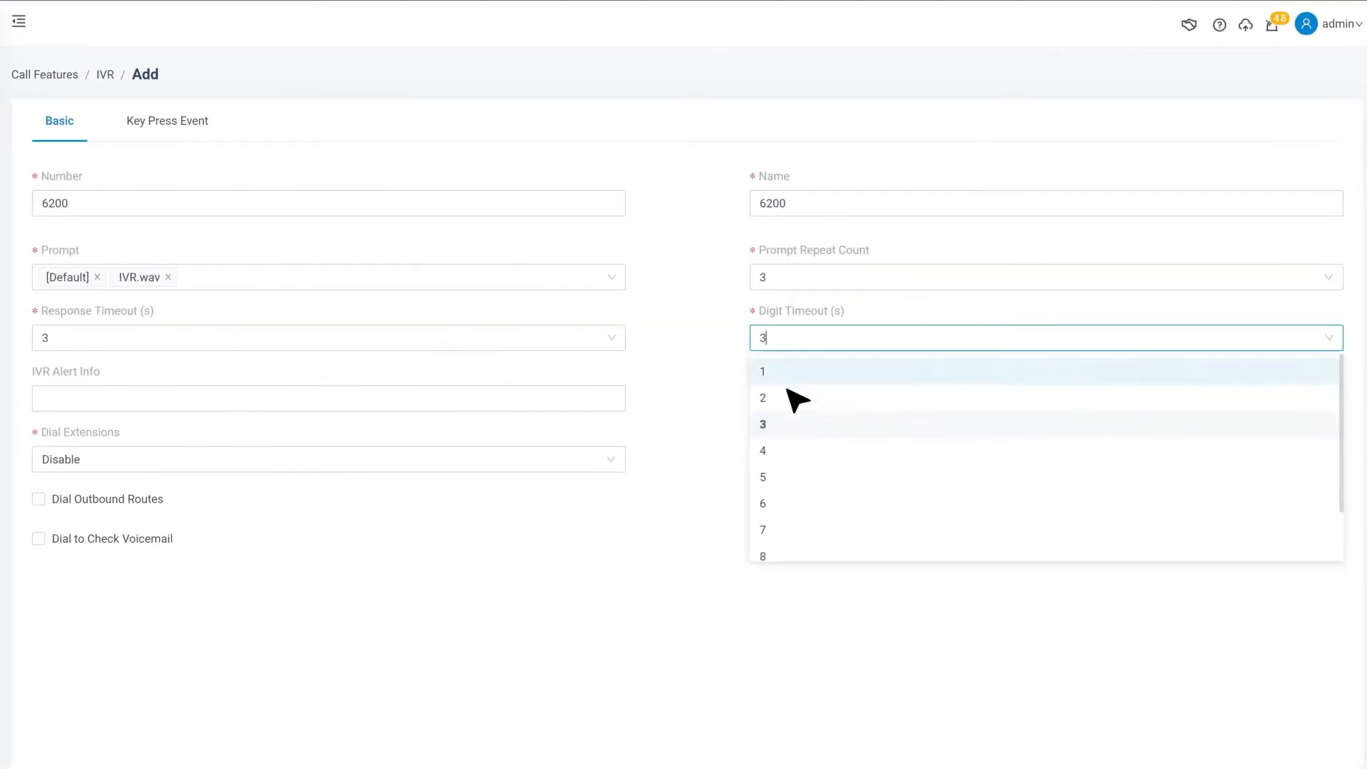
pyautogui.click(761, 451)
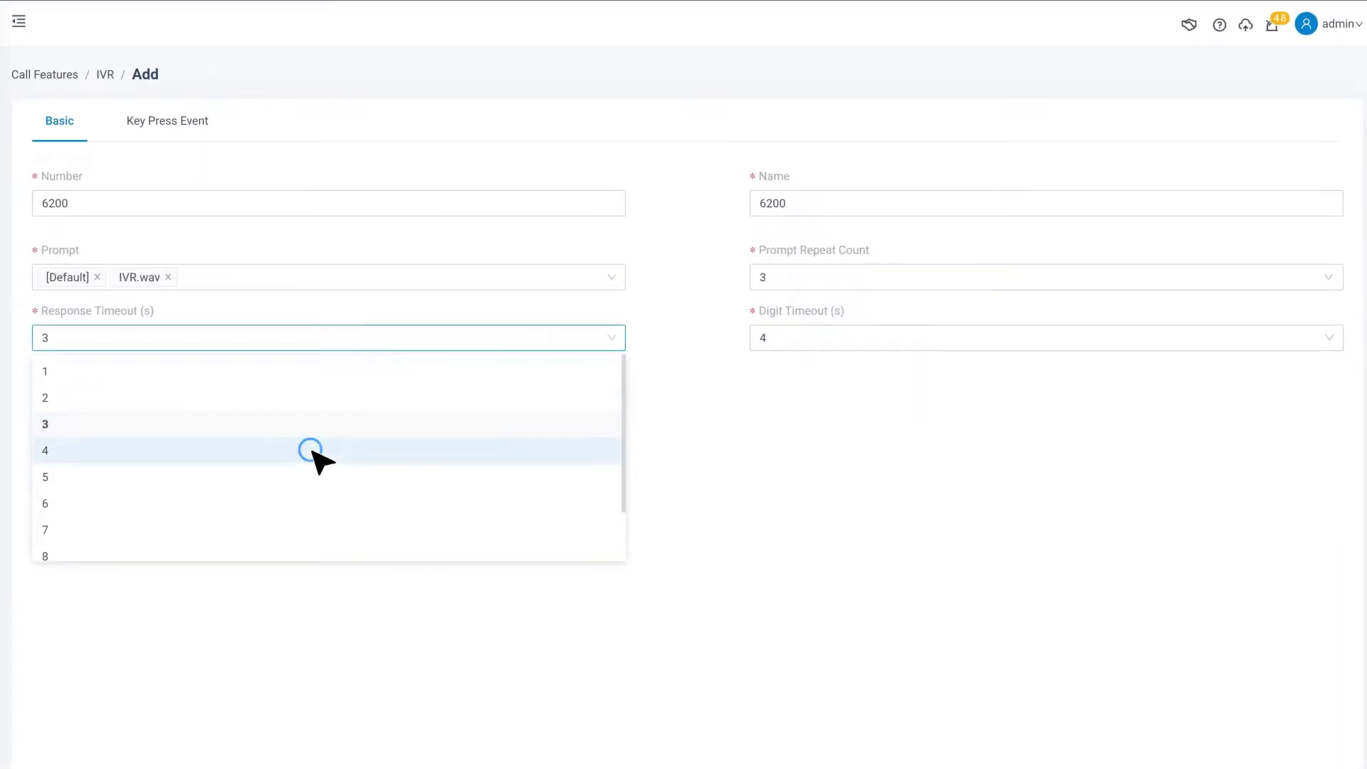
# Step: Let callers dial all extensions and all outbound routes (International, Sample01)
pyautogui.click(44, 451)
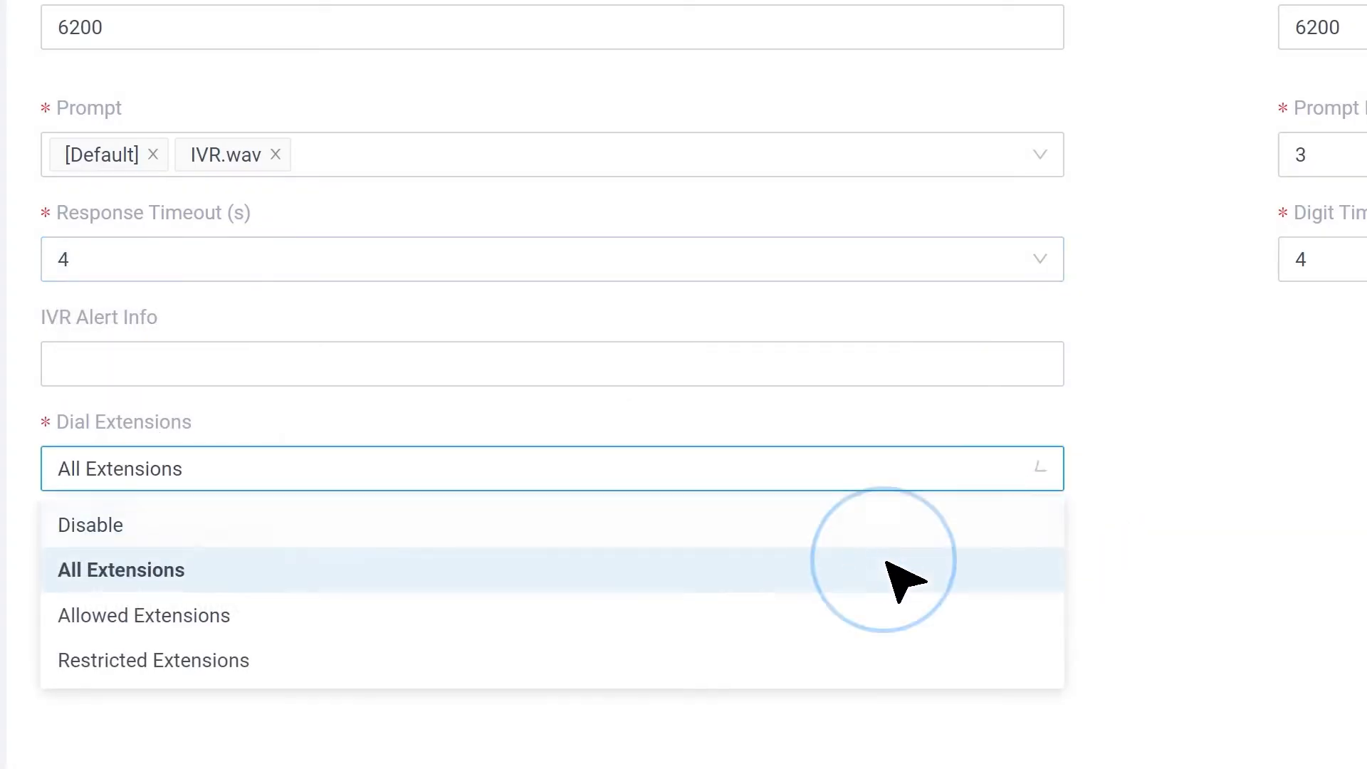
pyautogui.click(119, 569)
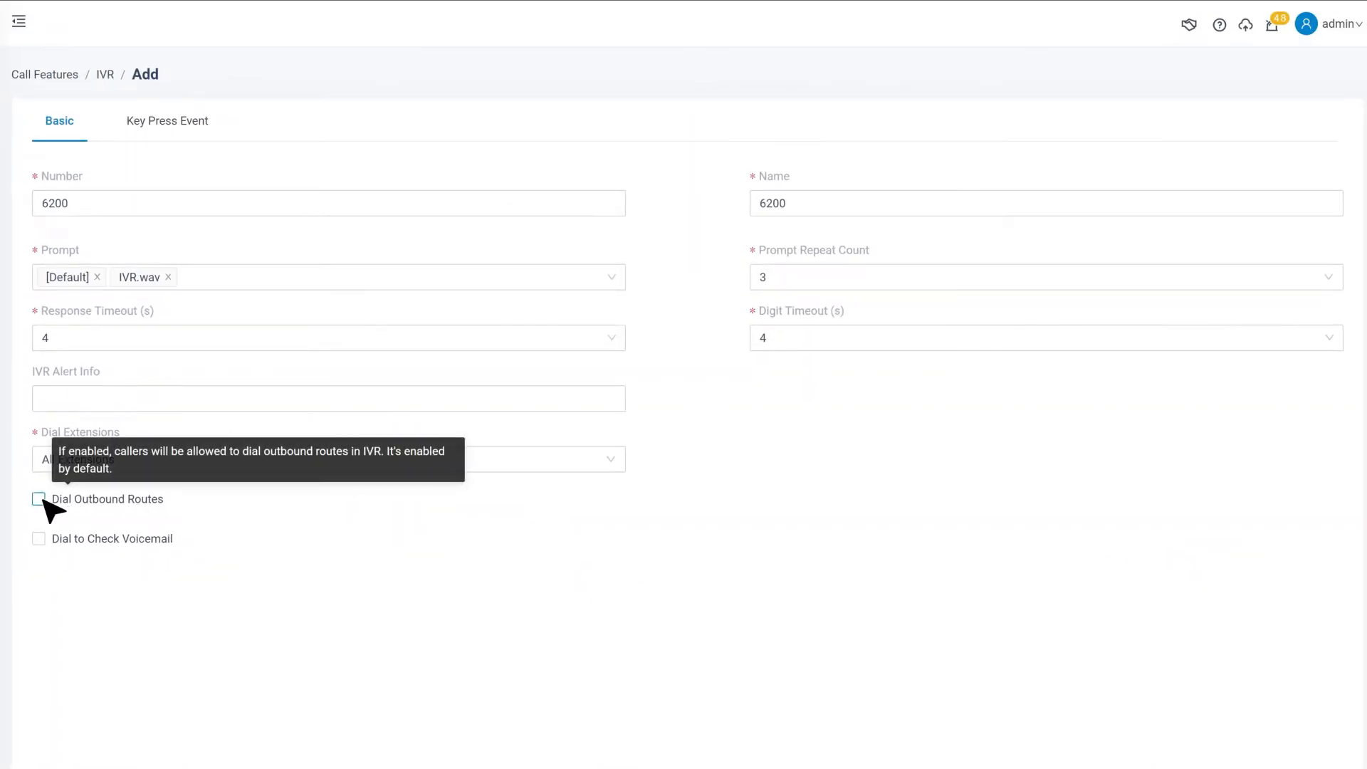
pyautogui.click(39, 499)
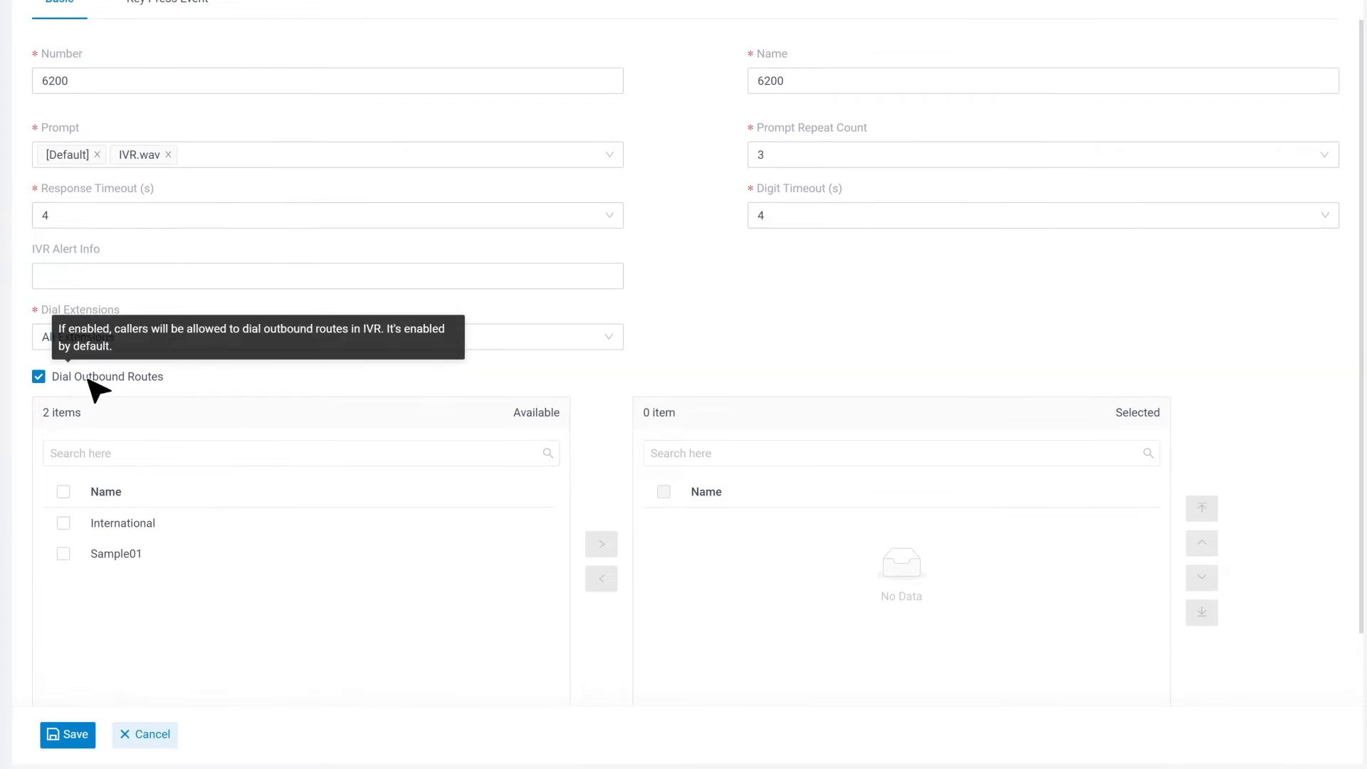
pyautogui.click(62, 491)
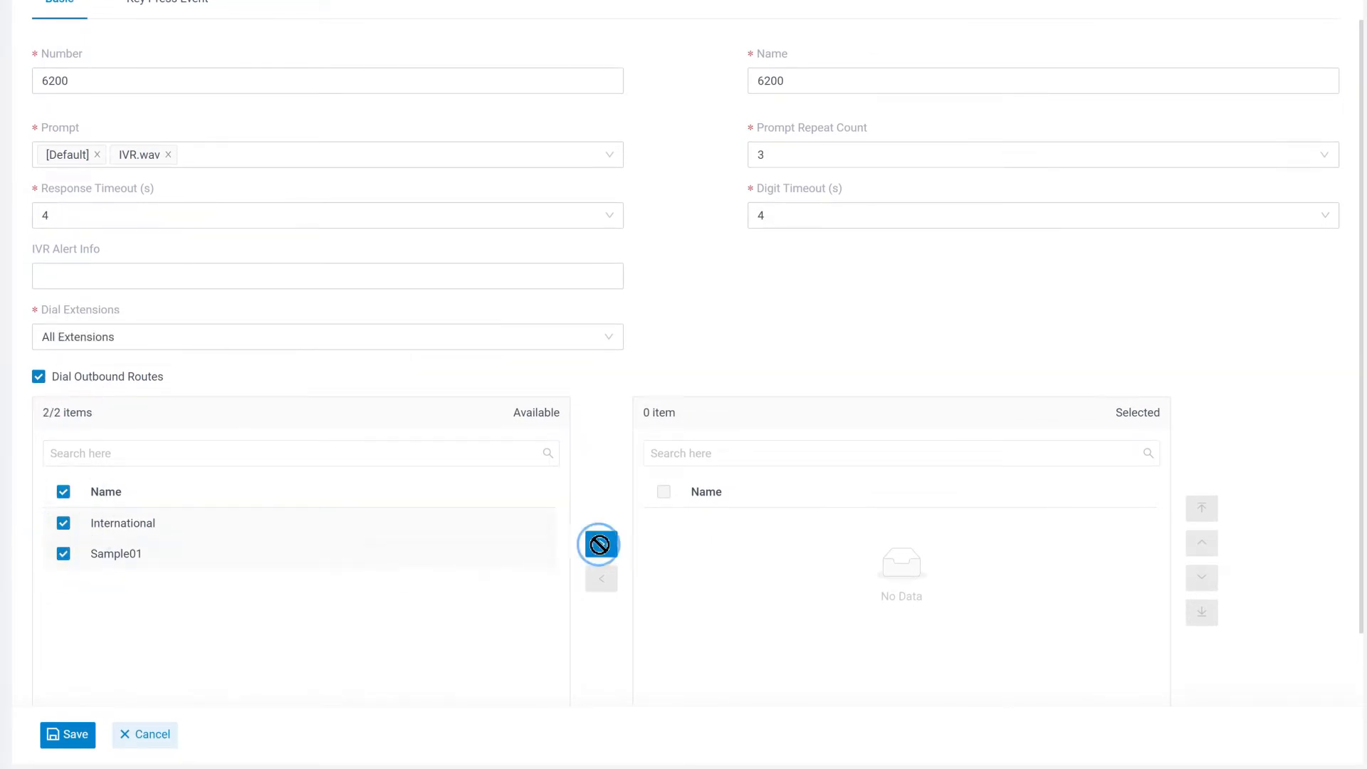
pyautogui.click(601, 545)
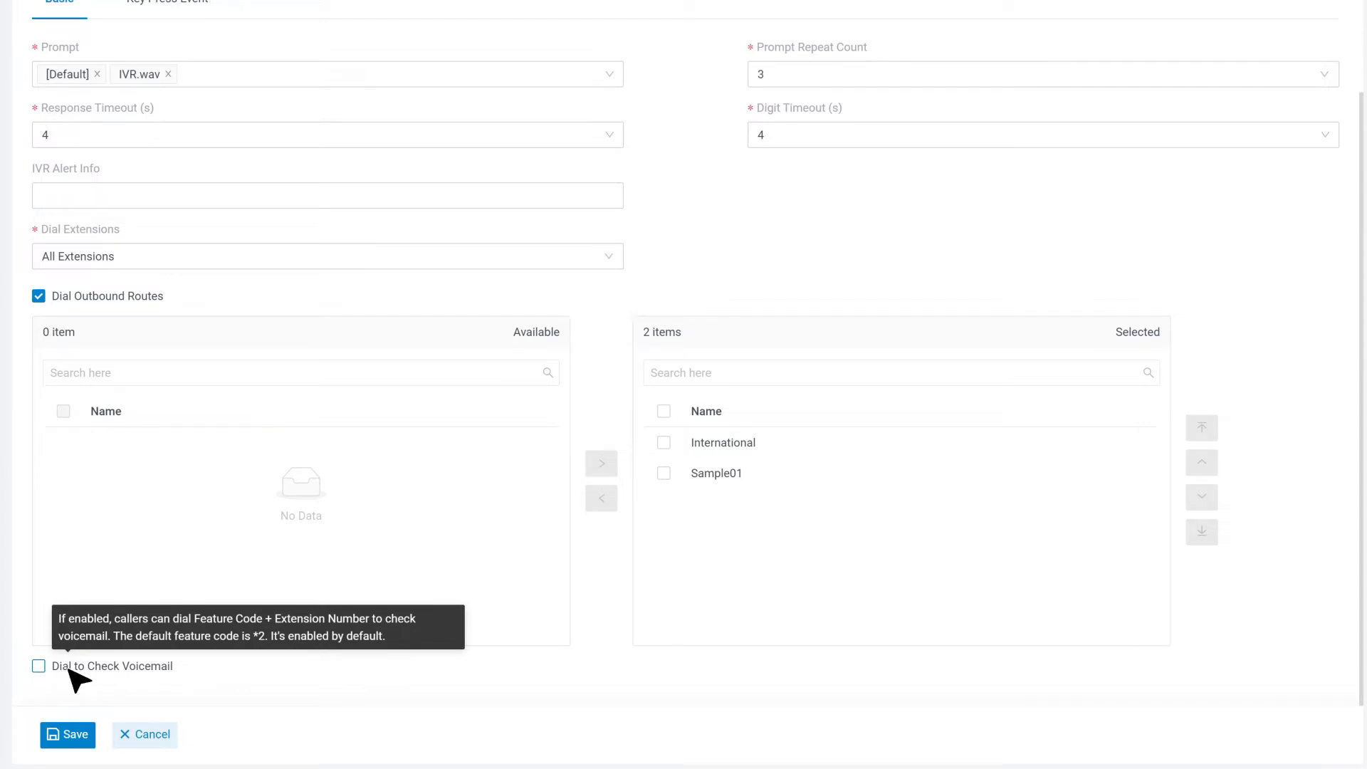
# Step: Enable Dial to Check Voicemail and accept the PIN security notice
pyautogui.click(38, 666)
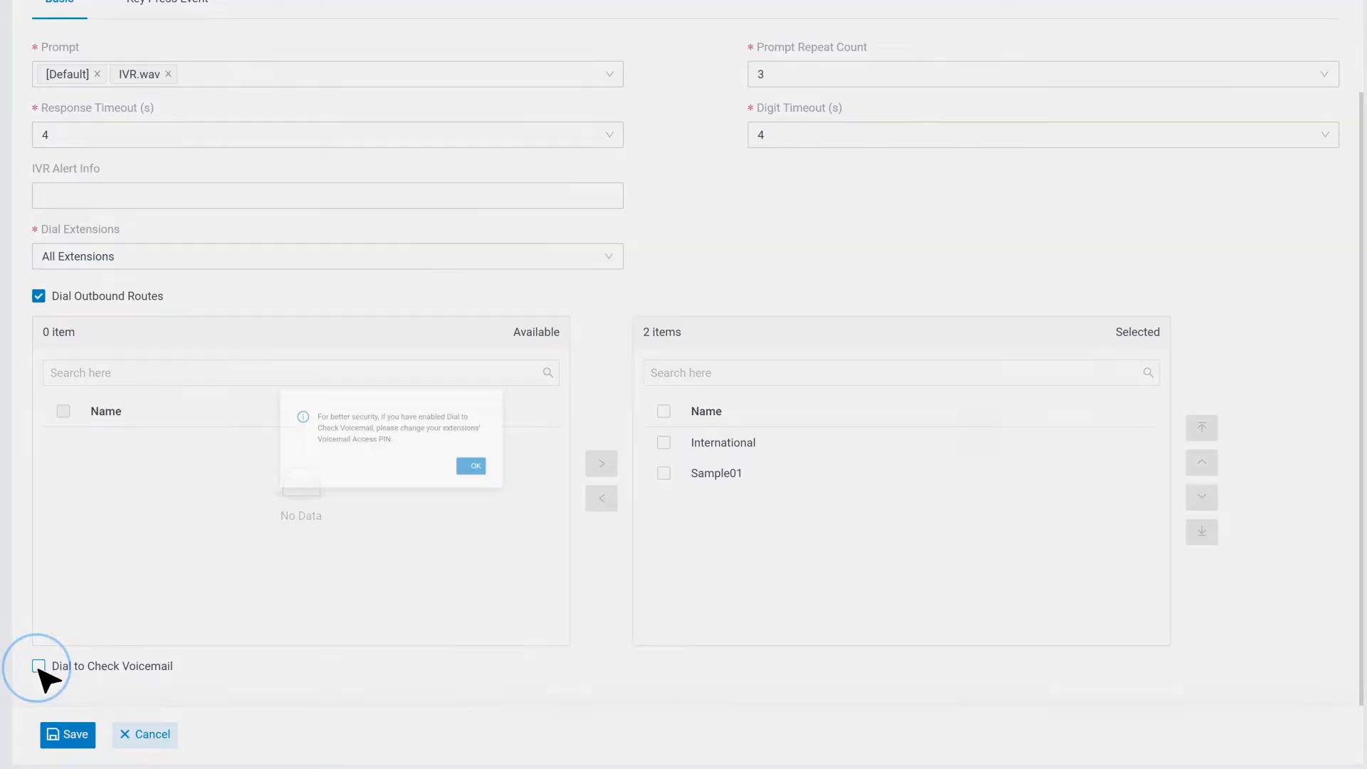
pyautogui.click(38, 666)
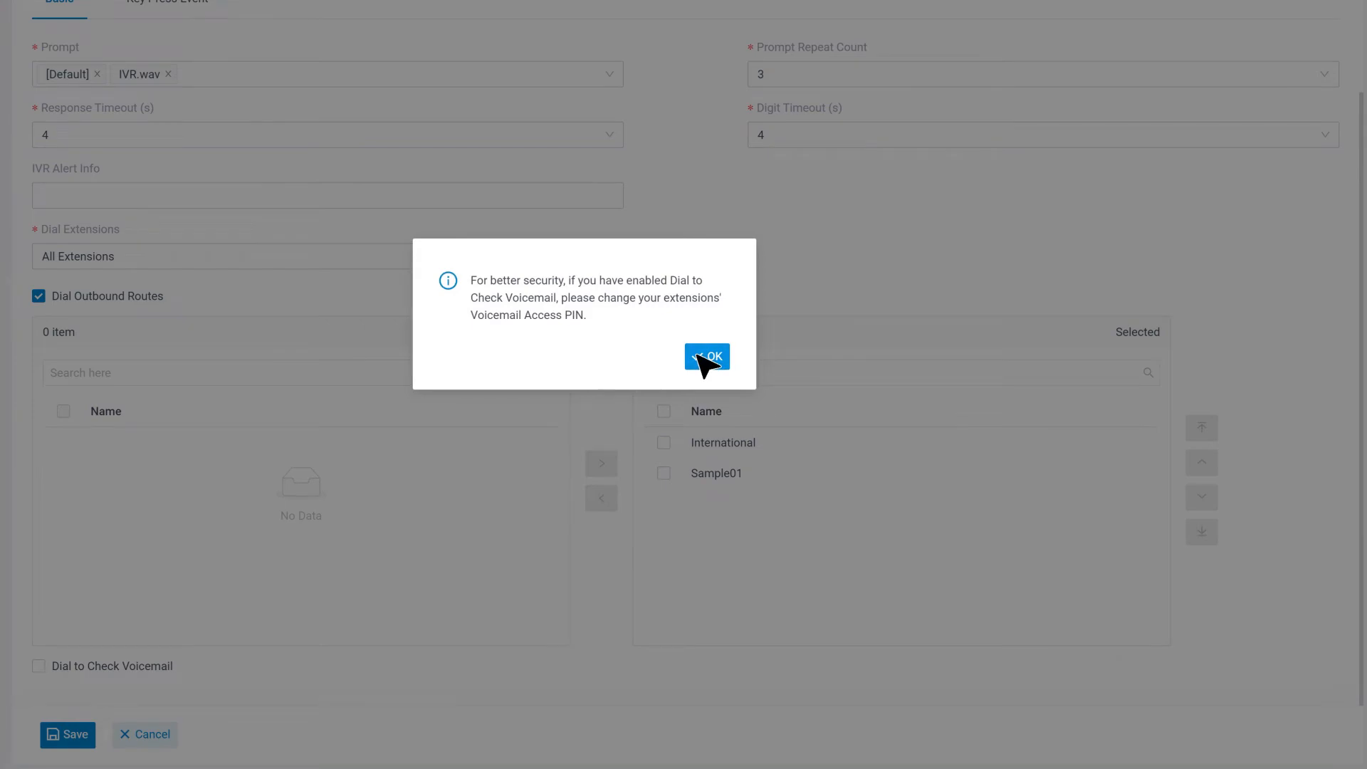
pyautogui.click(705, 356)
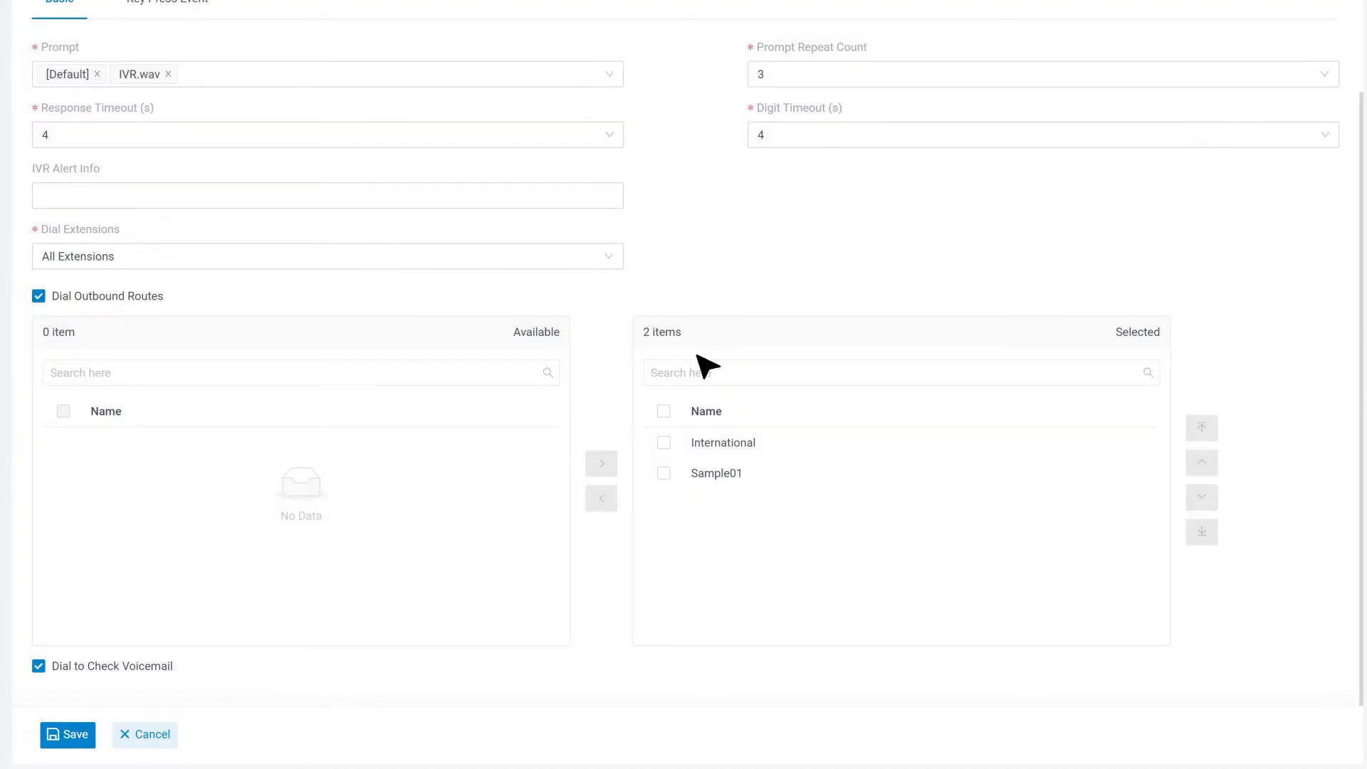
pyautogui.scroll(3)
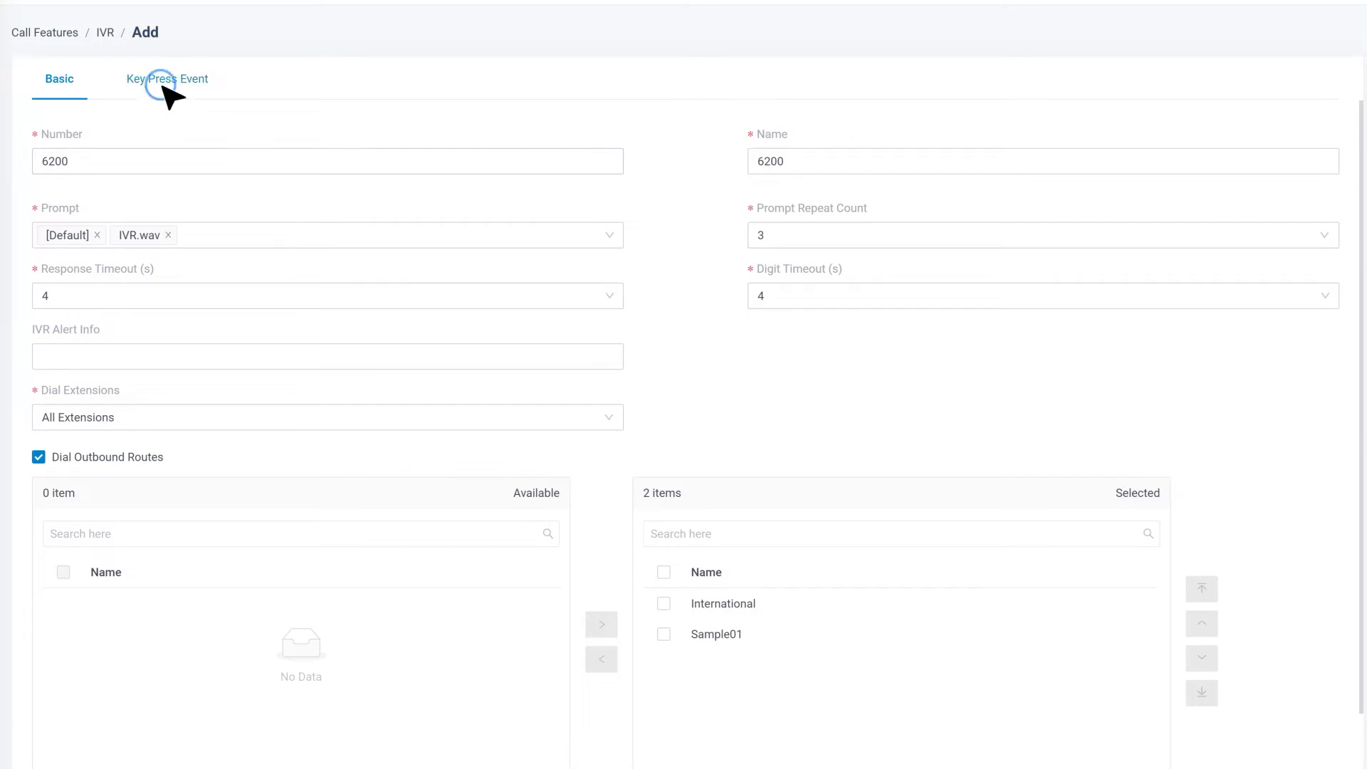
# Step: In Key Press Event, set the response timeout to Hang Up when no key is pressed
pyautogui.click(168, 79)
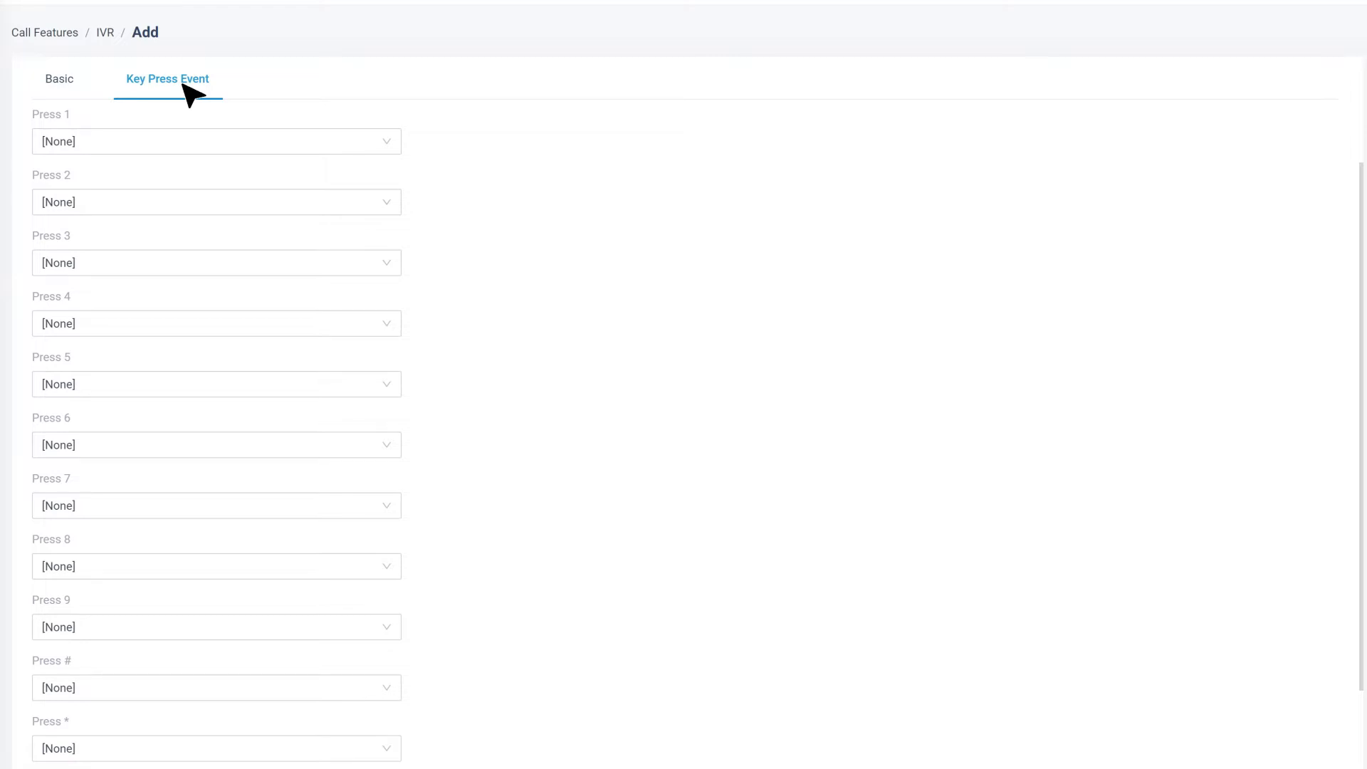
pyautogui.moveTo(1142, 296)
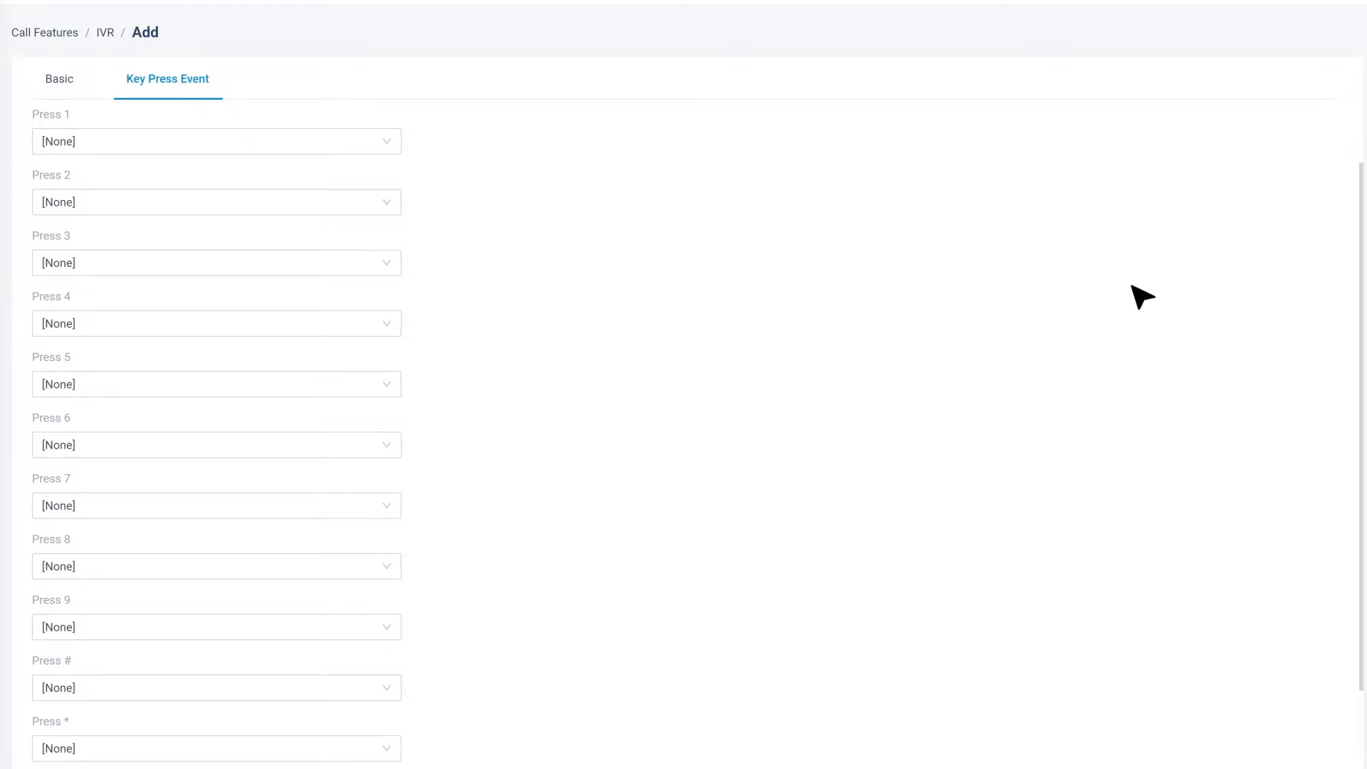
pyautogui.scroll(-3)
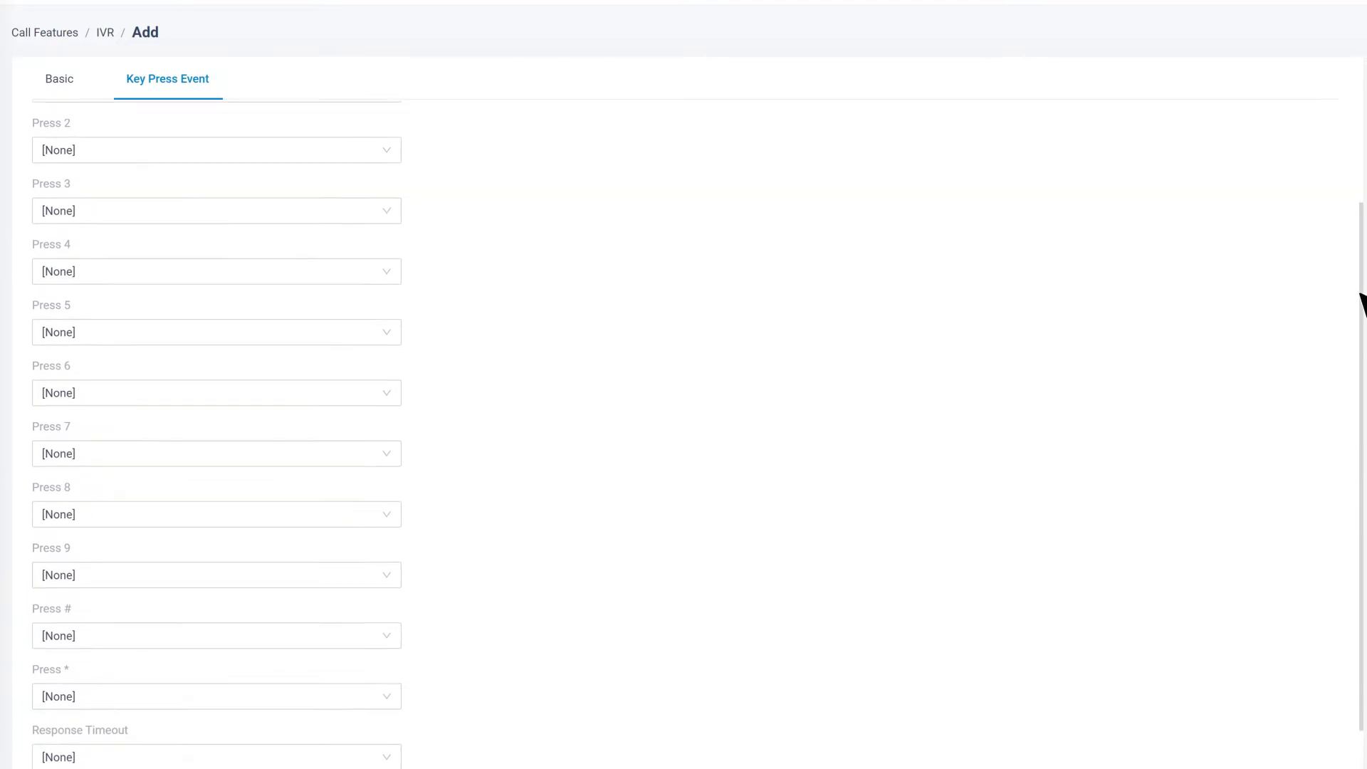
pyautogui.scroll(-3)
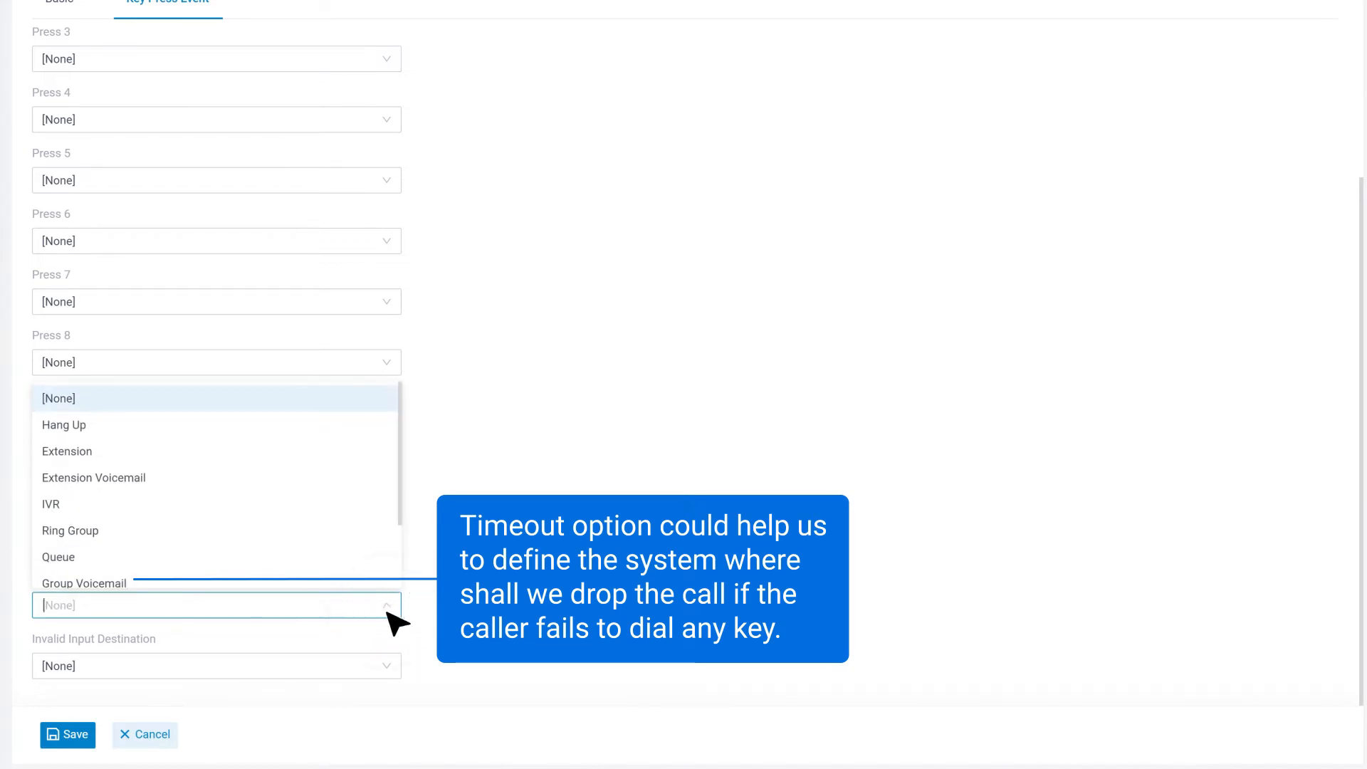
pyautogui.click(64, 424)
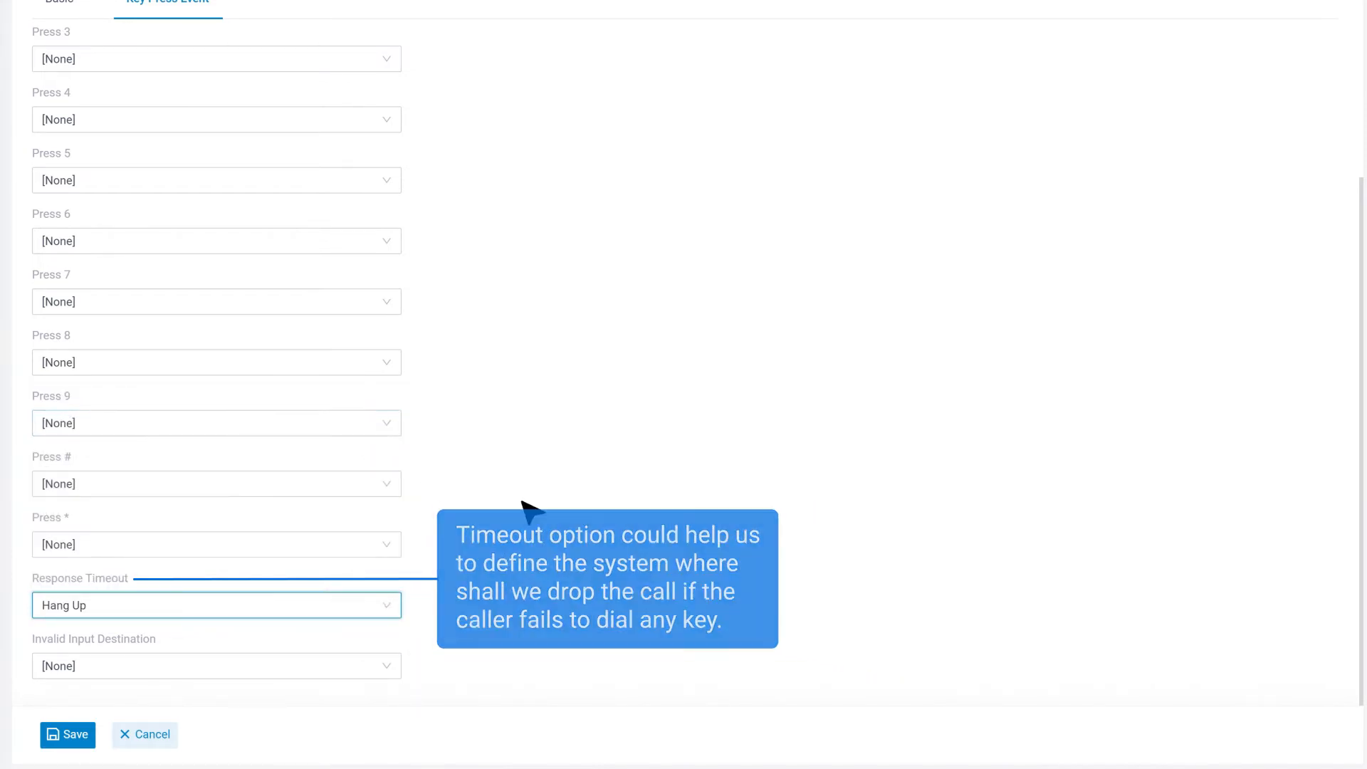
pyautogui.moveTo(357, 670)
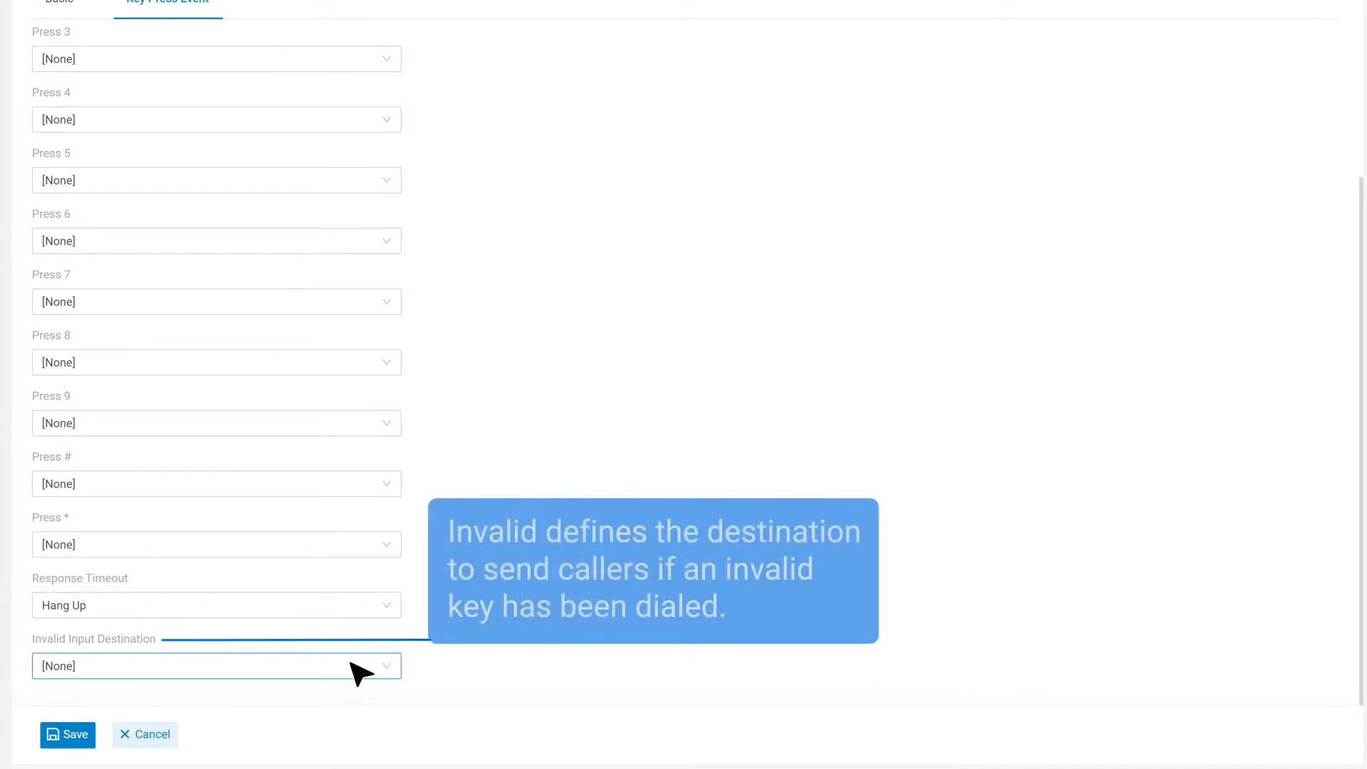
# Step: Choose a destination for invalid key presses so IVR 6200 can be saved
pyautogui.click(209, 665)
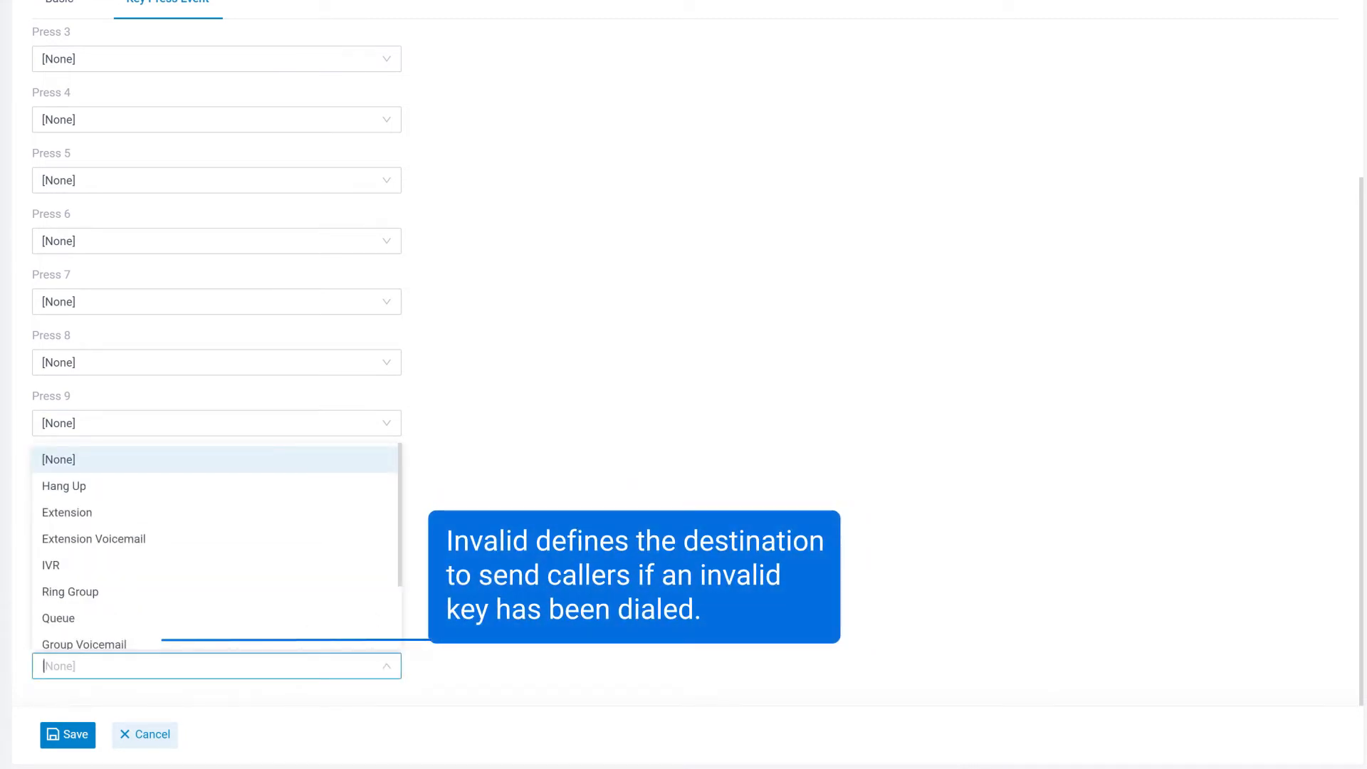
pyautogui.scroll(-3)
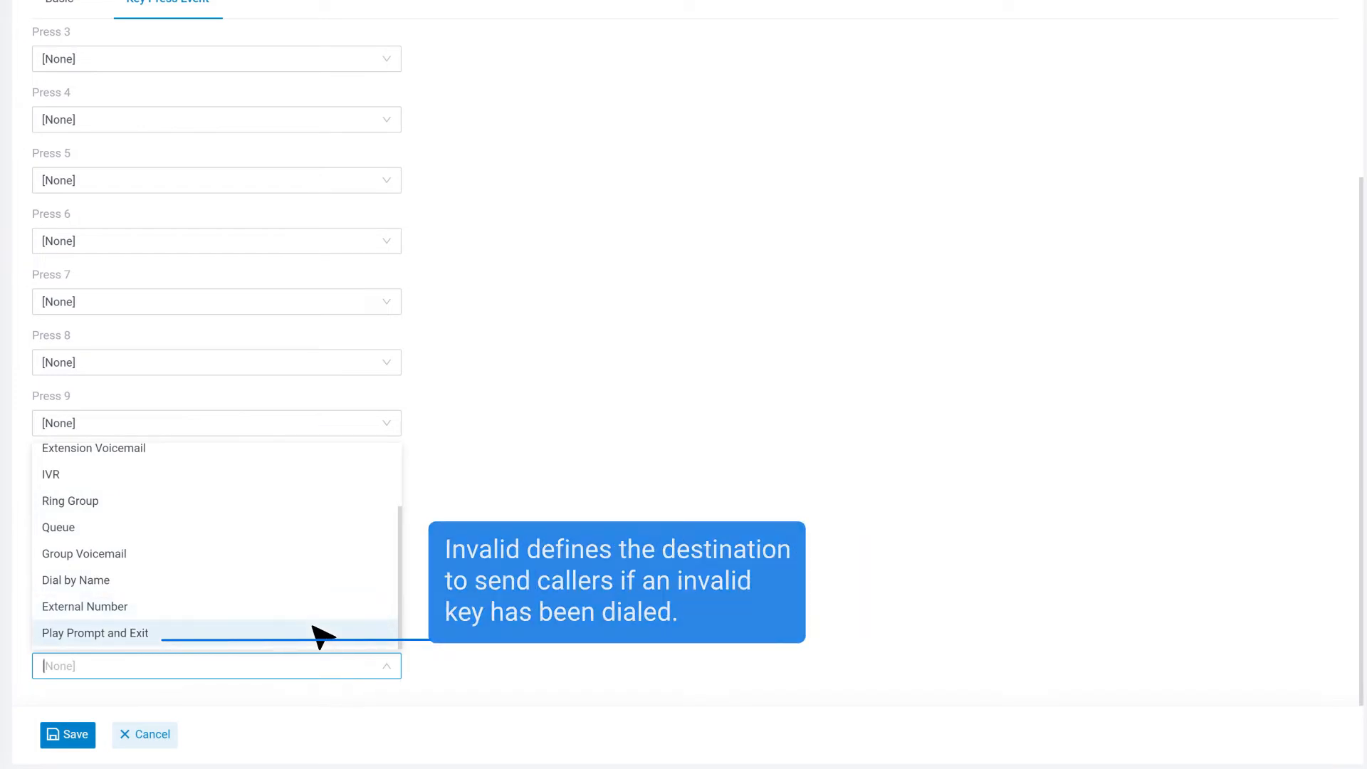
pyautogui.click(94, 632)
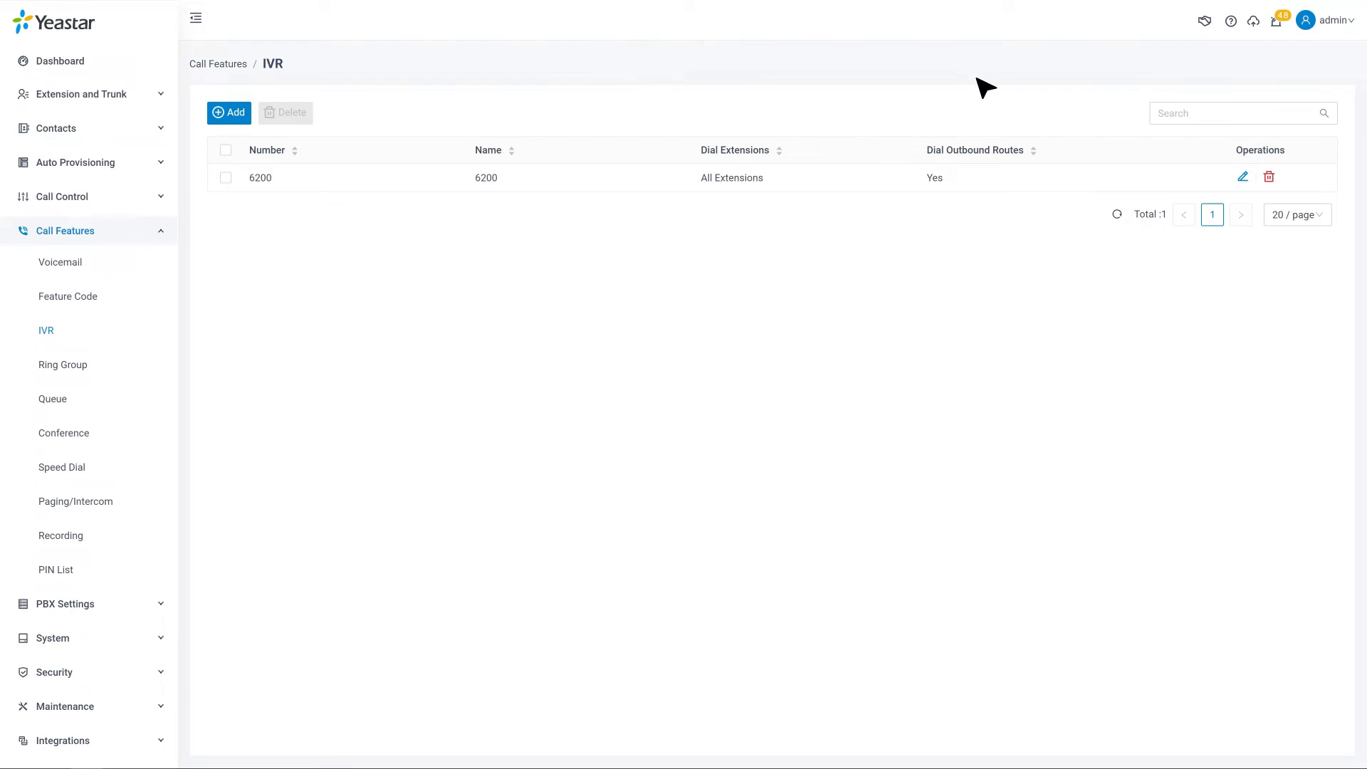
# Step: Add a new ring group from Call Features > Ring Group, 6300 'Sales Department'
pyautogui.click(63, 364)
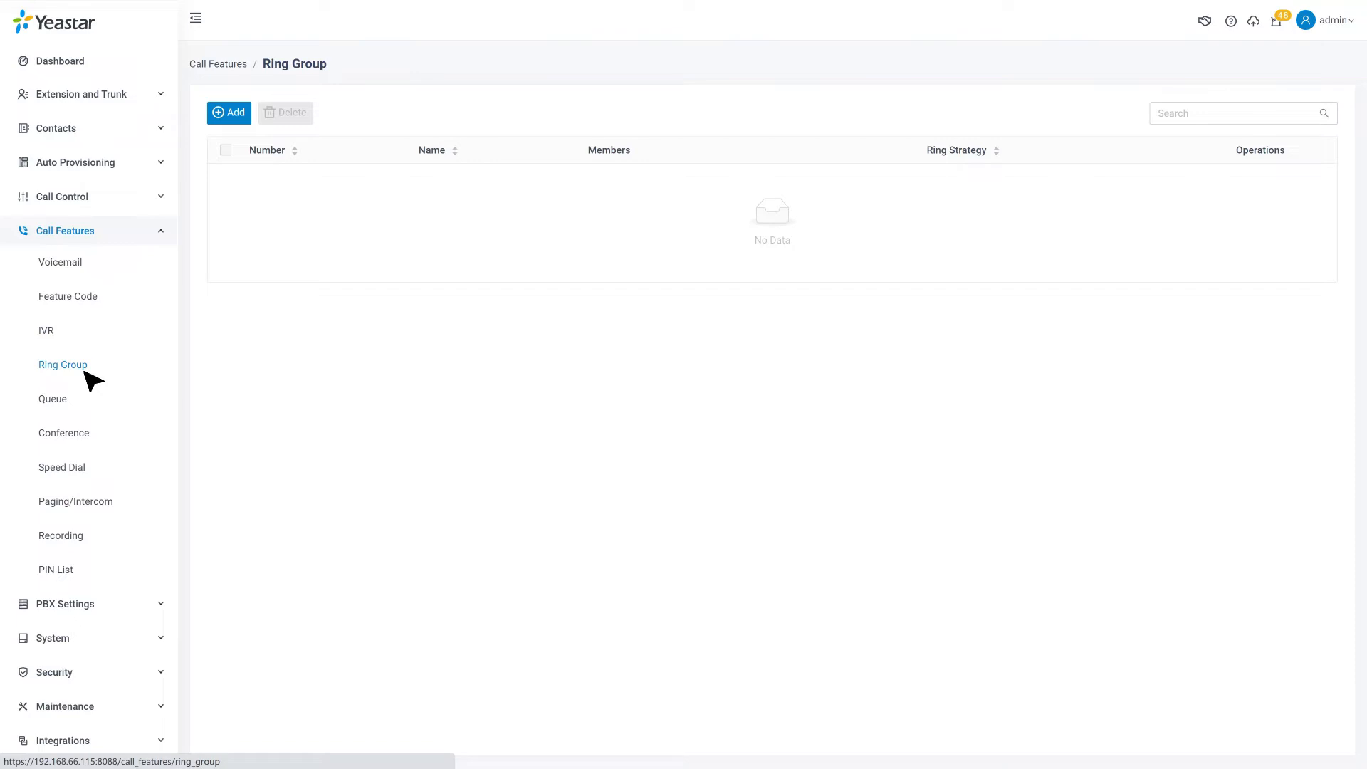
pyautogui.click(228, 112)
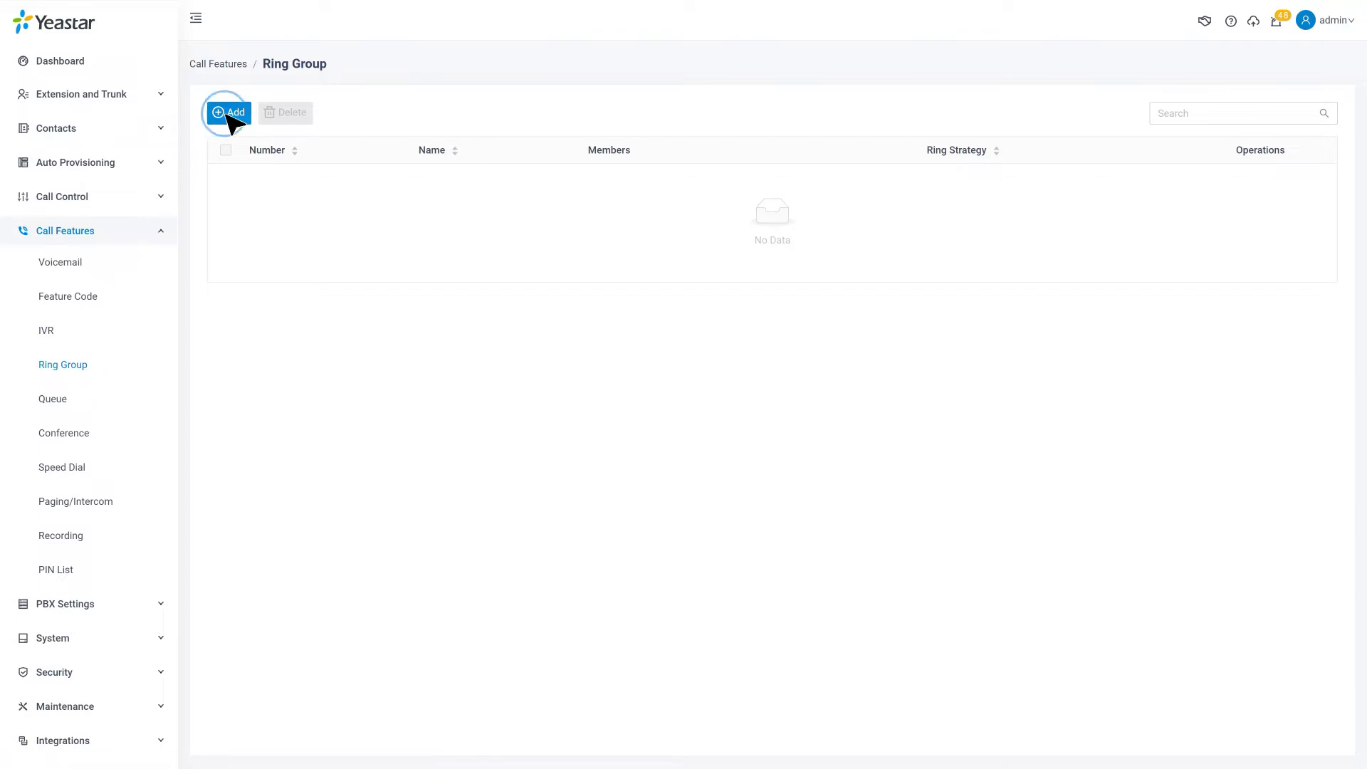
pyautogui.click(228, 112)
pyautogui.write('Sales Department')
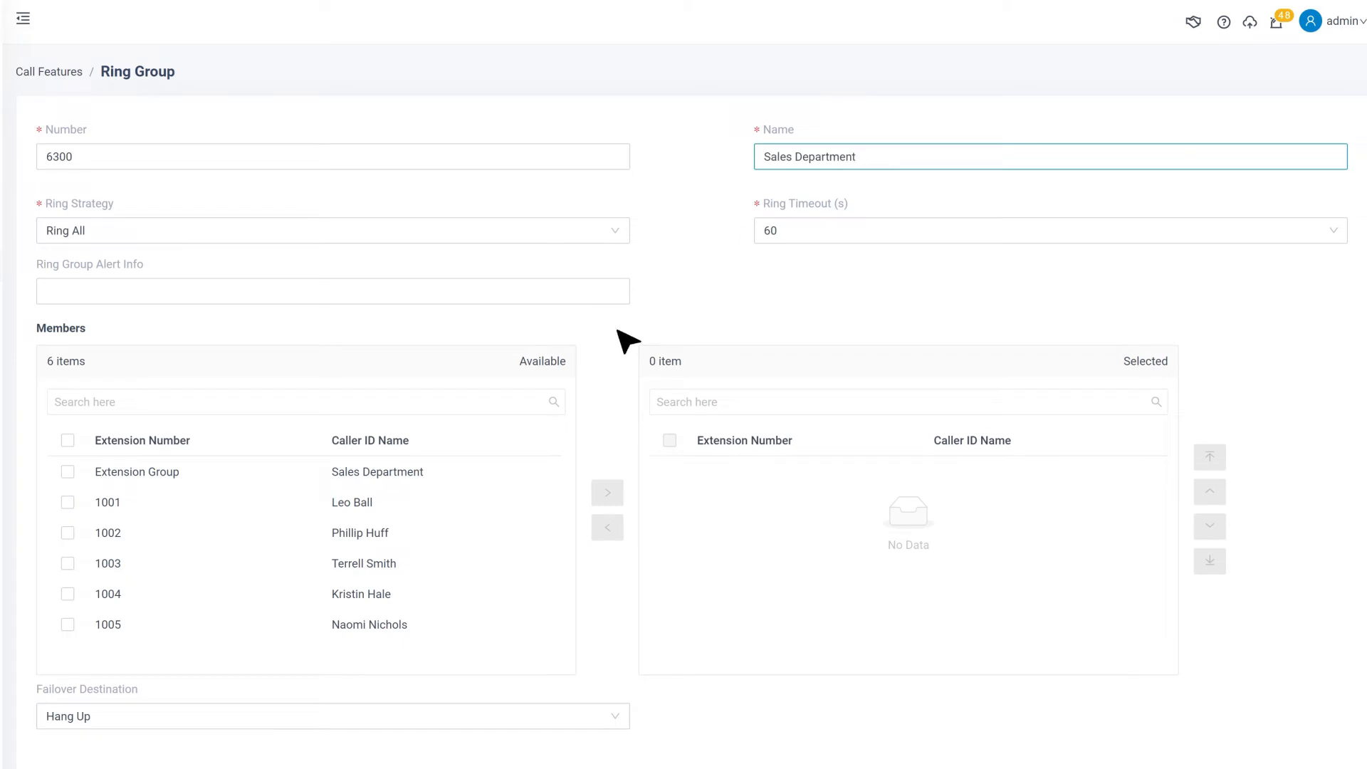
# Step: Select Extension Group and 1001 as members and move them into the group
pyautogui.click(67, 471)
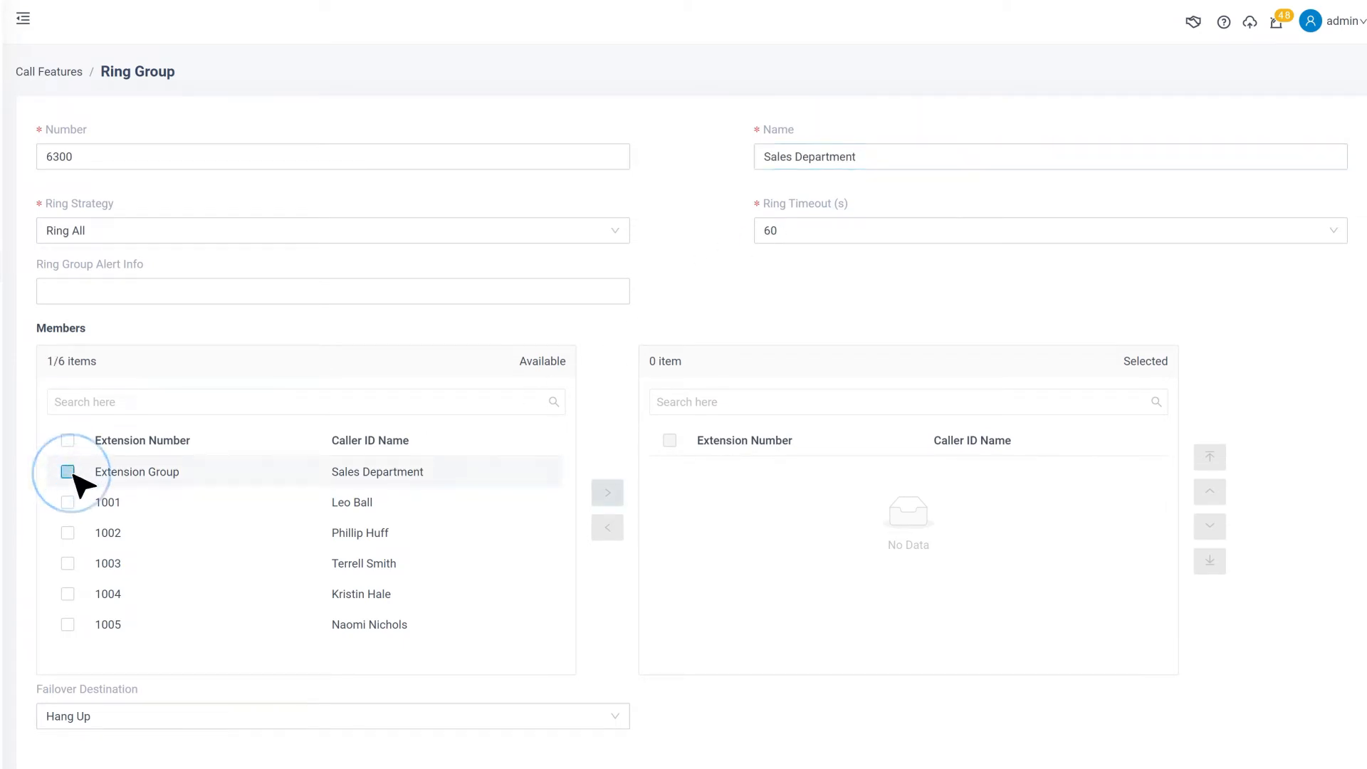
pyautogui.click(67, 471)
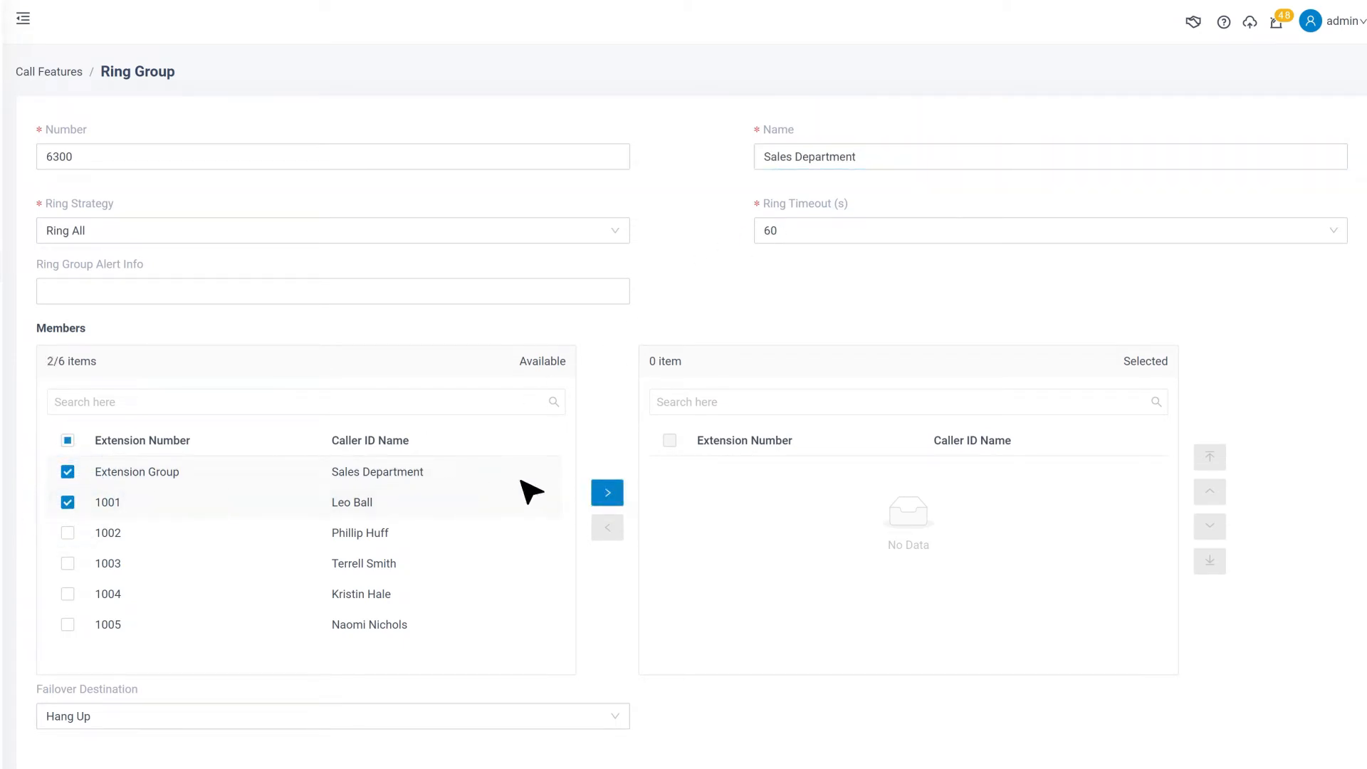
pyautogui.click(606, 493)
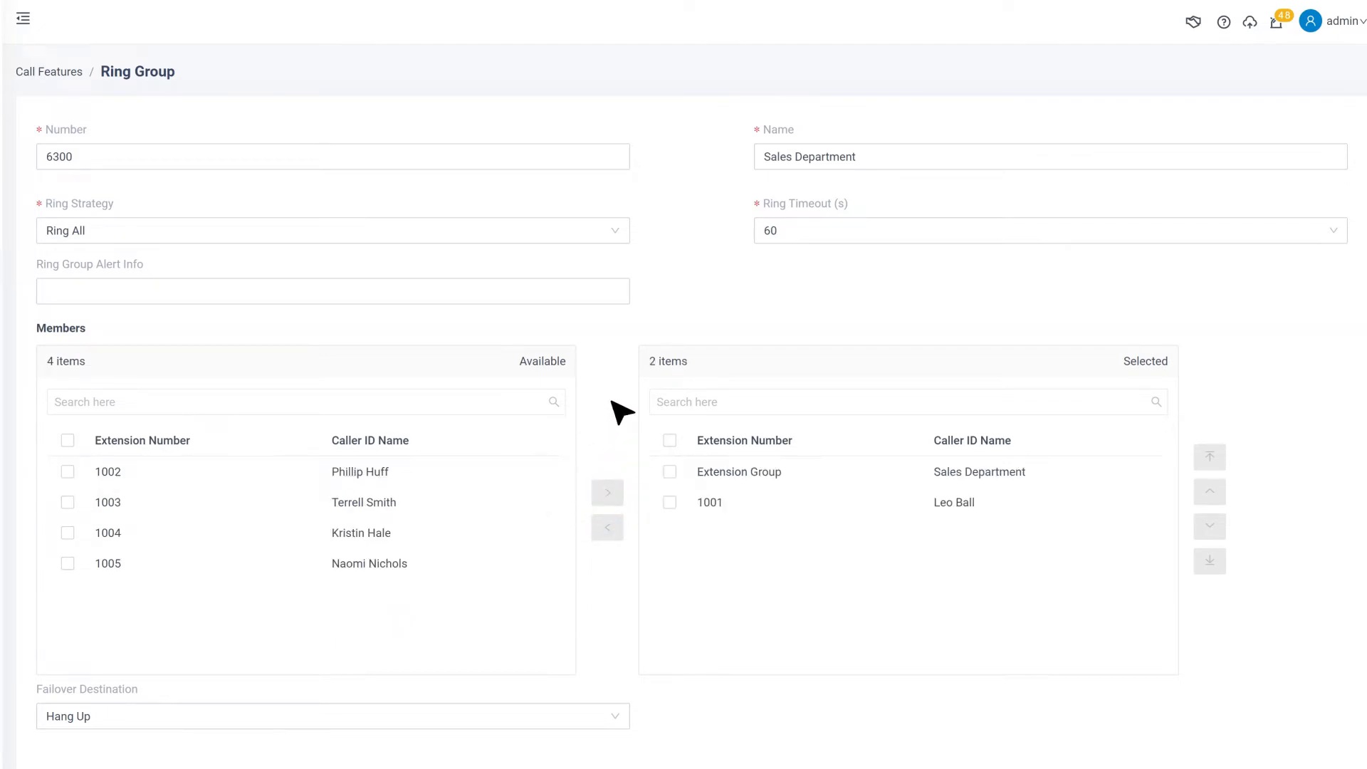
pyautogui.click(331, 230)
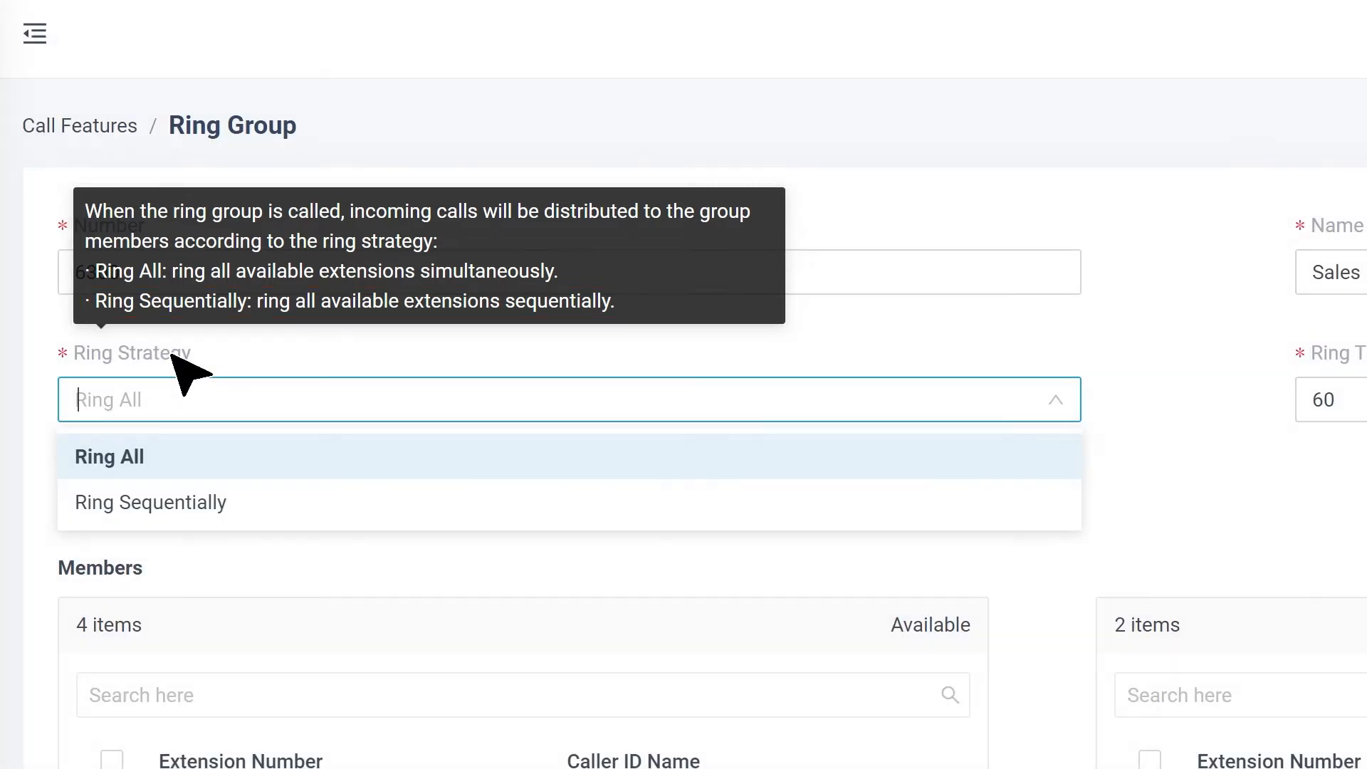
pyautogui.moveTo(184, 375)
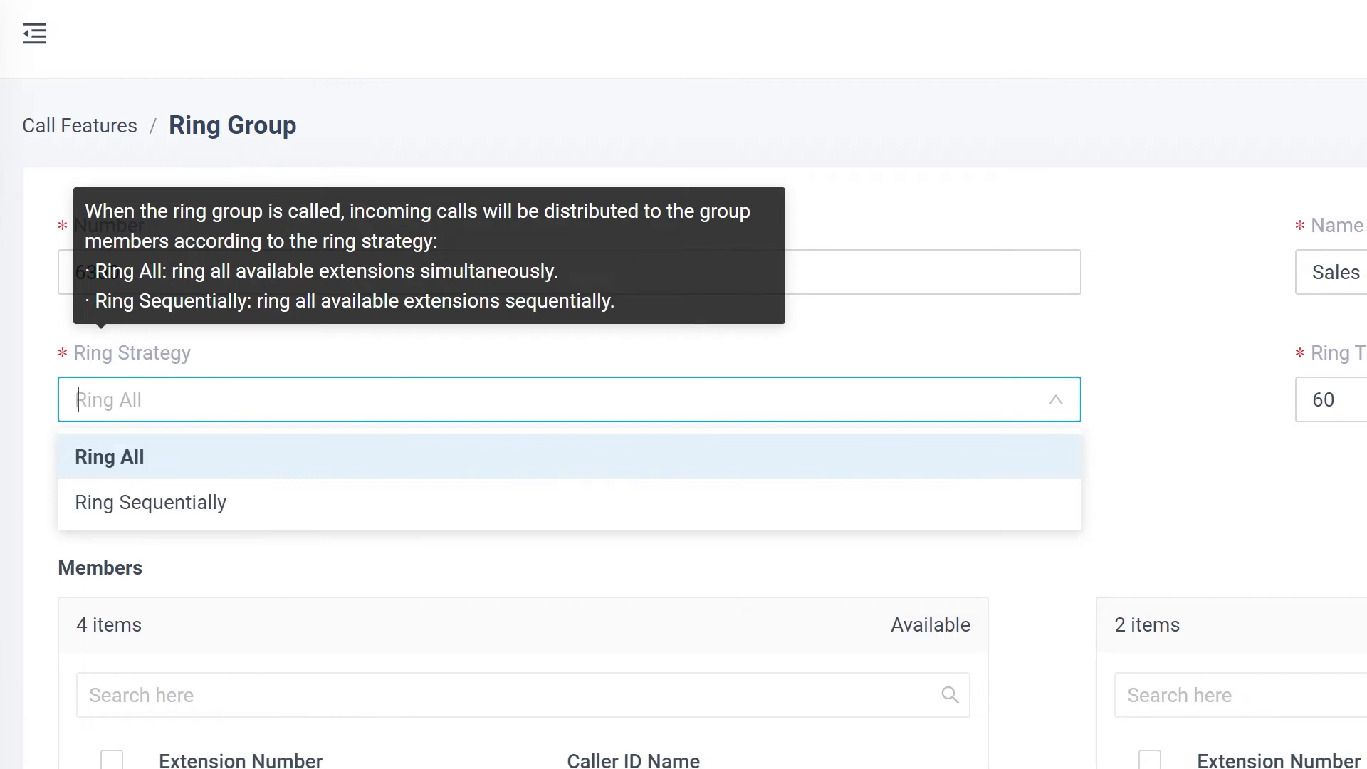
# Step: Keep Ring All as the ring strategy and save the Sales Department ring group
pyautogui.click(110, 455)
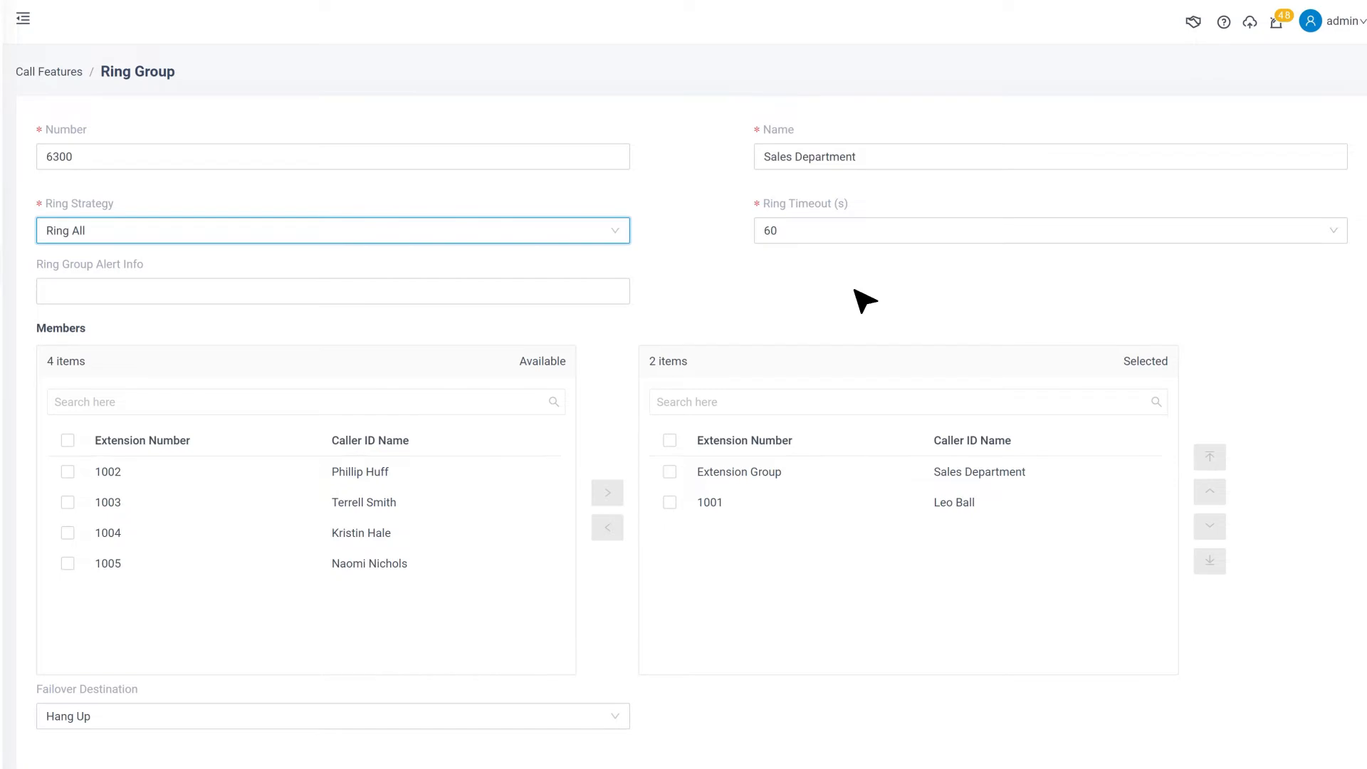
pyautogui.click(23, 17)
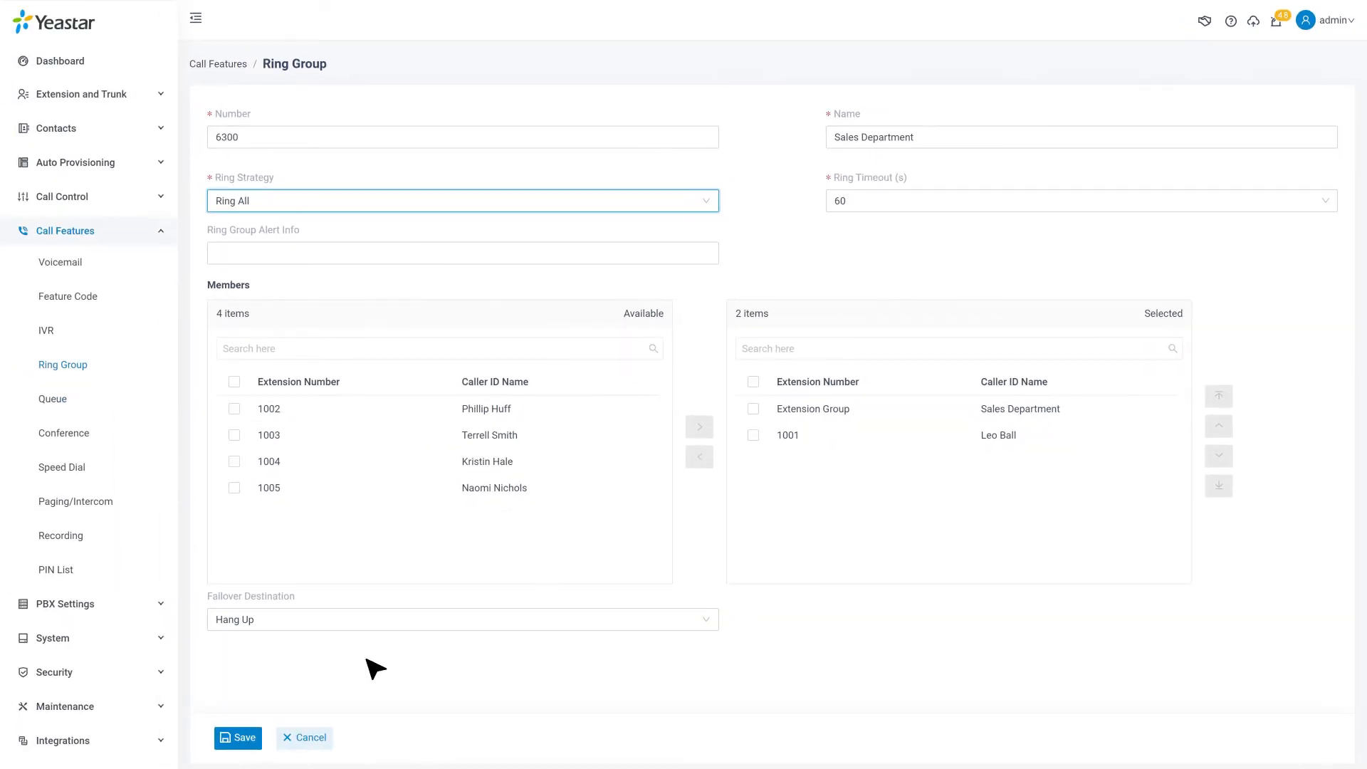
pyautogui.click(238, 738)
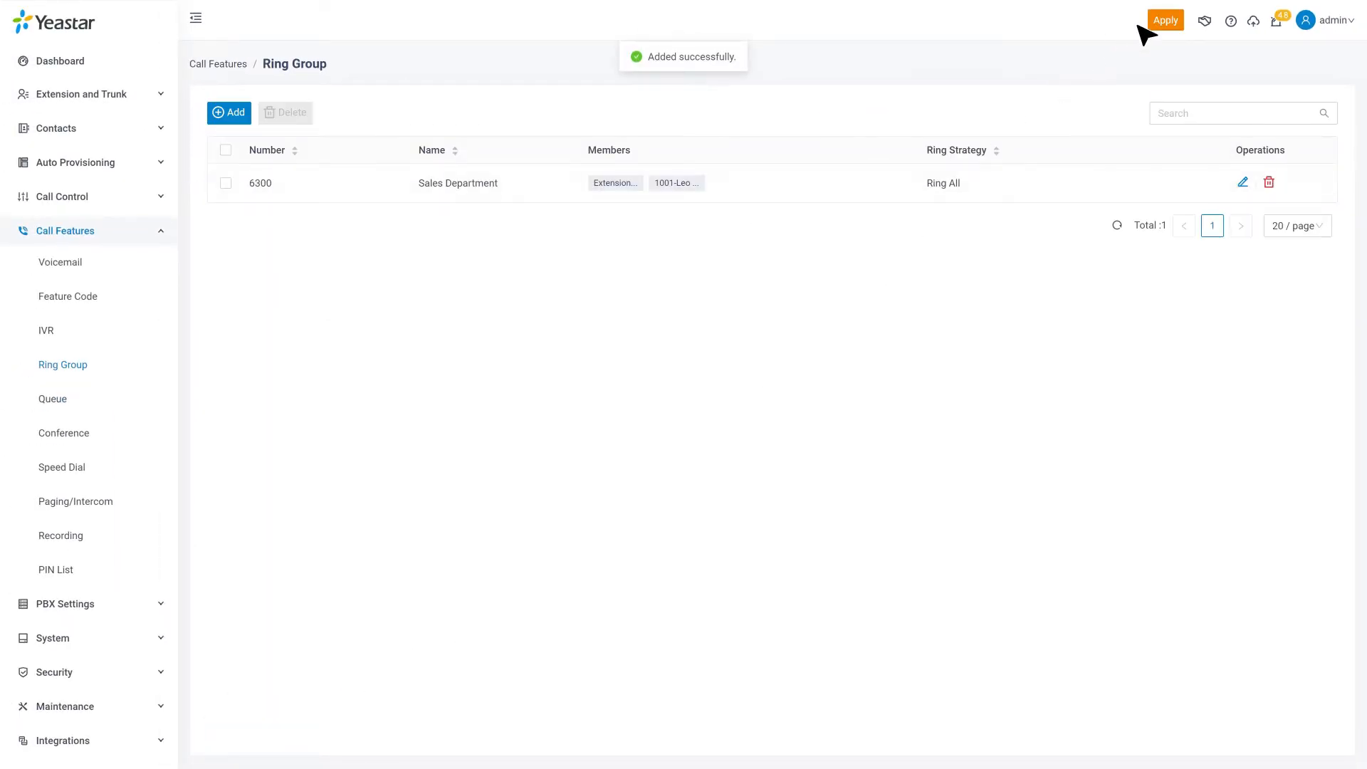
# Step: Apply the pending configuration changes so ring group 6300 takes effect
pyautogui.click(1165, 18)
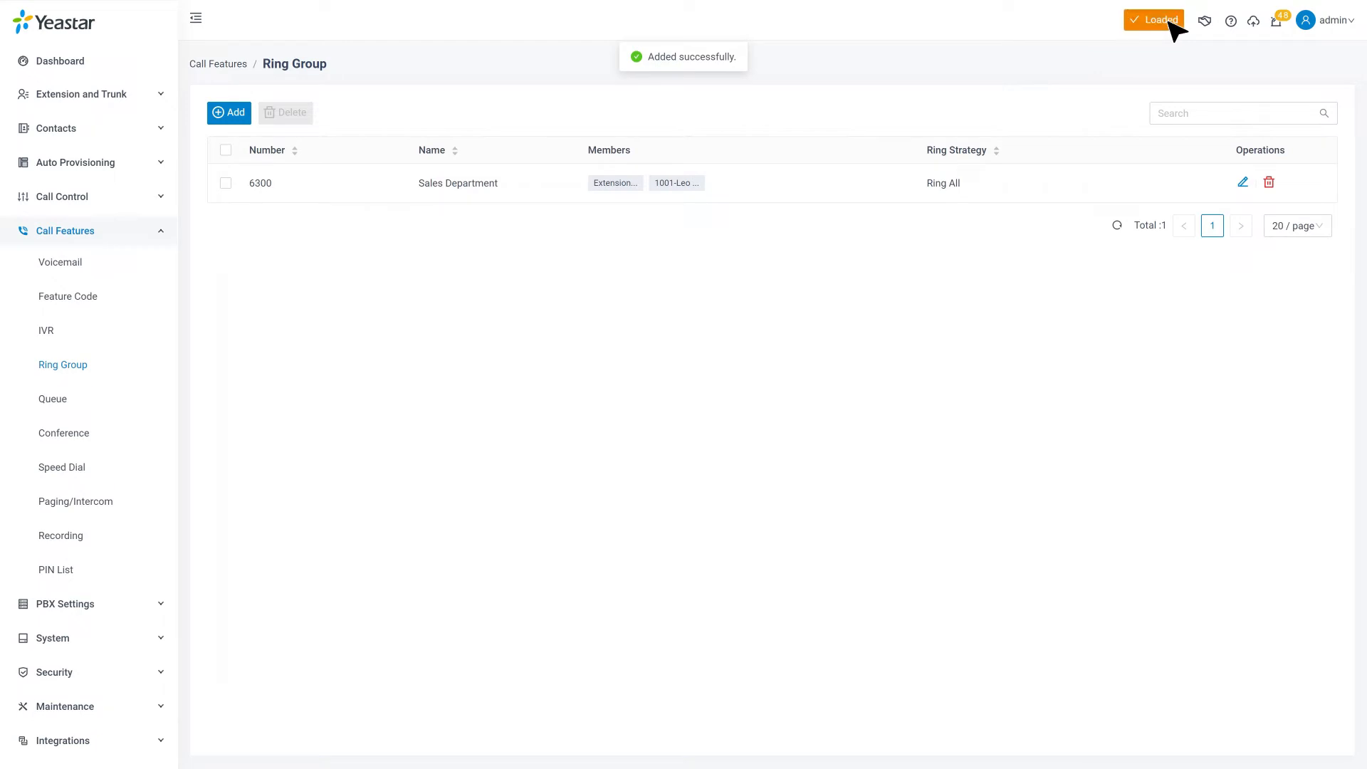
pyautogui.moveTo(480, 242)
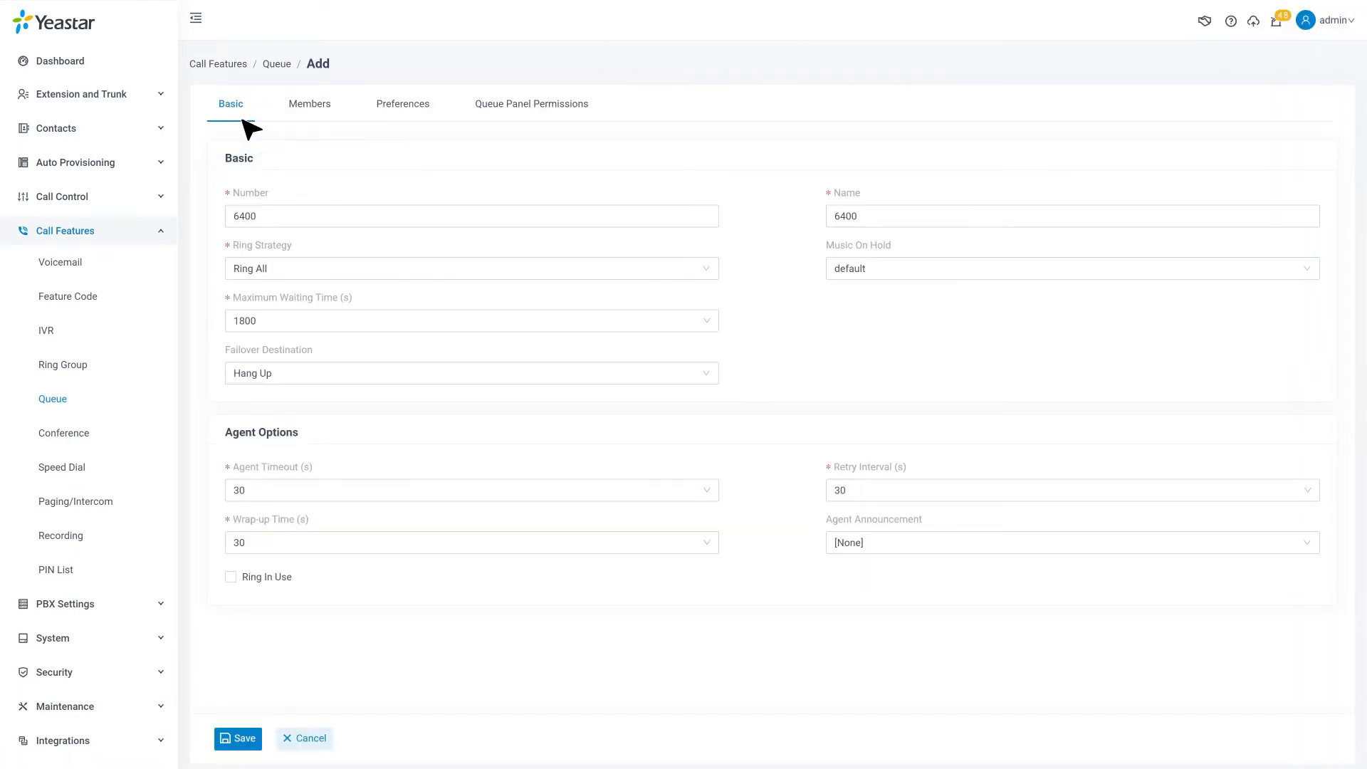
# Step: Number and name the queue 6400, review ring strategies and choose Linear
pyautogui.click(195, 17)
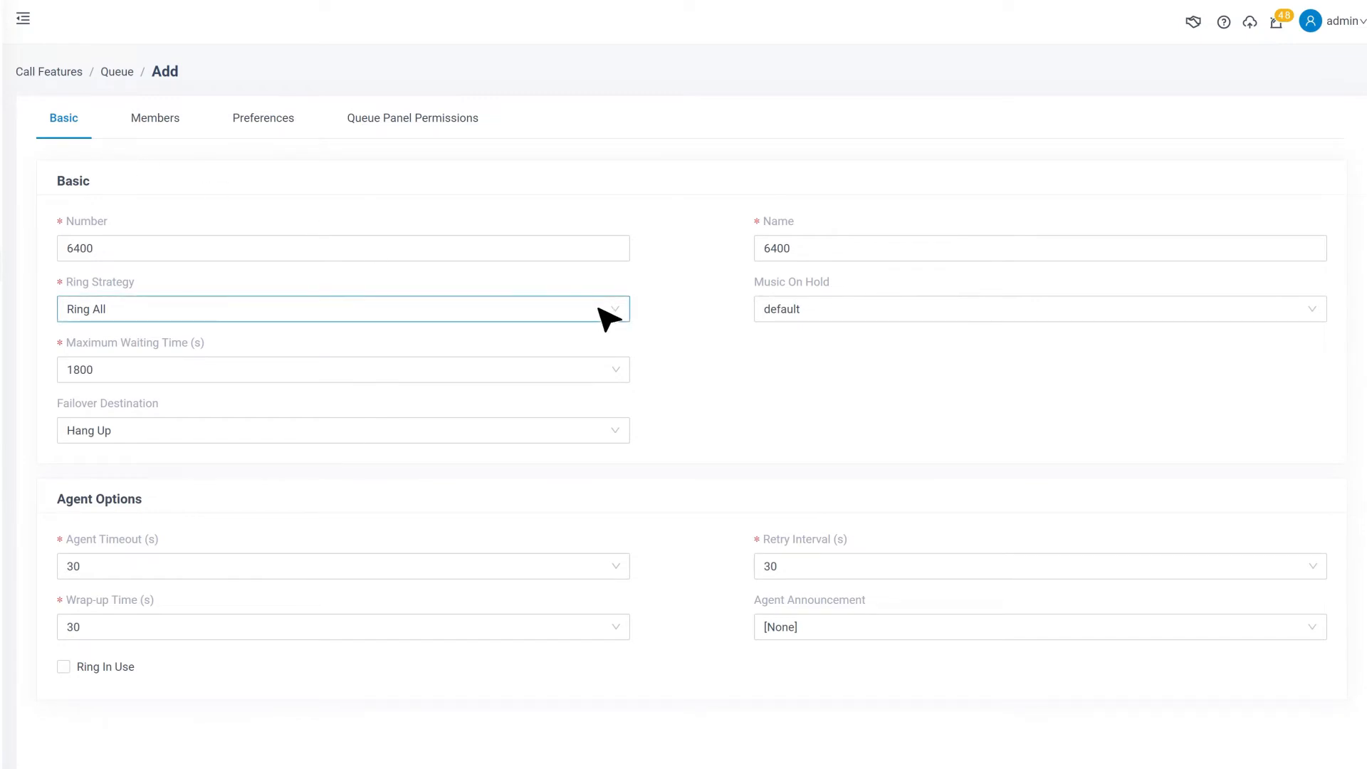
pyautogui.click(343, 309)
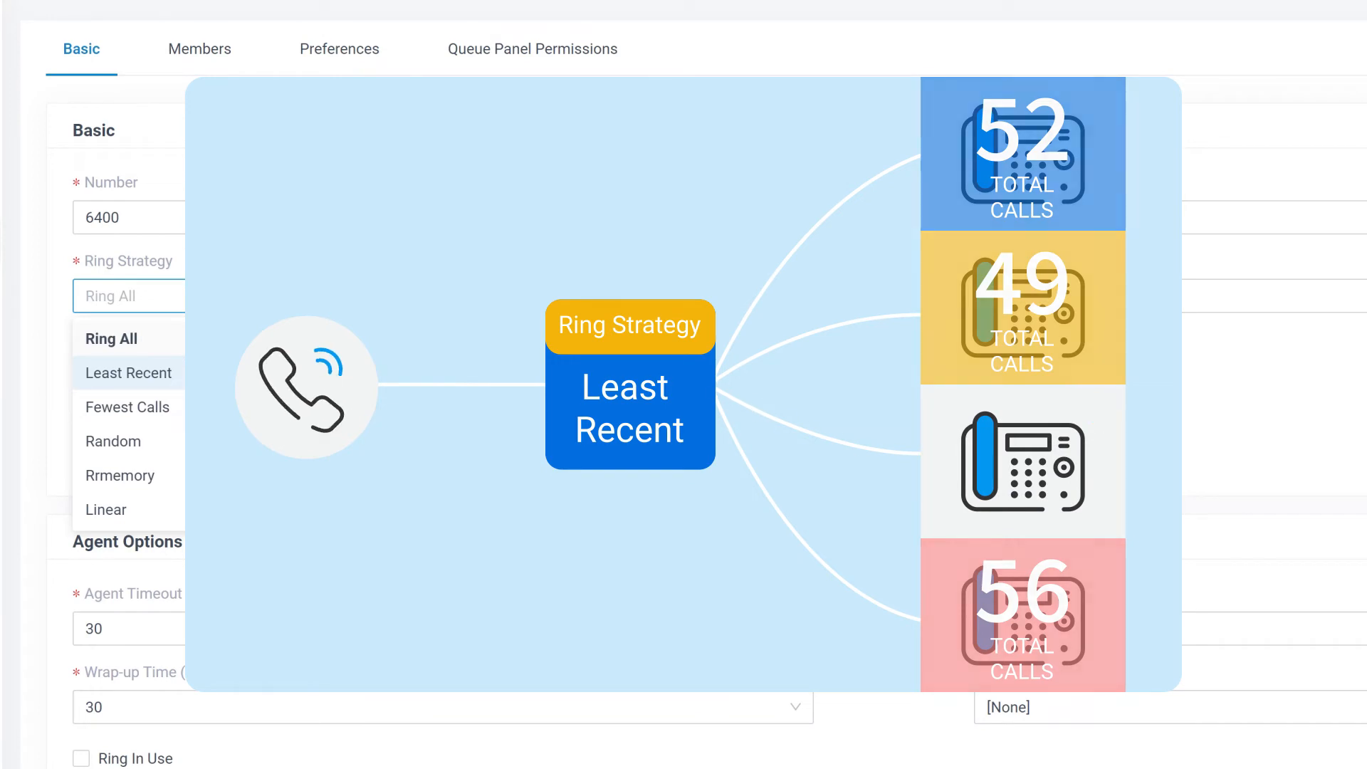
pyautogui.click(127, 406)
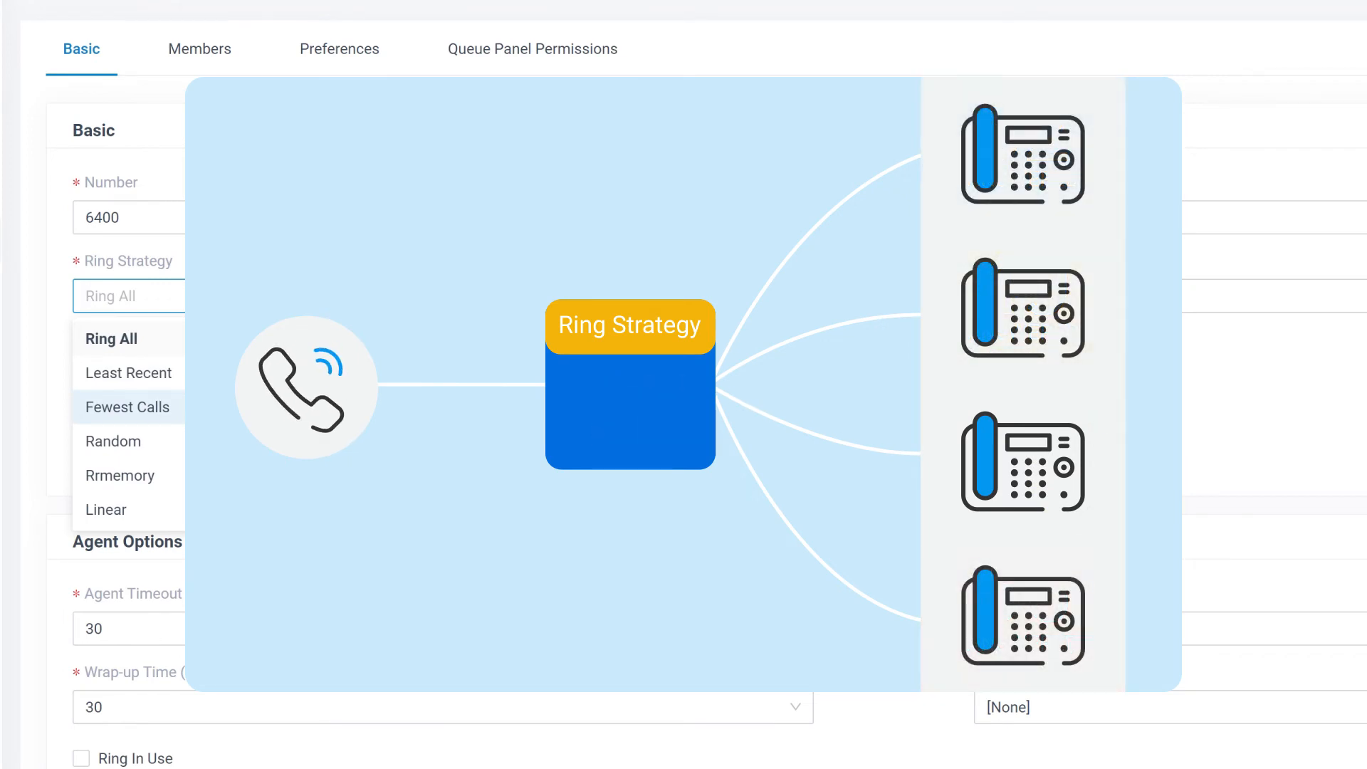
pyautogui.click(111, 440)
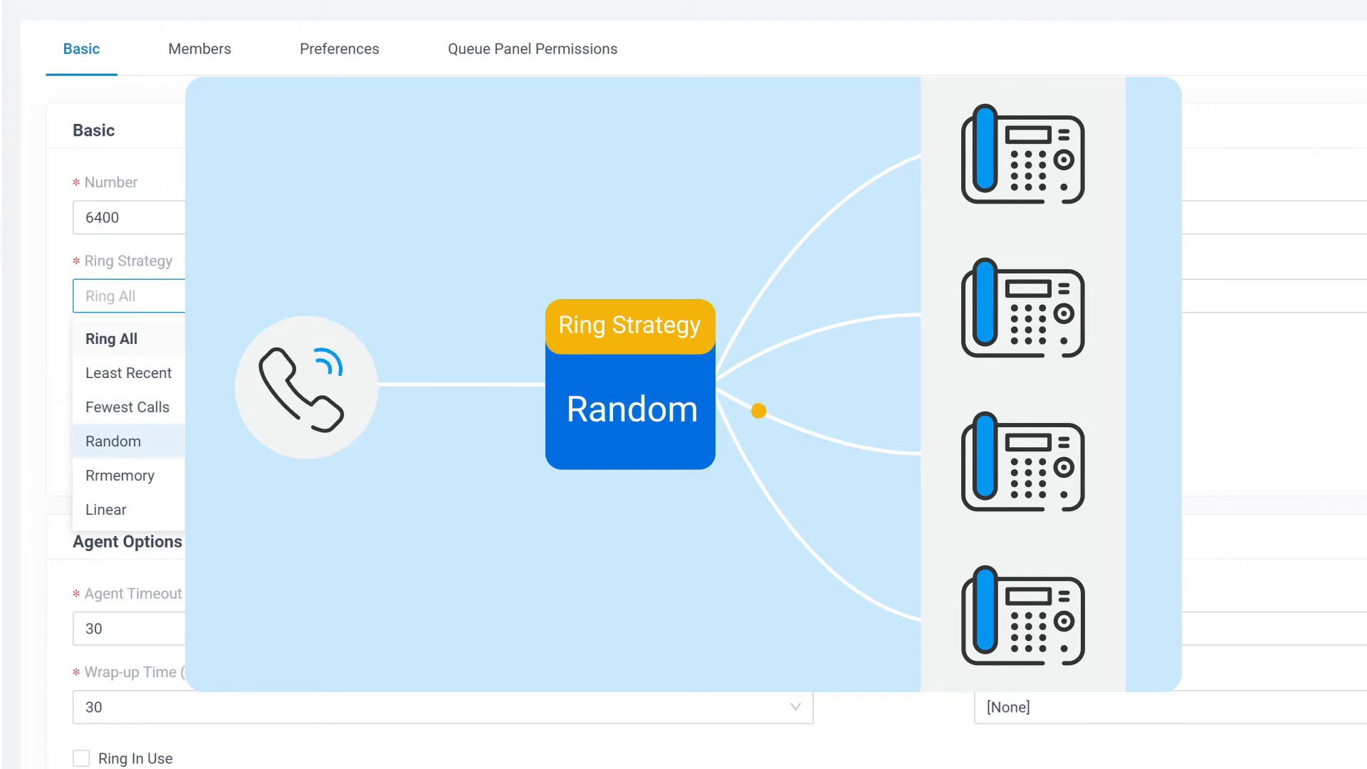
pyautogui.click(119, 476)
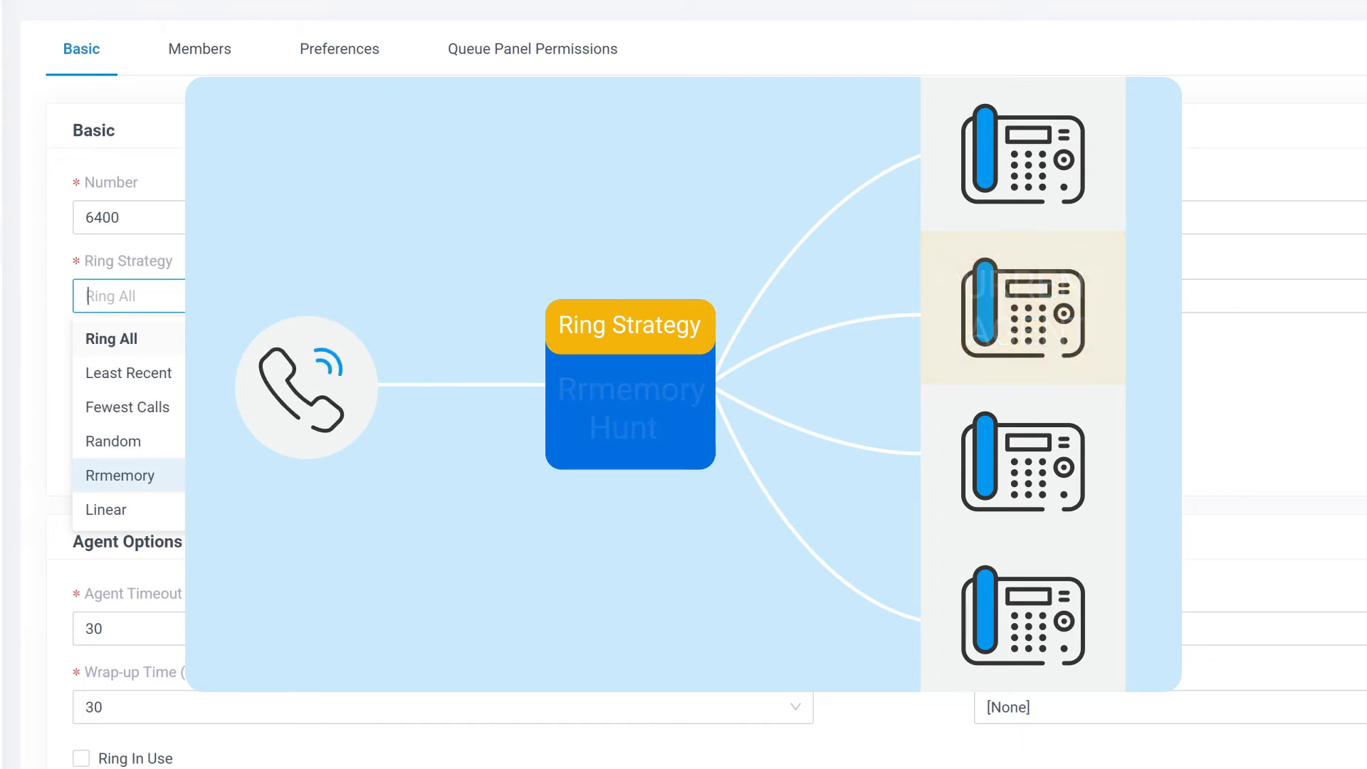
pyautogui.click(105, 510)
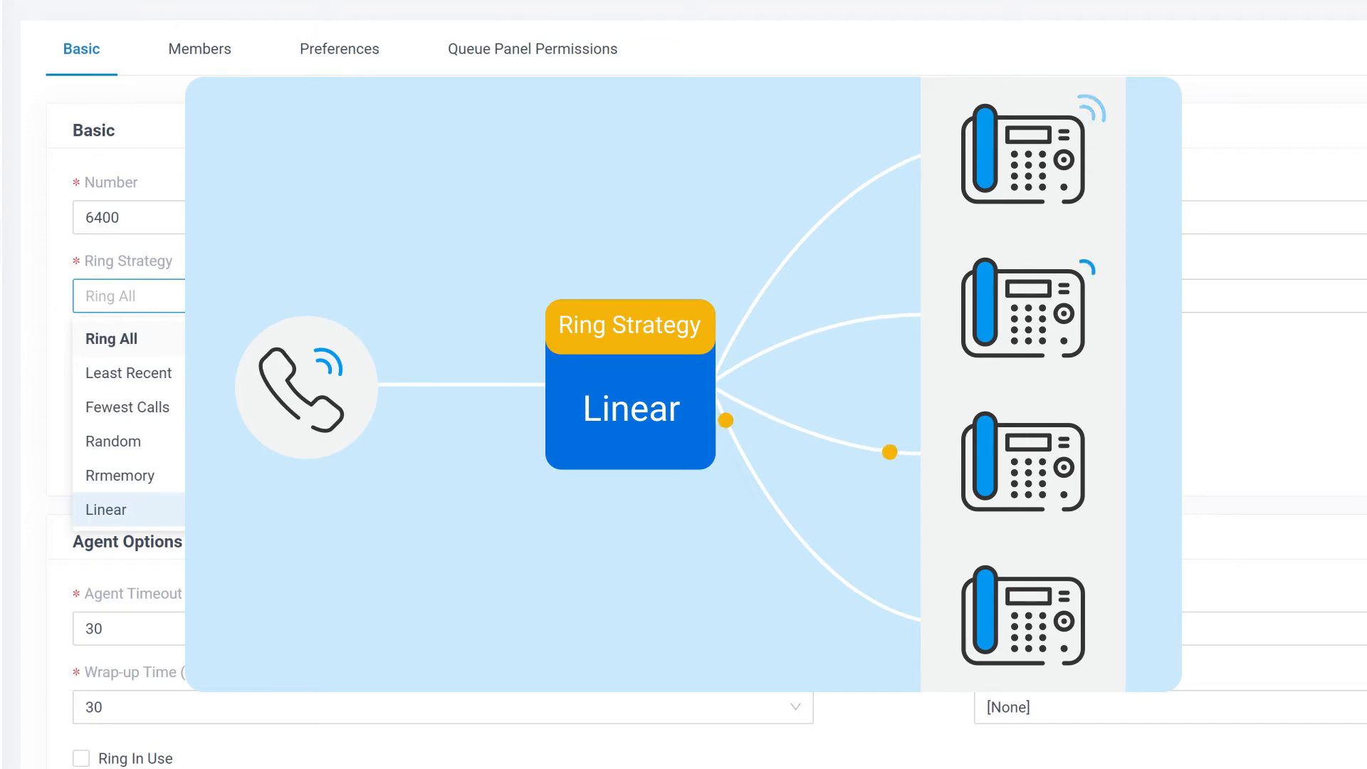
pyautogui.click(104, 510)
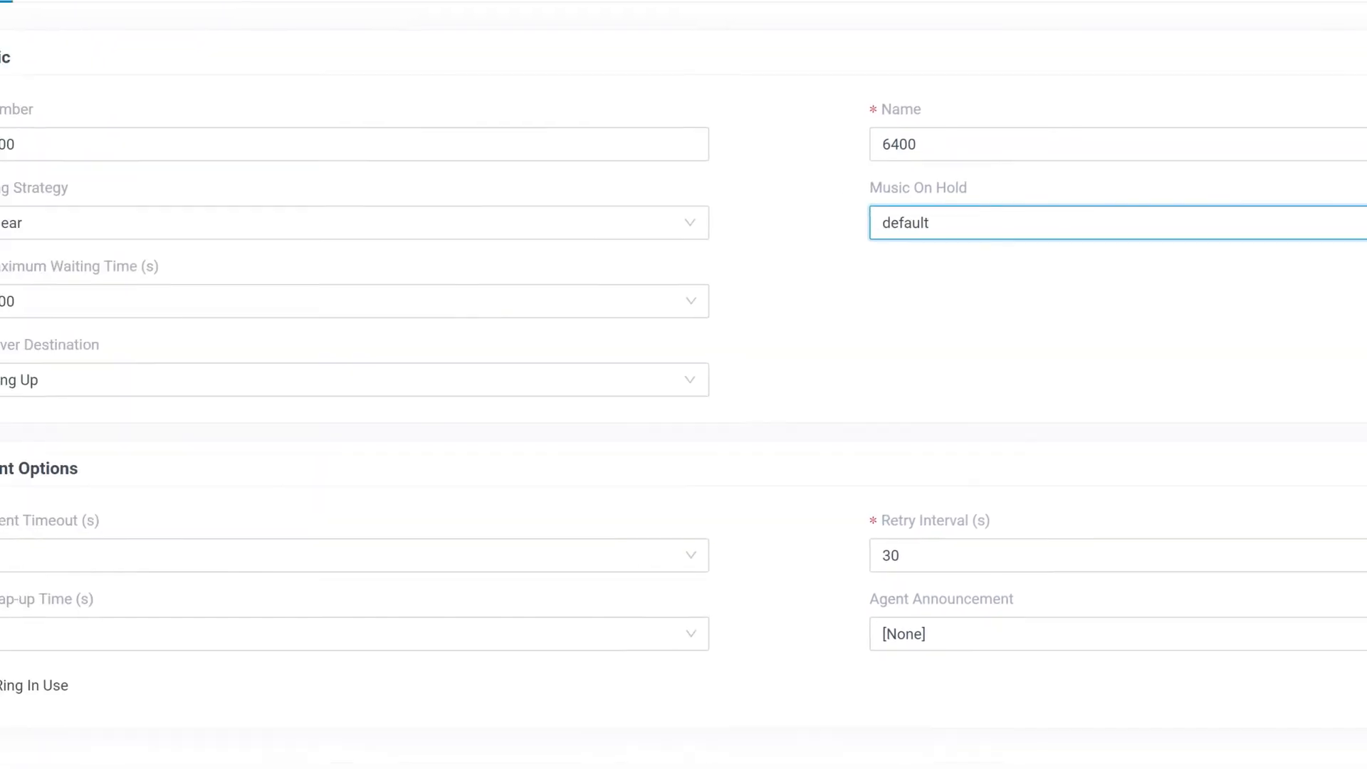
# Step: Keep Hang Up as the failover destination and enable Ring In Use for busy agents
pyautogui.click(431, 357)
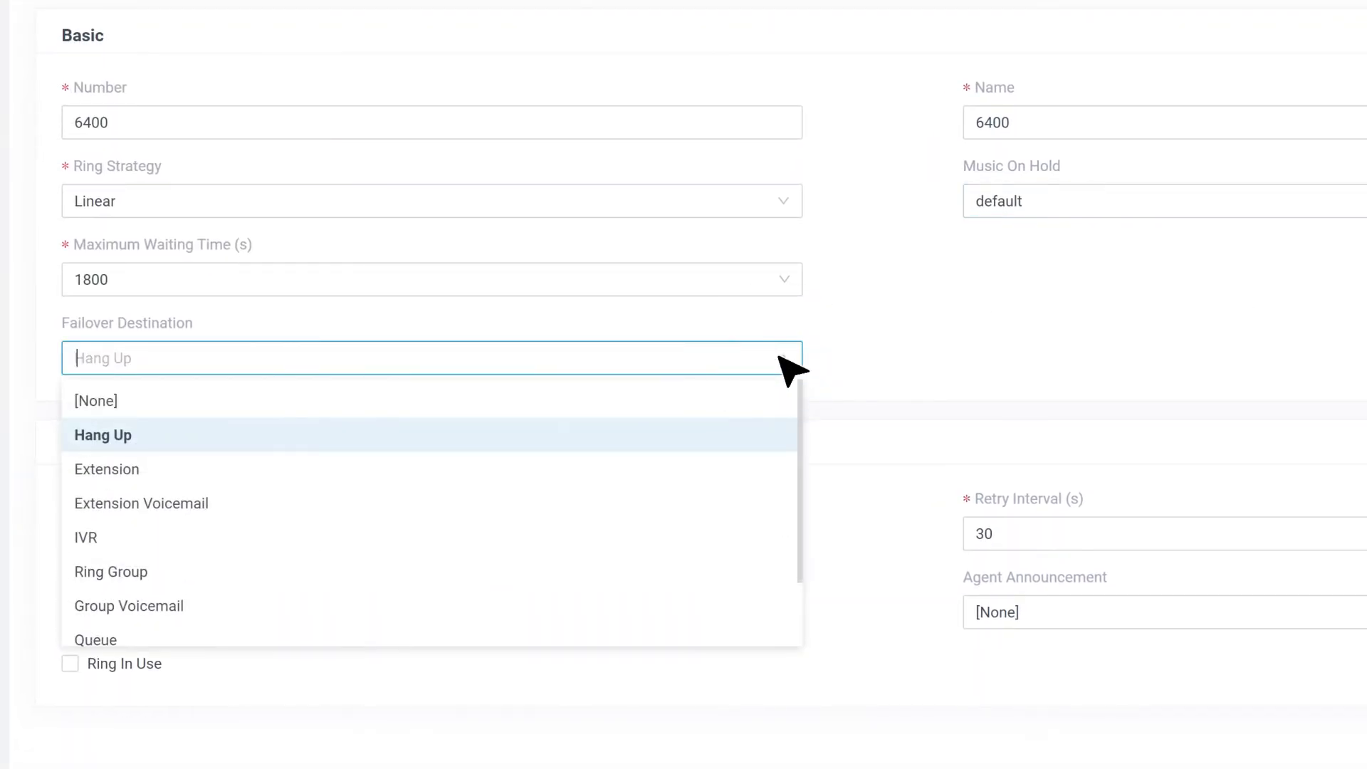
pyautogui.moveTo(764, 454)
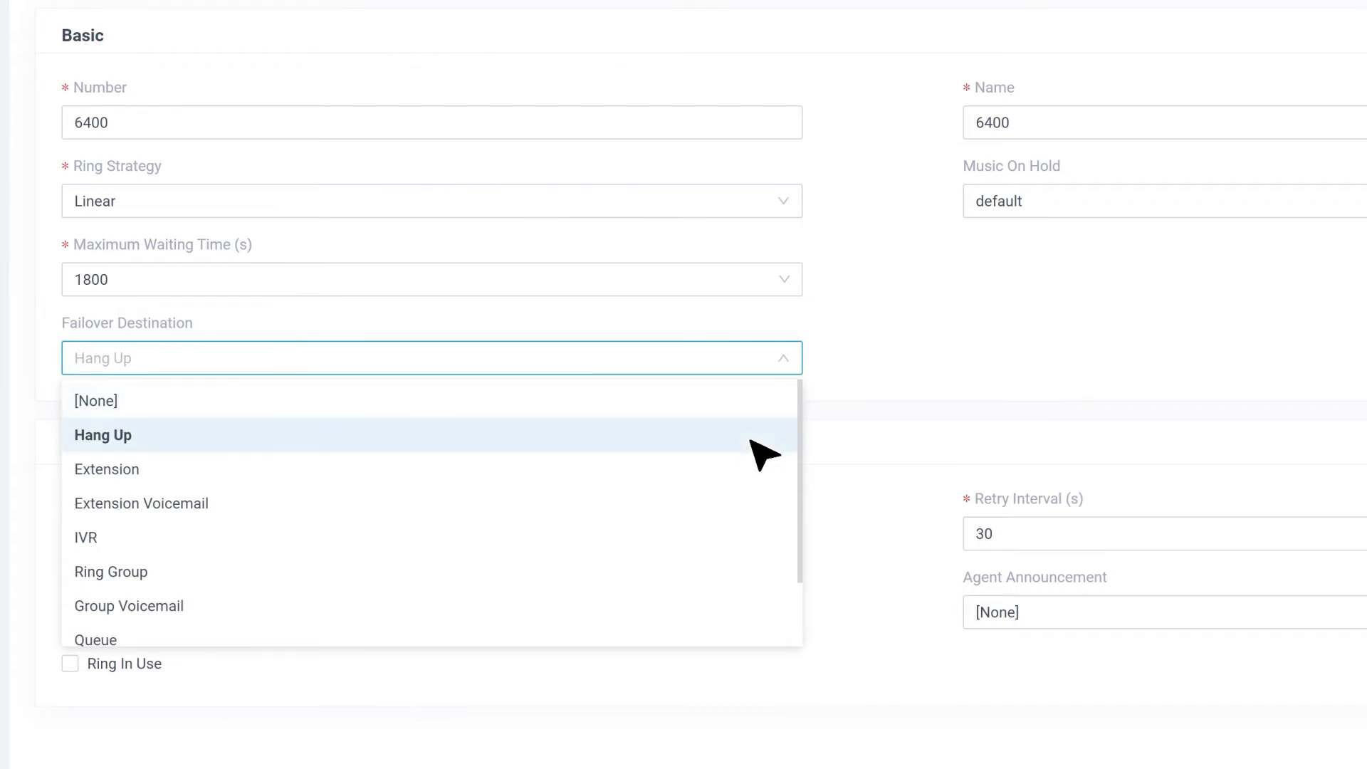
pyautogui.click(103, 436)
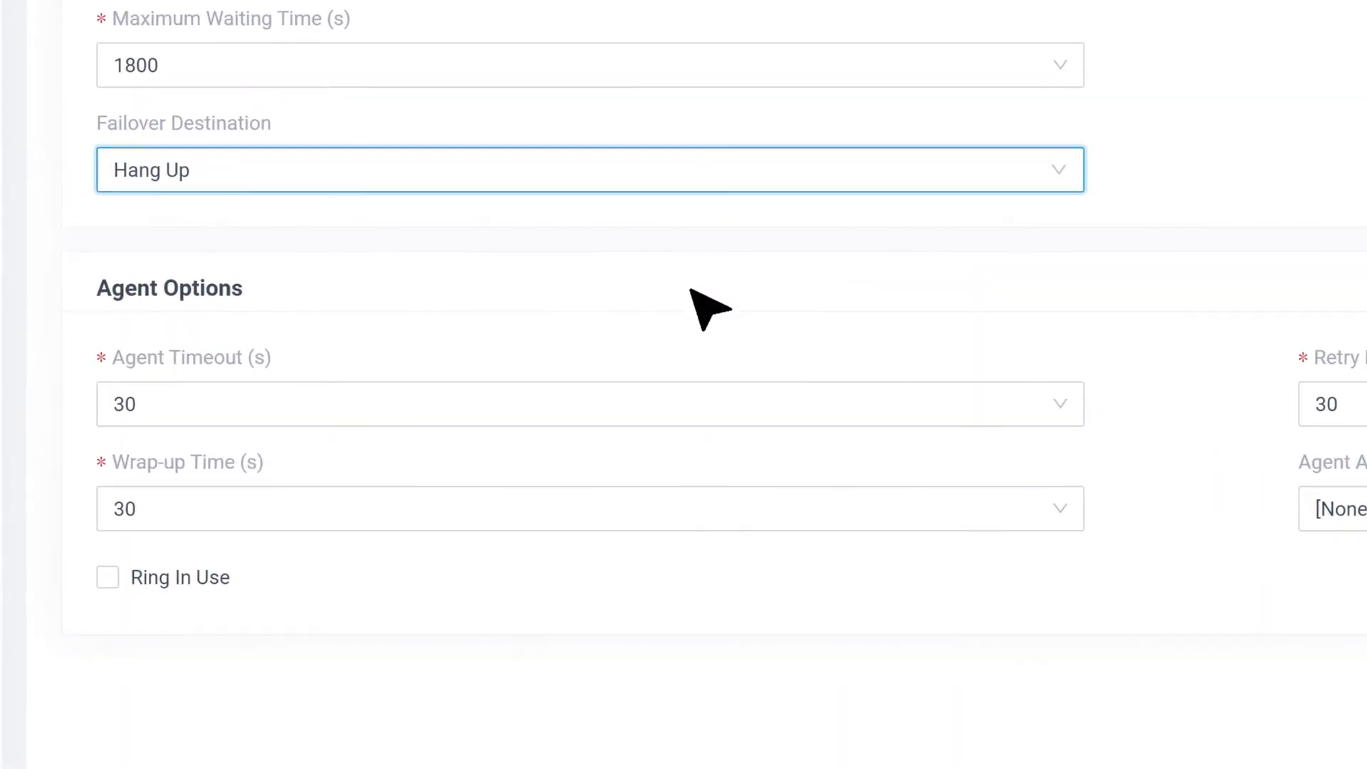
pyautogui.moveTo(259, 356)
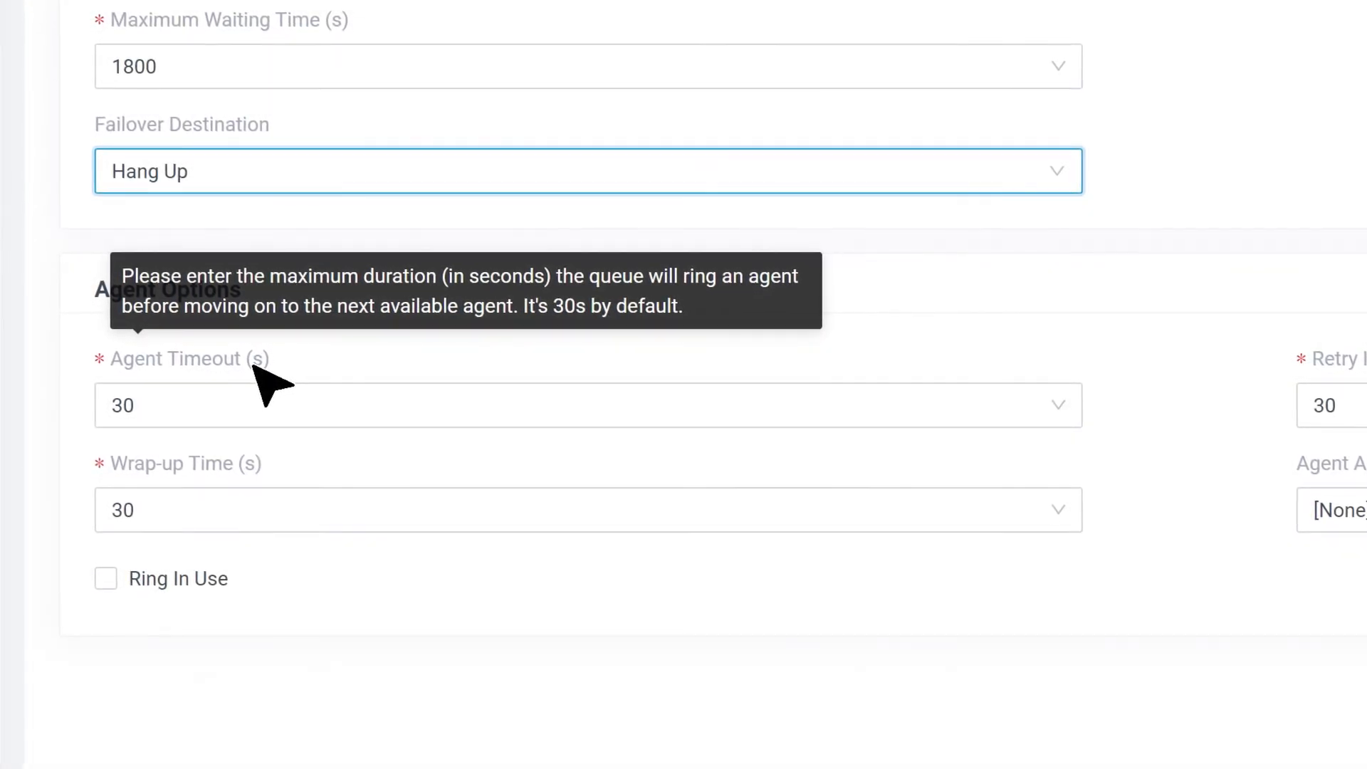
pyautogui.hscroll(3)
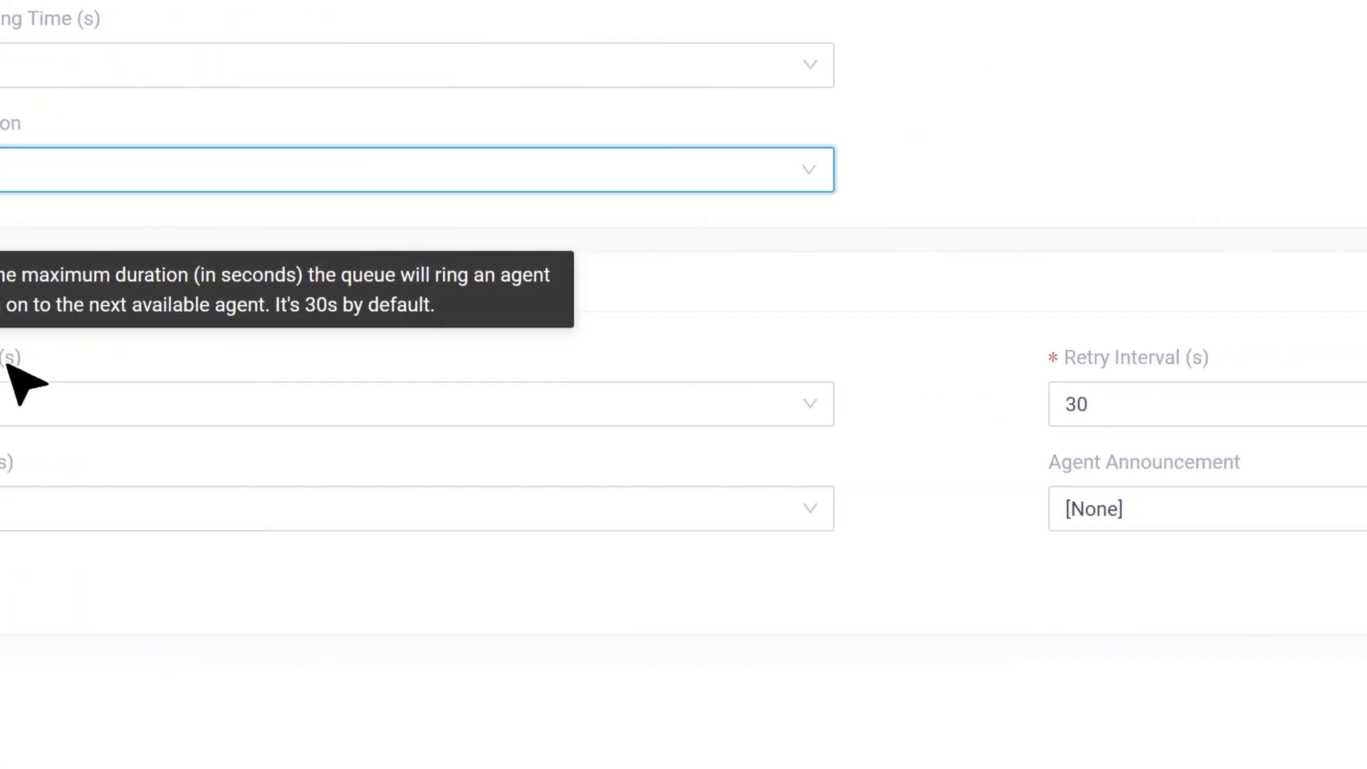
pyautogui.moveTo(418, 374)
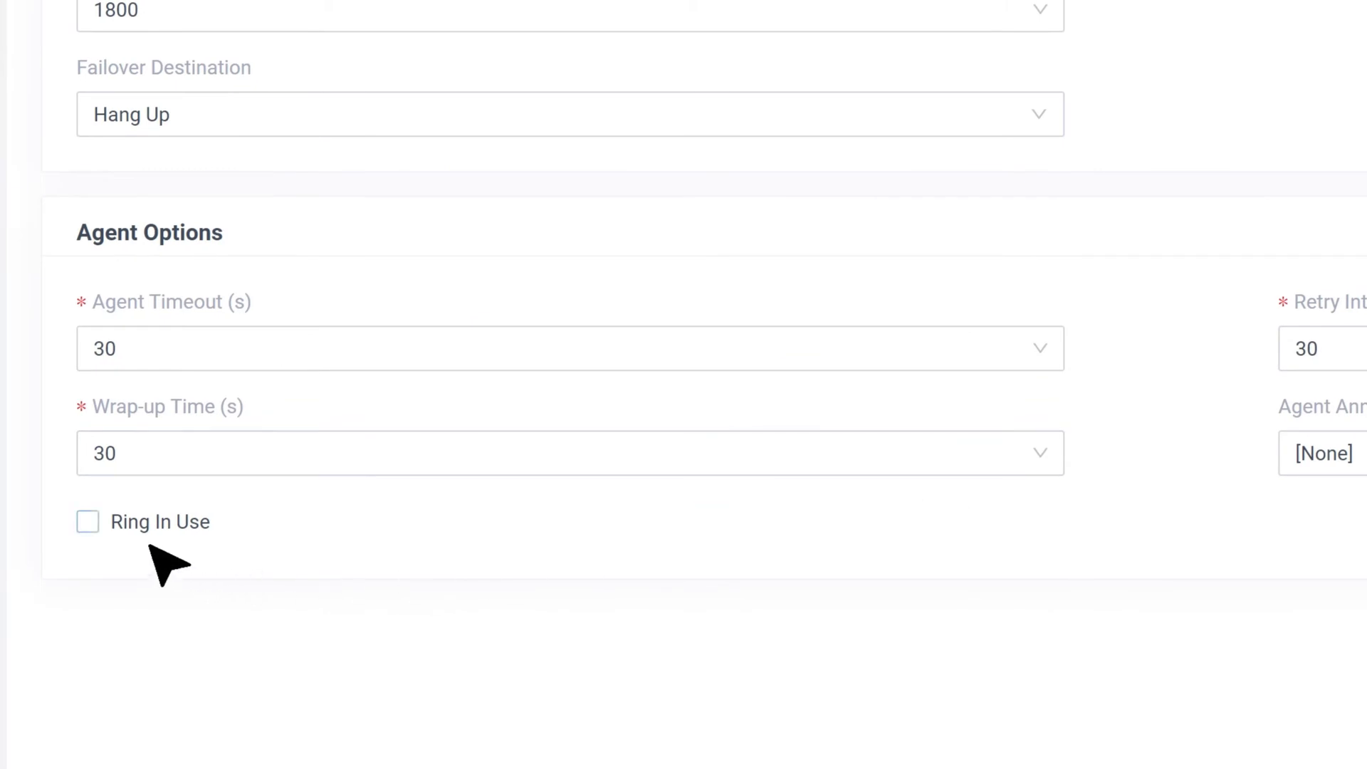
pyautogui.click(87, 521)
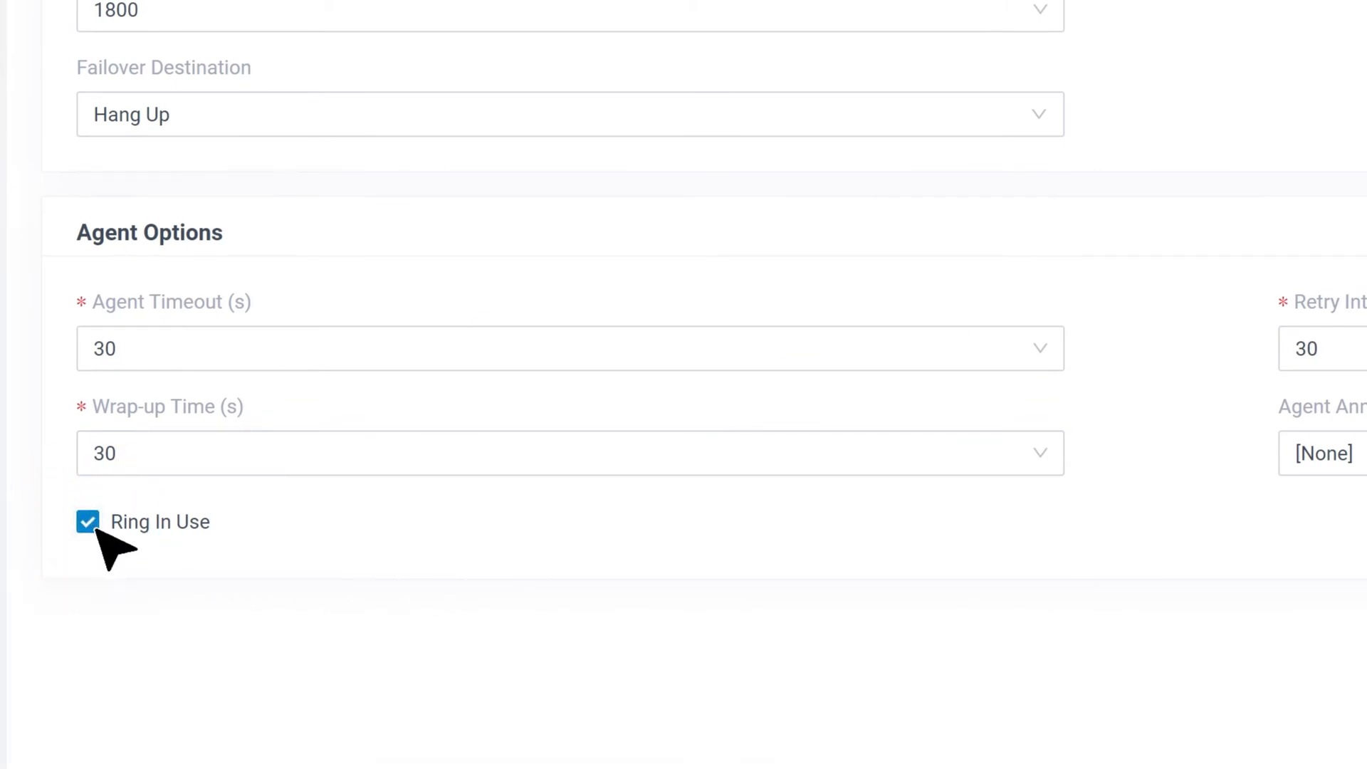
pyautogui.moveTo(170, 530)
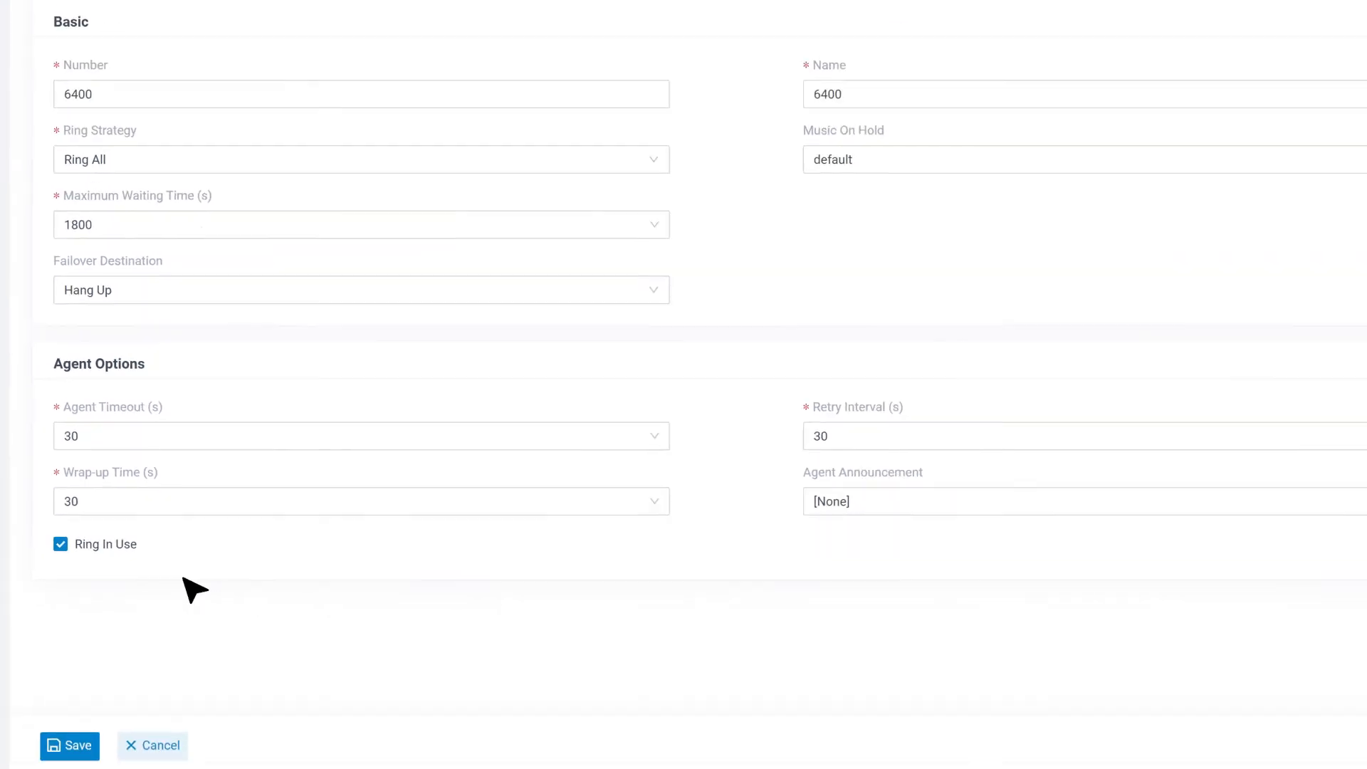
pyautogui.scroll(3)
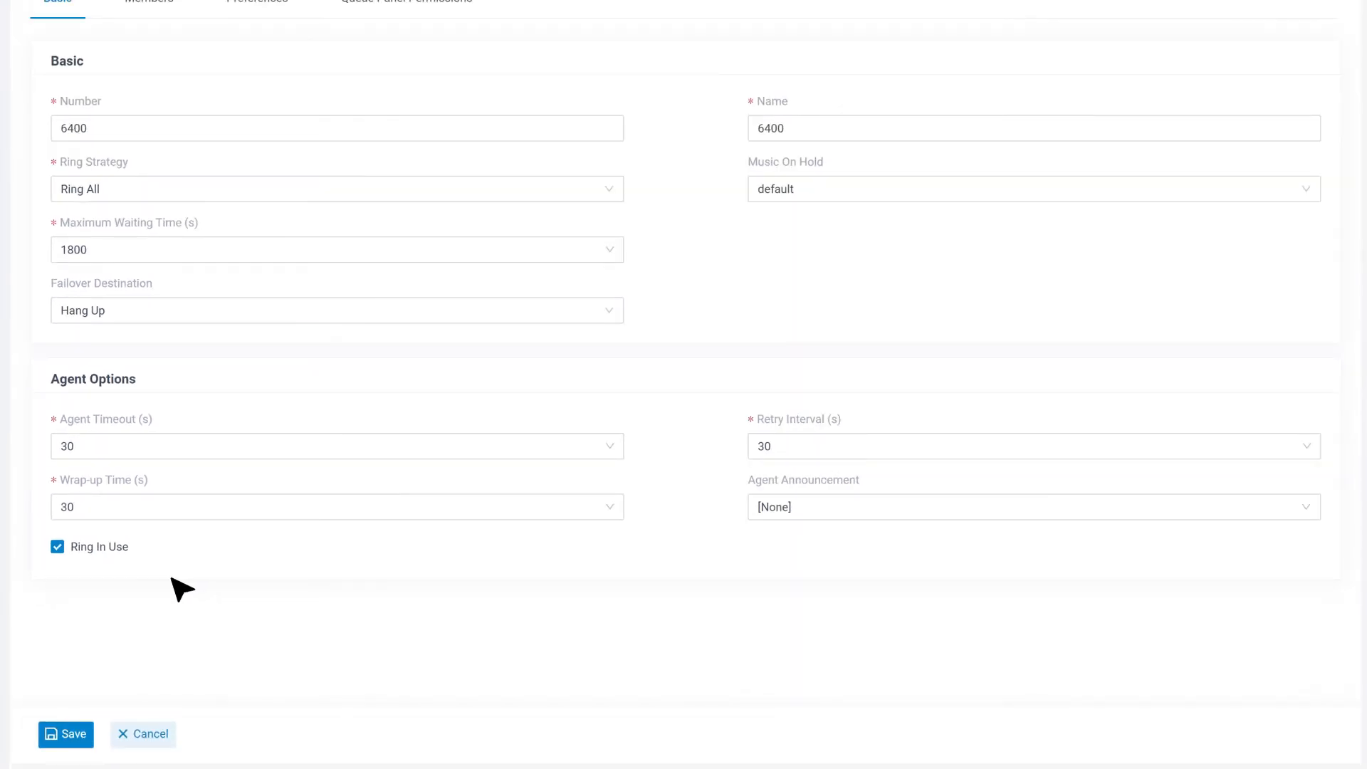
pyautogui.scroll(3)
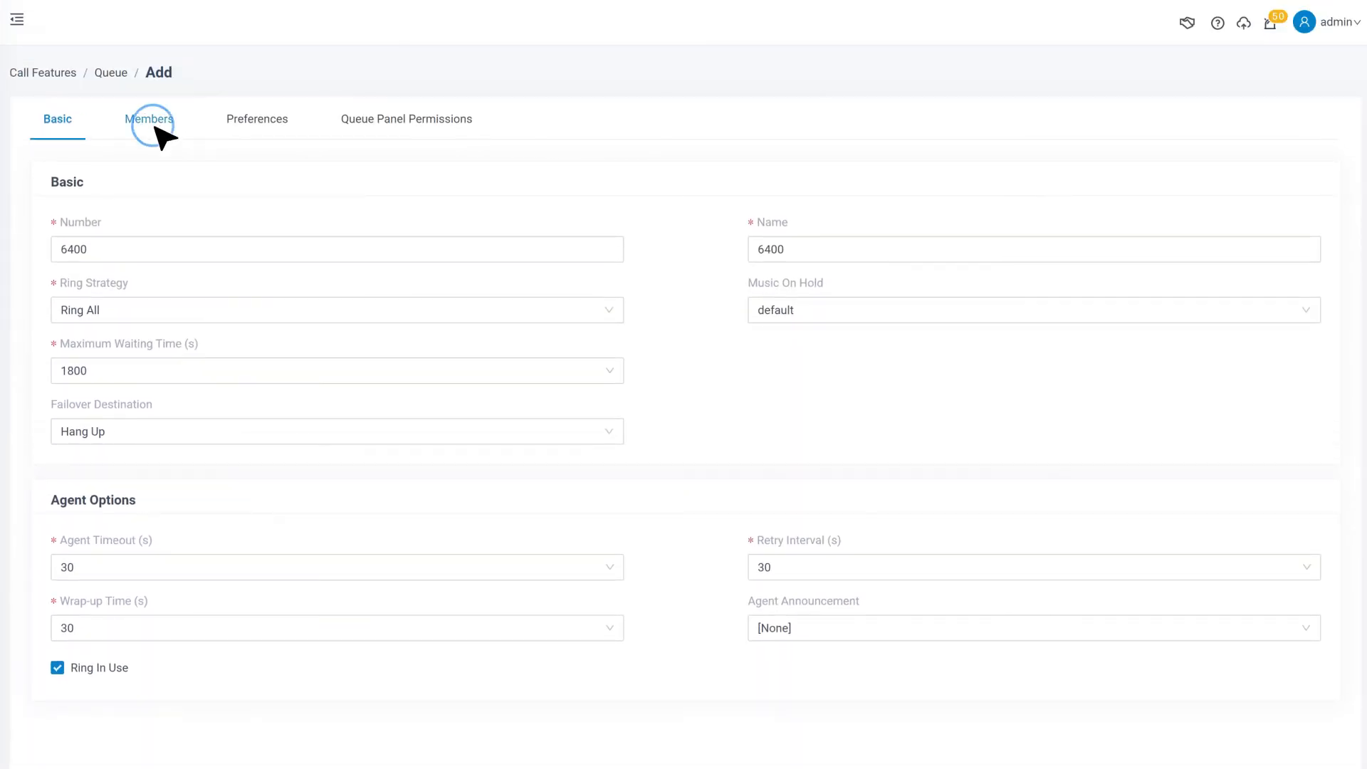
# Step: Add 1004 and 1005 as static agents and 1001, 1002, 1003 as dynamic agents
pyautogui.click(149, 119)
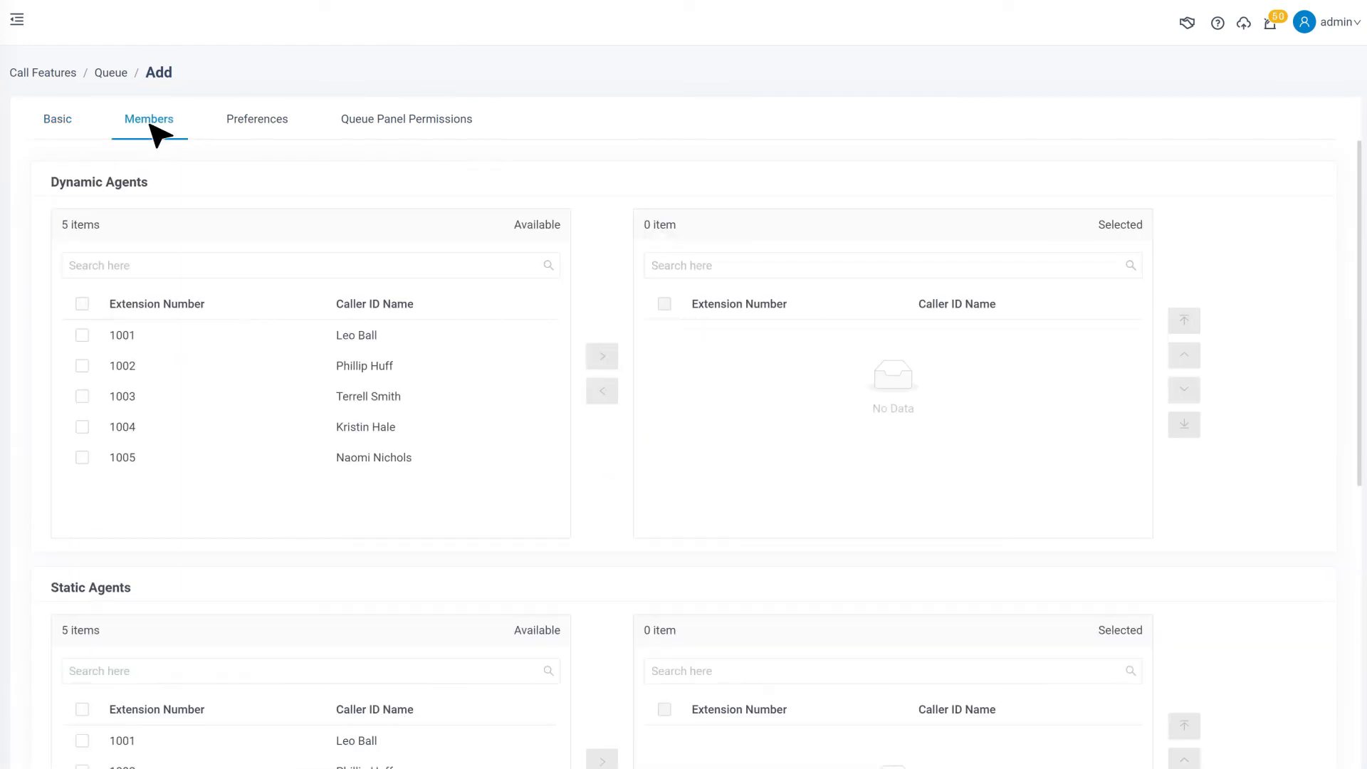
pyautogui.scroll(-3)
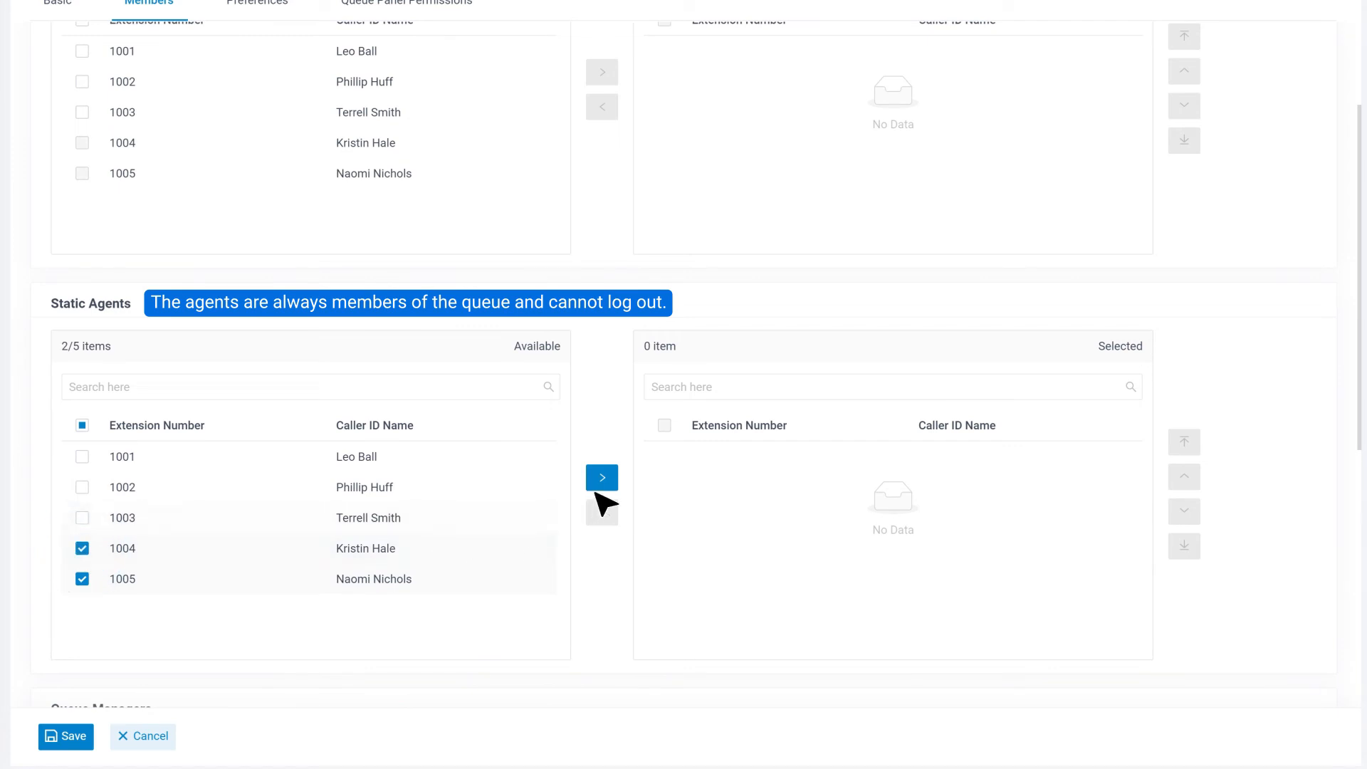
pyautogui.click(601, 477)
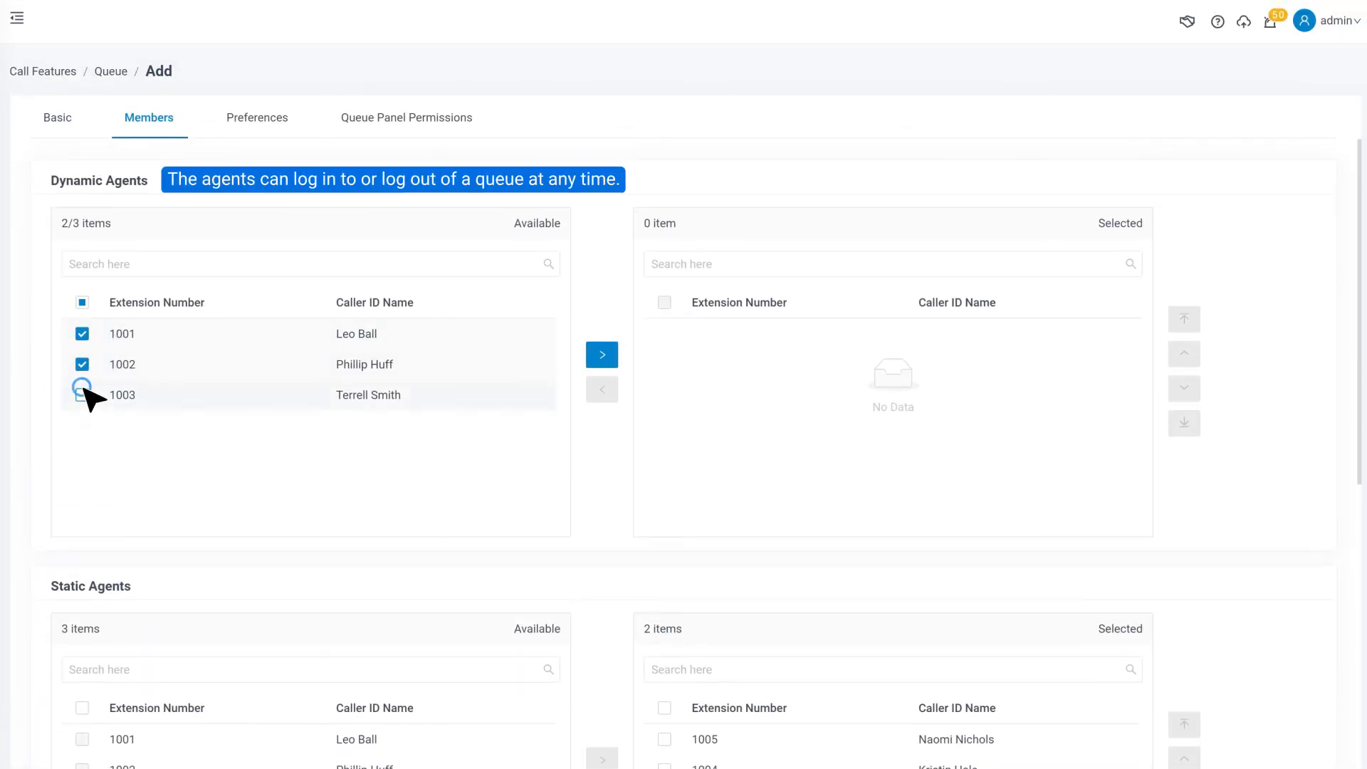
pyautogui.click(601, 355)
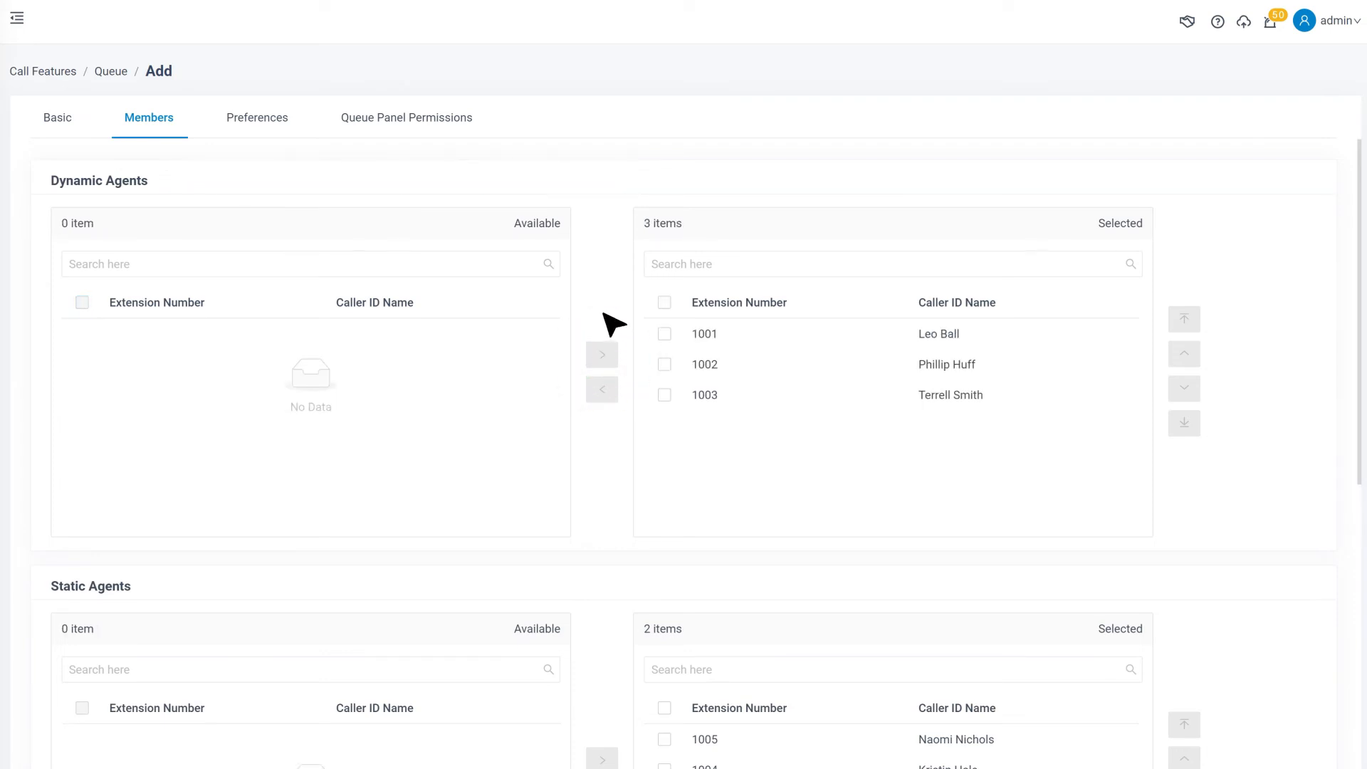
pyautogui.click(257, 117)
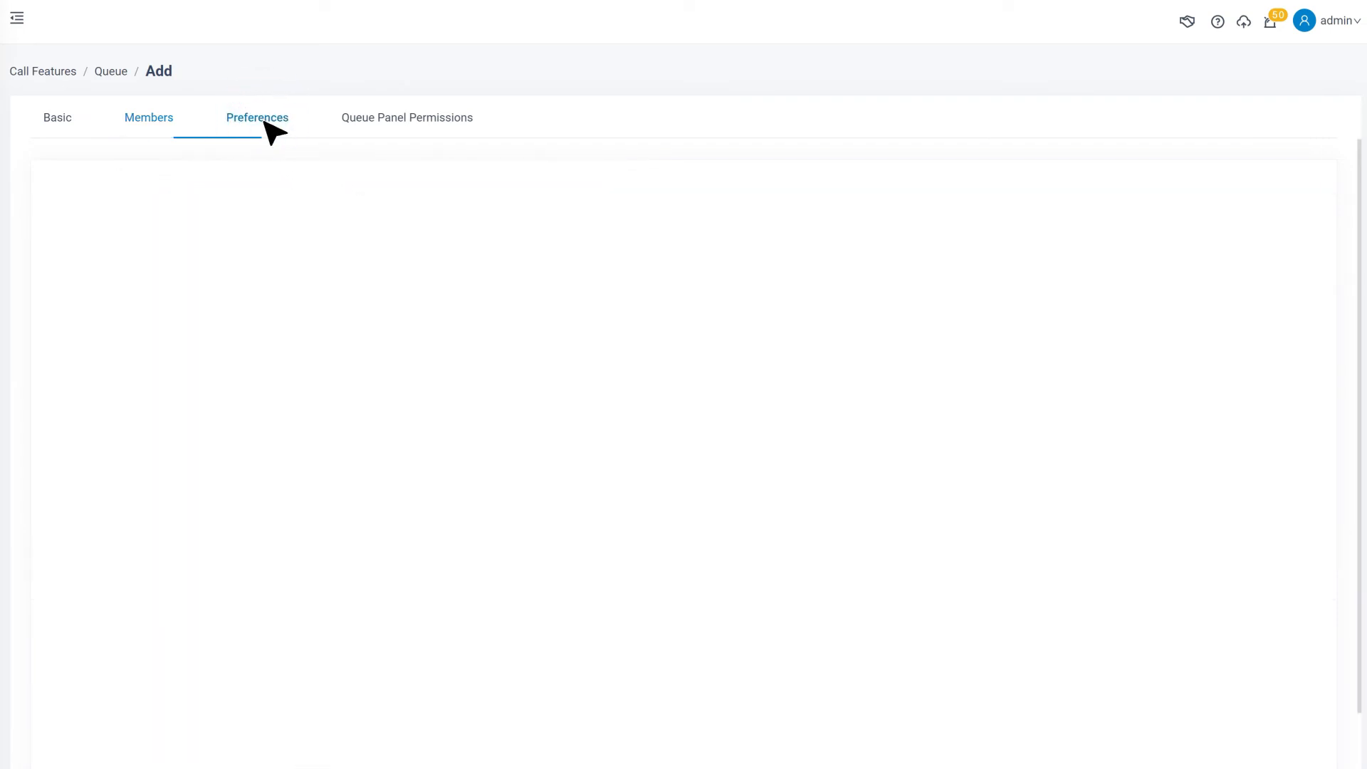
# Step: Enable Join Empty in the queue preferences while Leave Empty stays checked
pyautogui.click(257, 118)
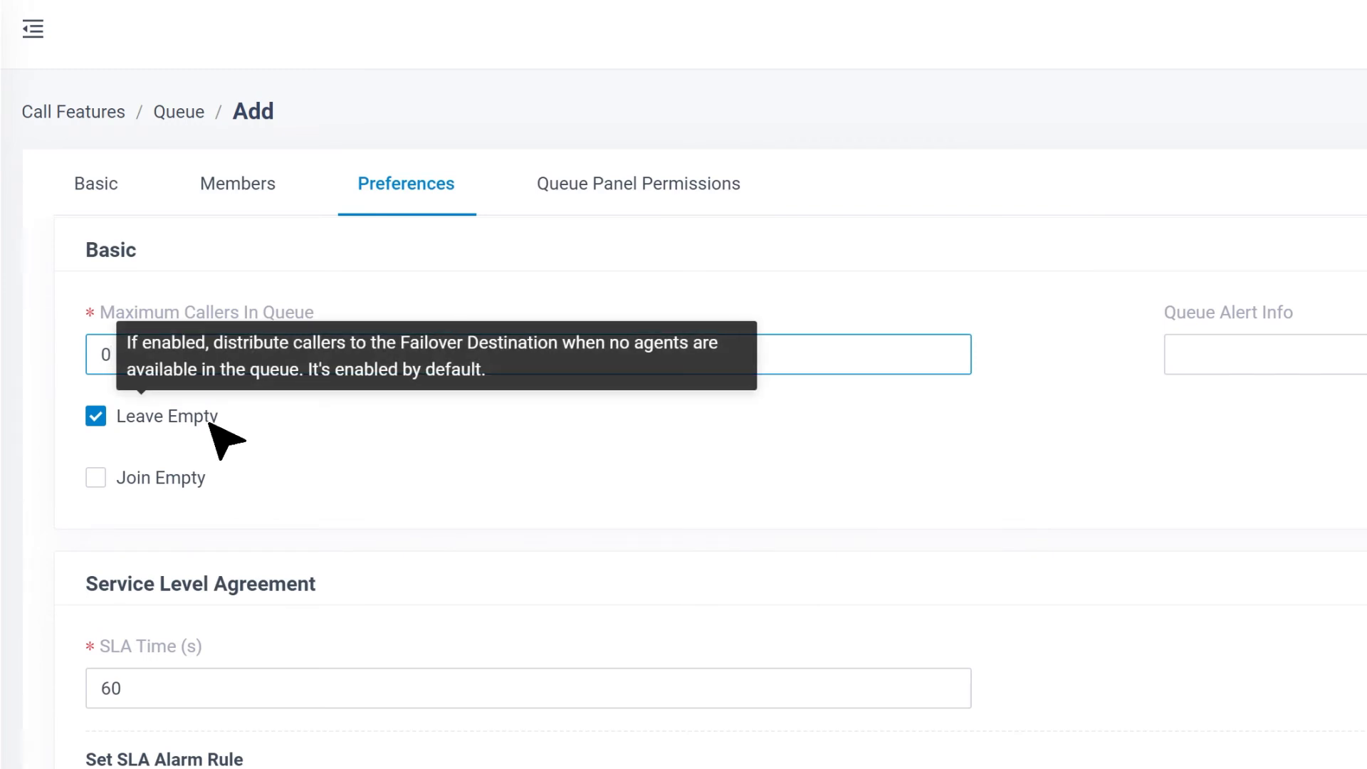
pyautogui.moveTo(122, 505)
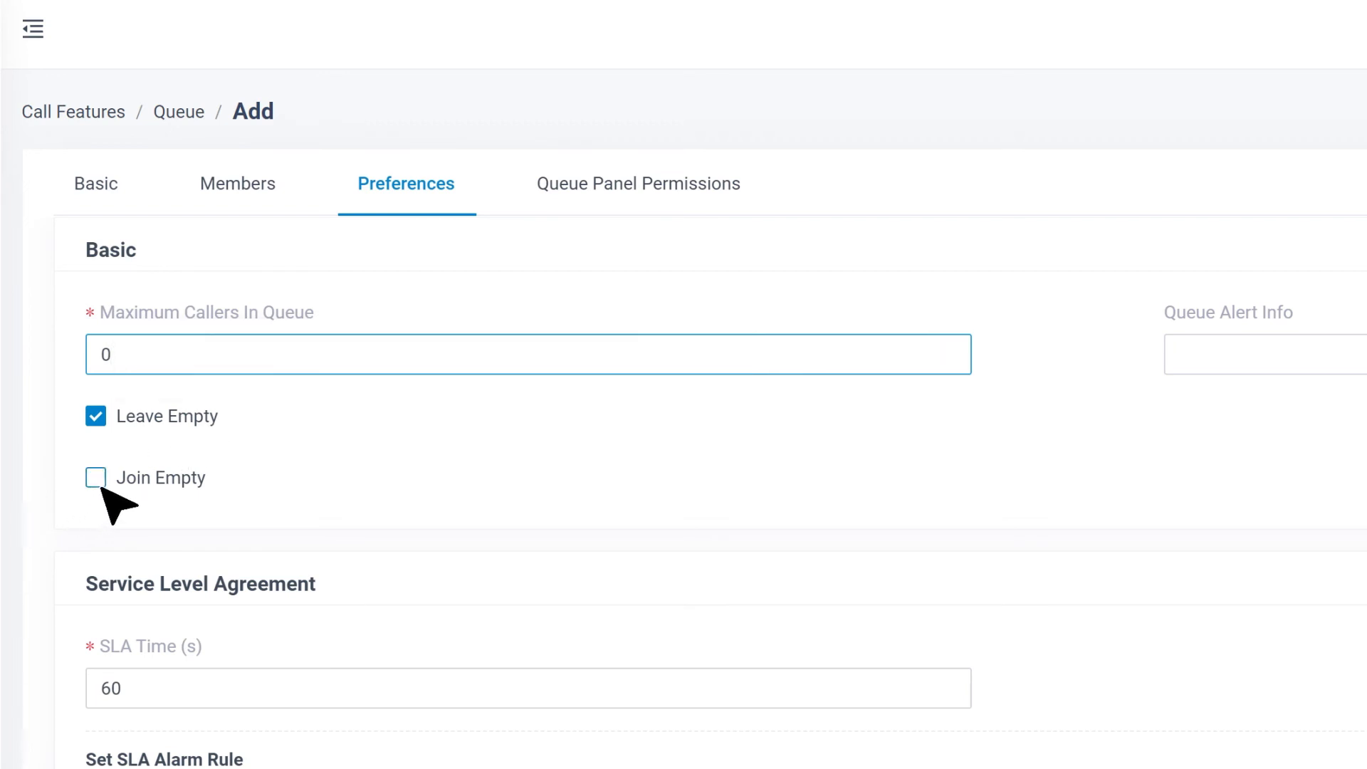
pyautogui.click(96, 477)
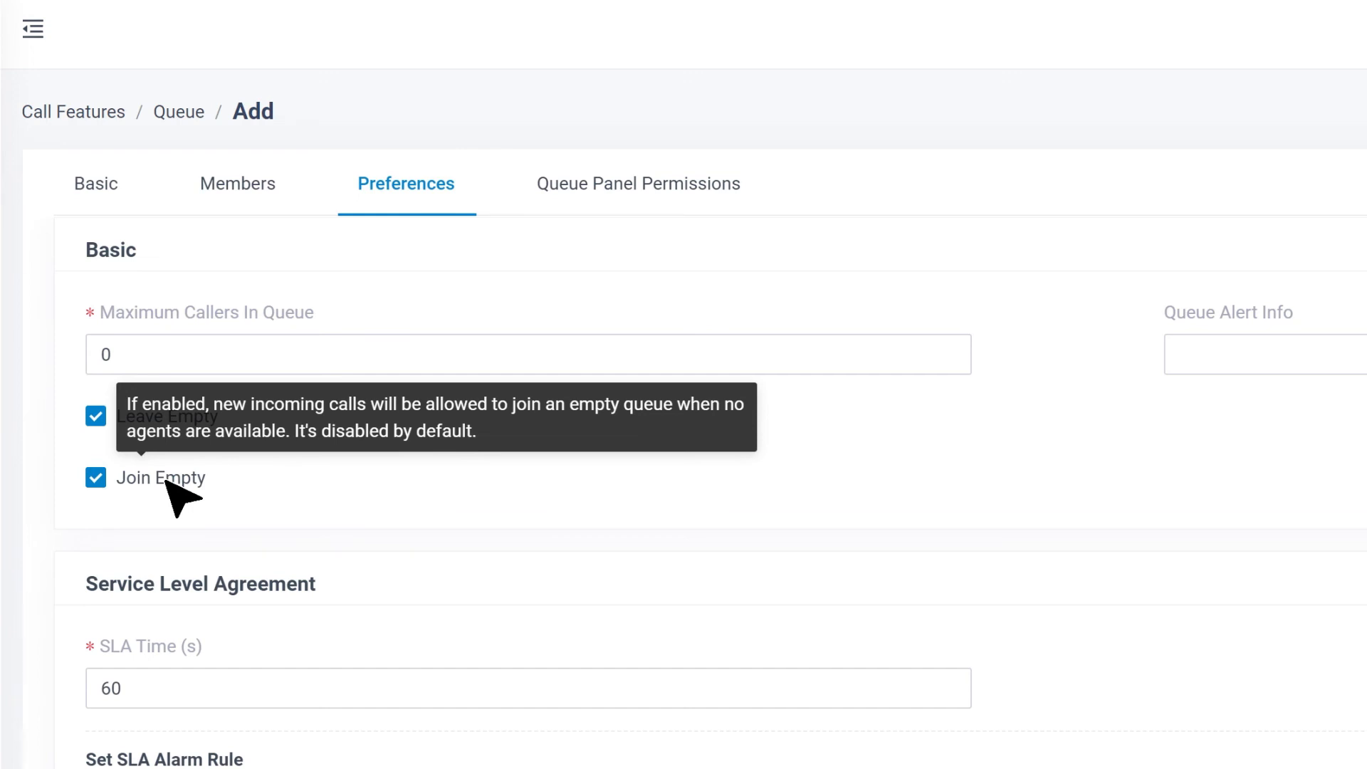
pyautogui.moveTo(453, 623)
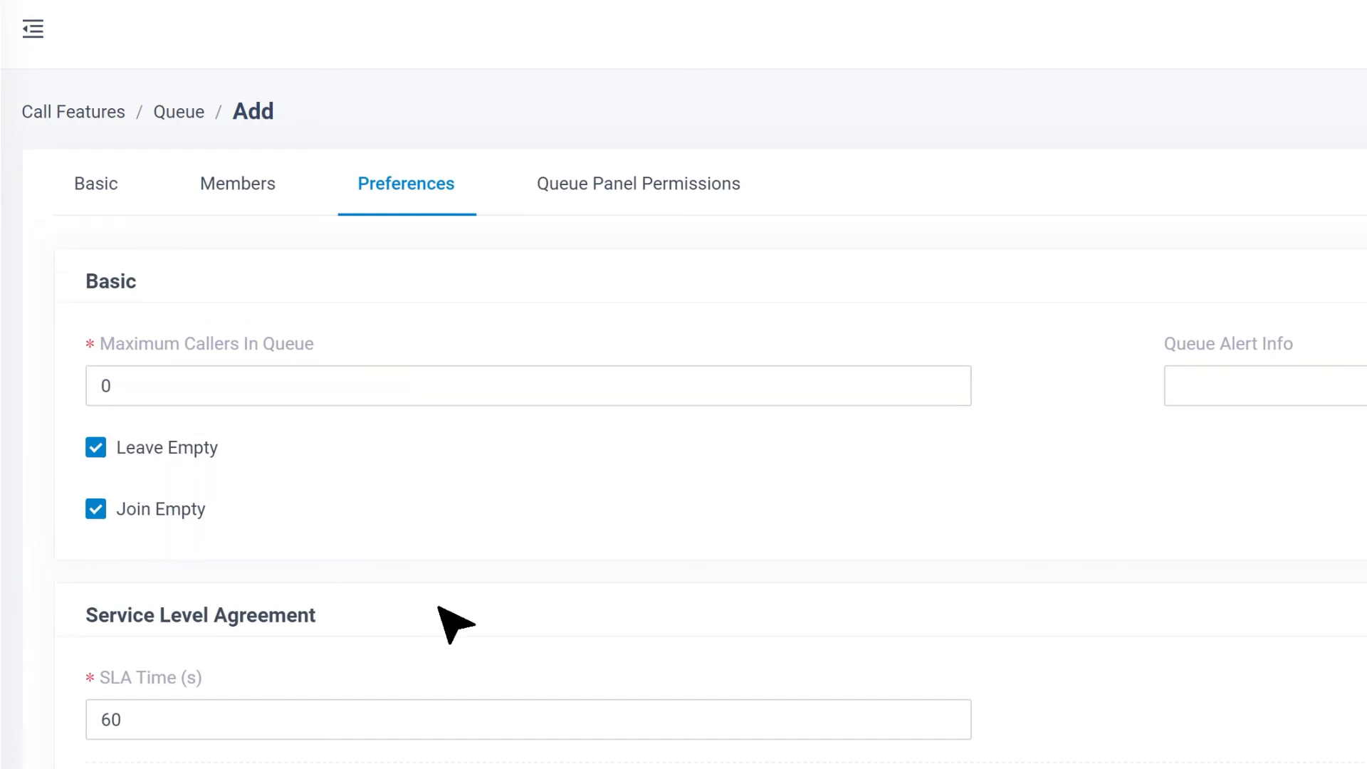
pyautogui.scroll(-3)
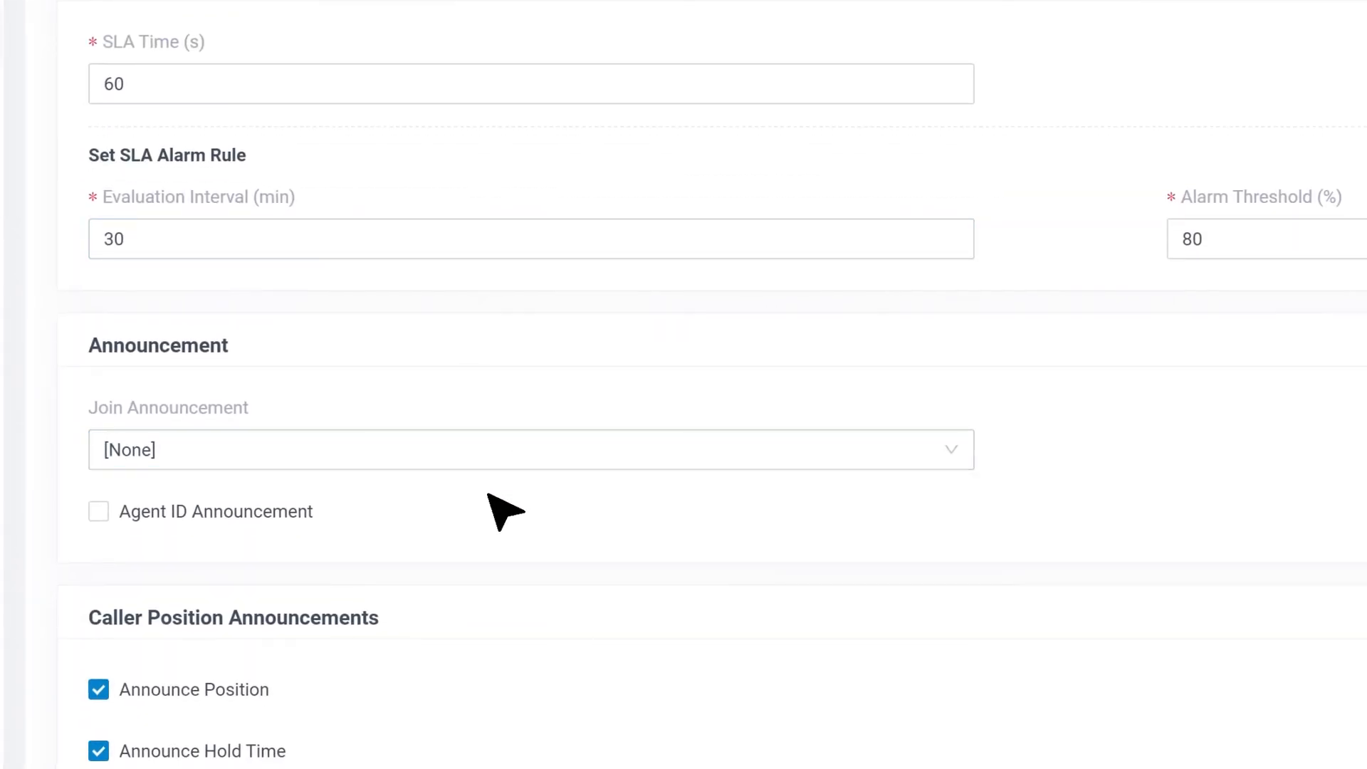
# Step: Set the join announcement to IVR.wav and review the key press destination choices
pyautogui.click(531, 450)
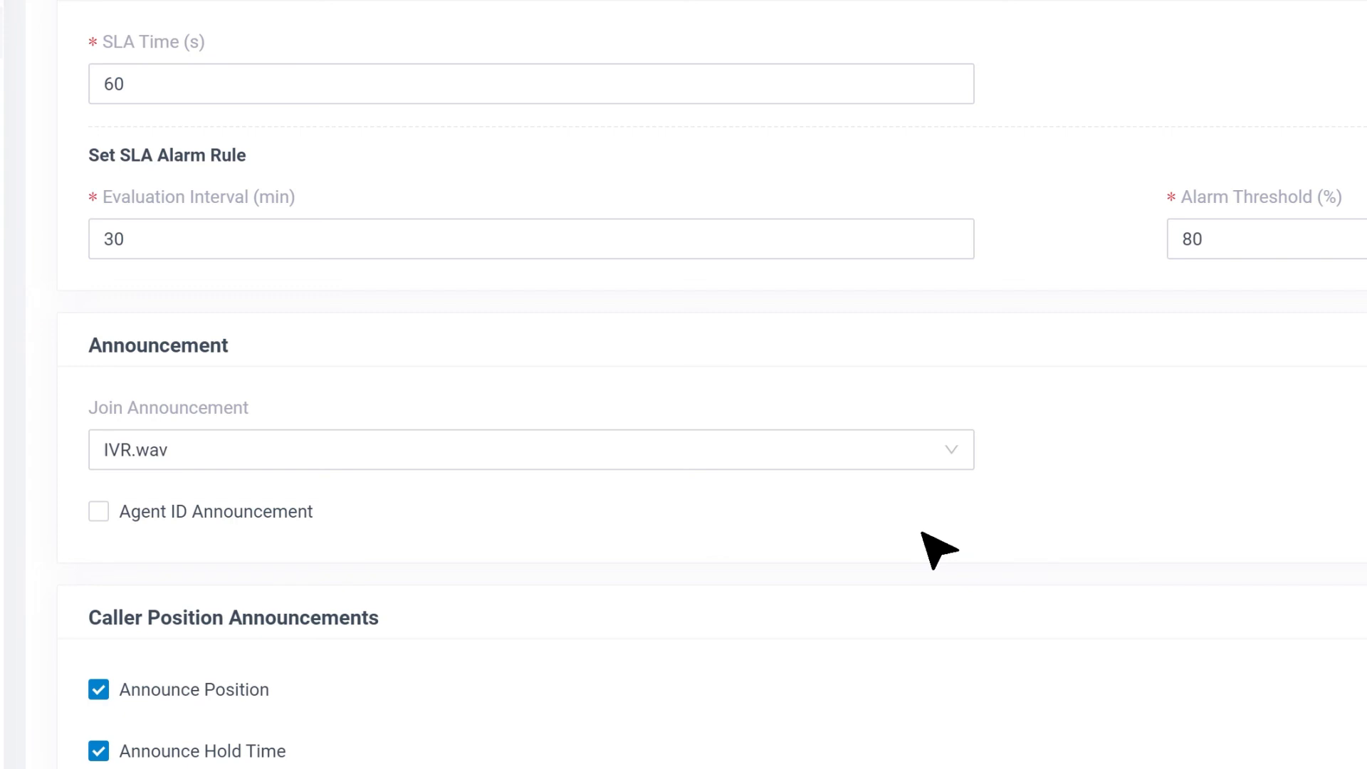
pyautogui.scroll(-3)
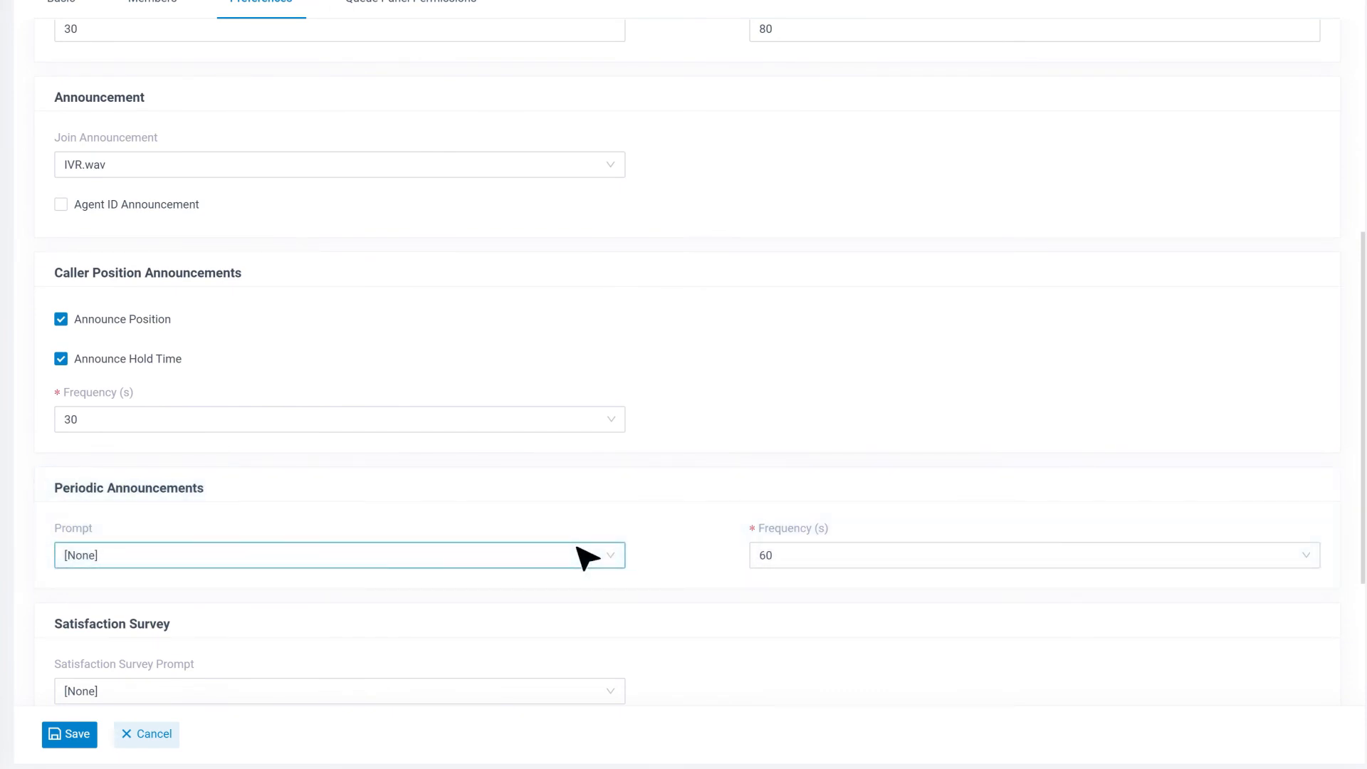
pyautogui.scroll(-3)
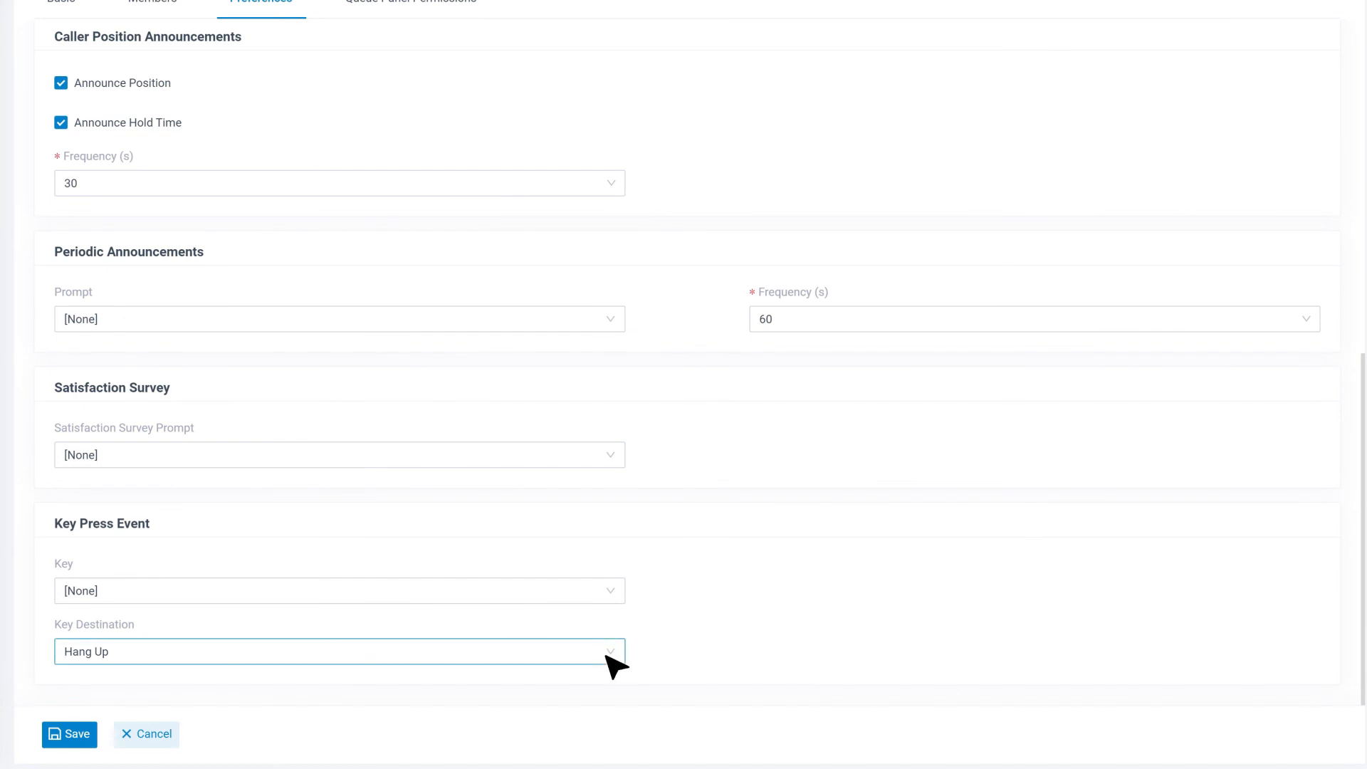
pyautogui.click(339, 651)
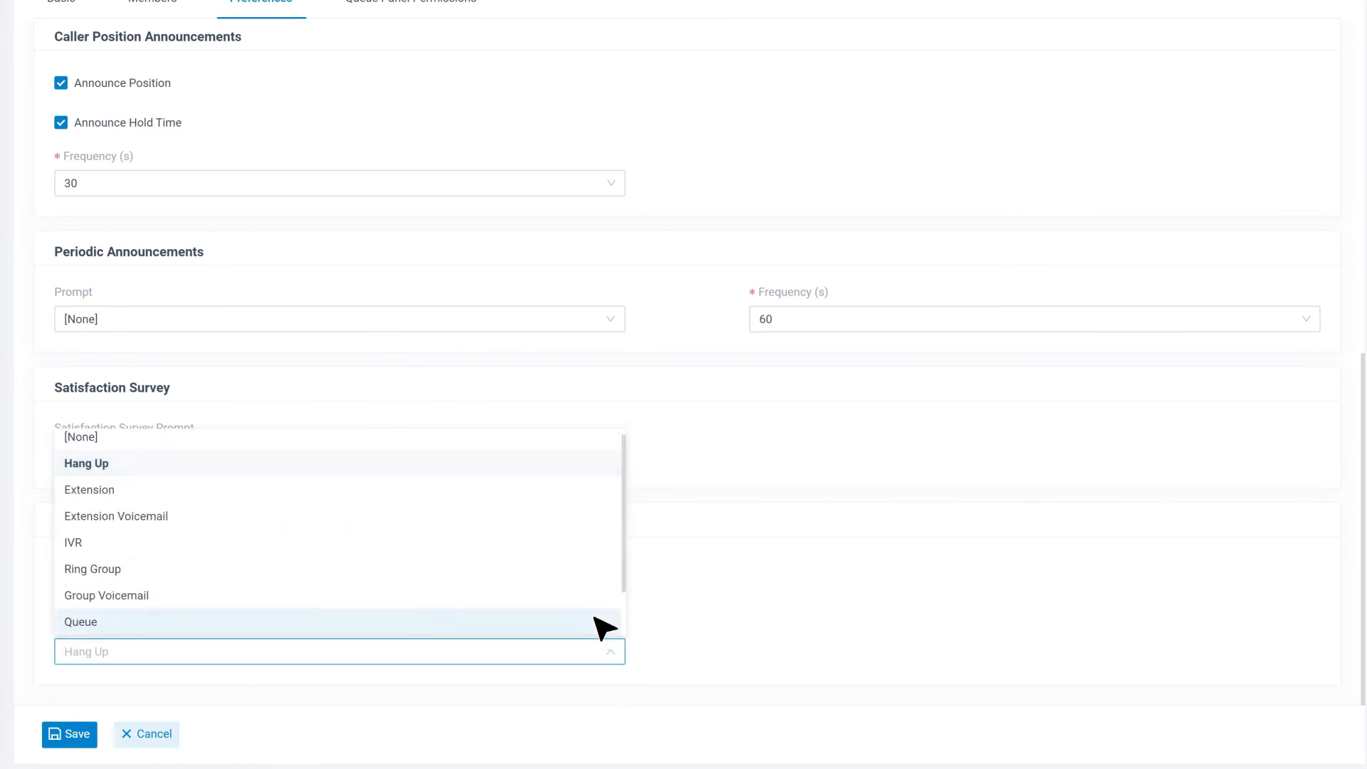
pyautogui.click(107, 595)
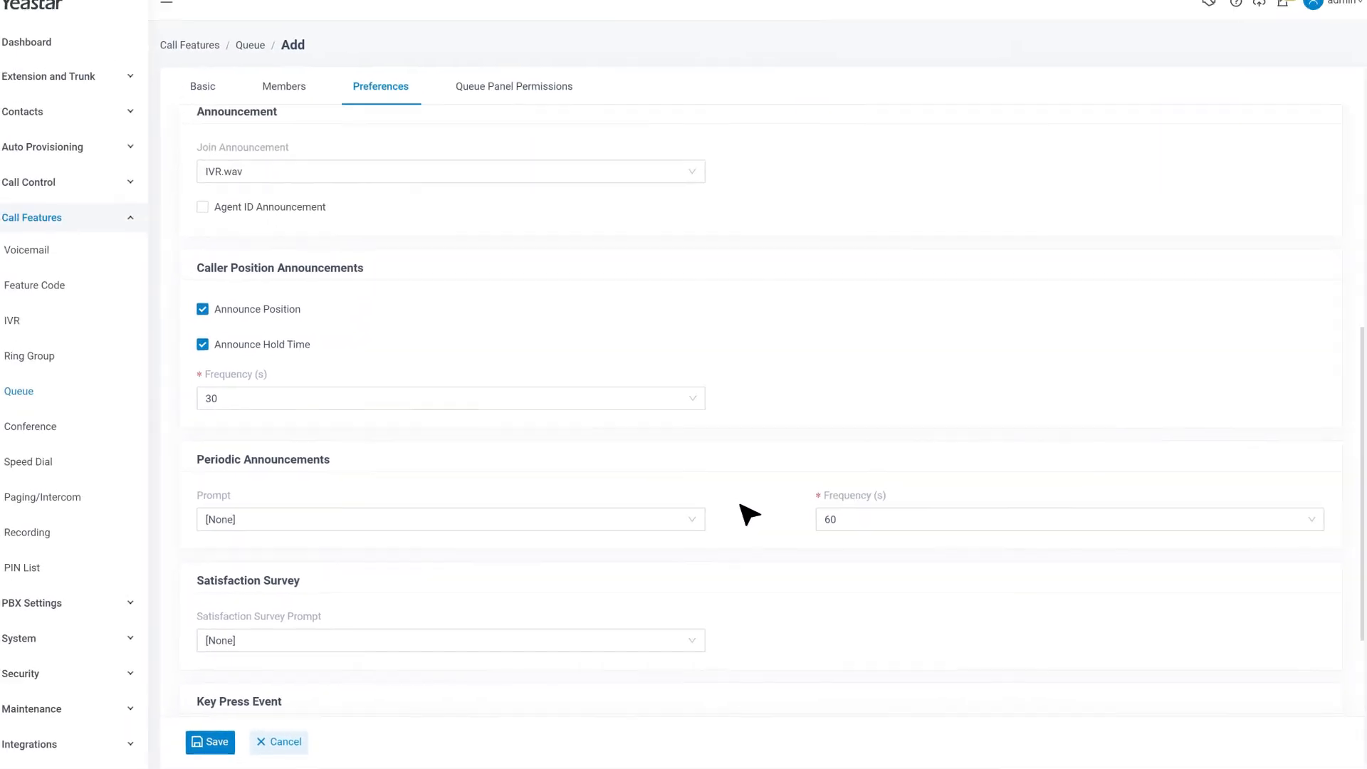
pyautogui.click(283, 86)
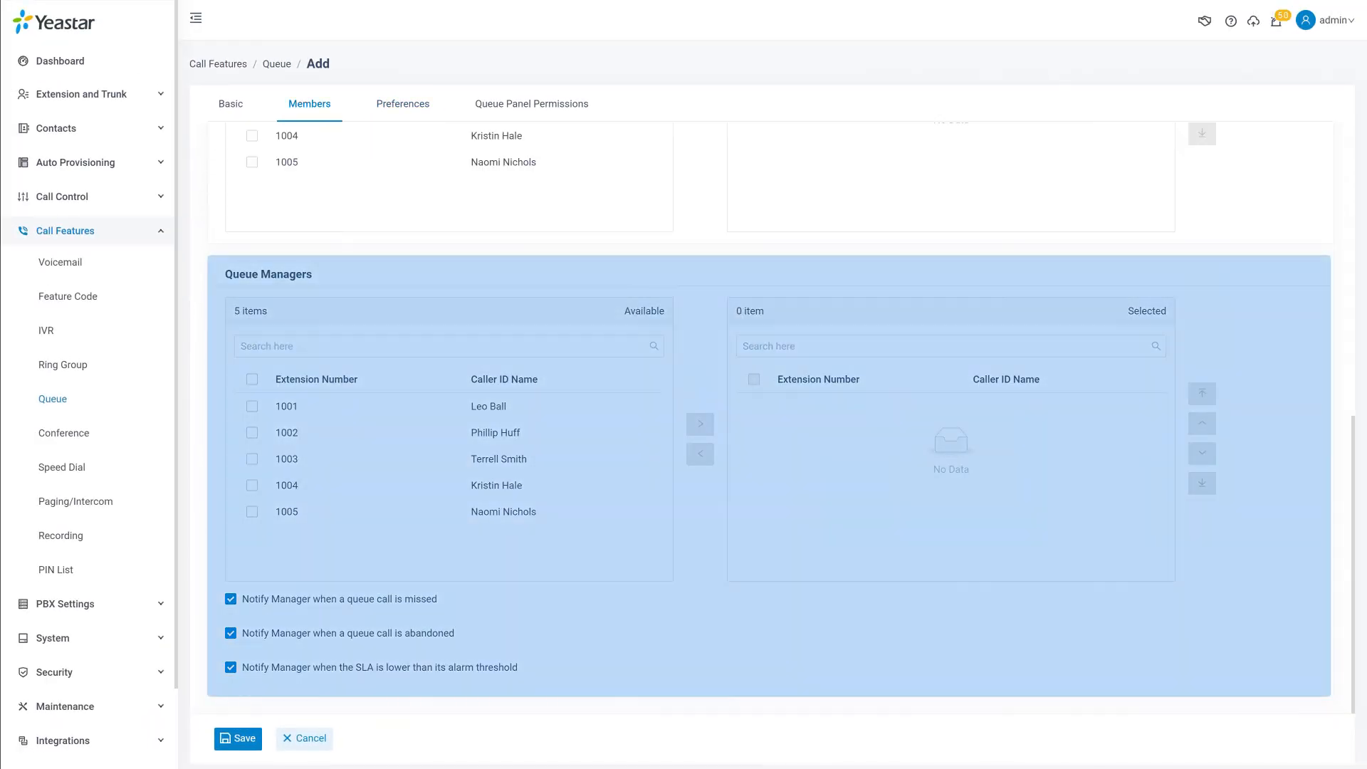
pyautogui.click(401, 103)
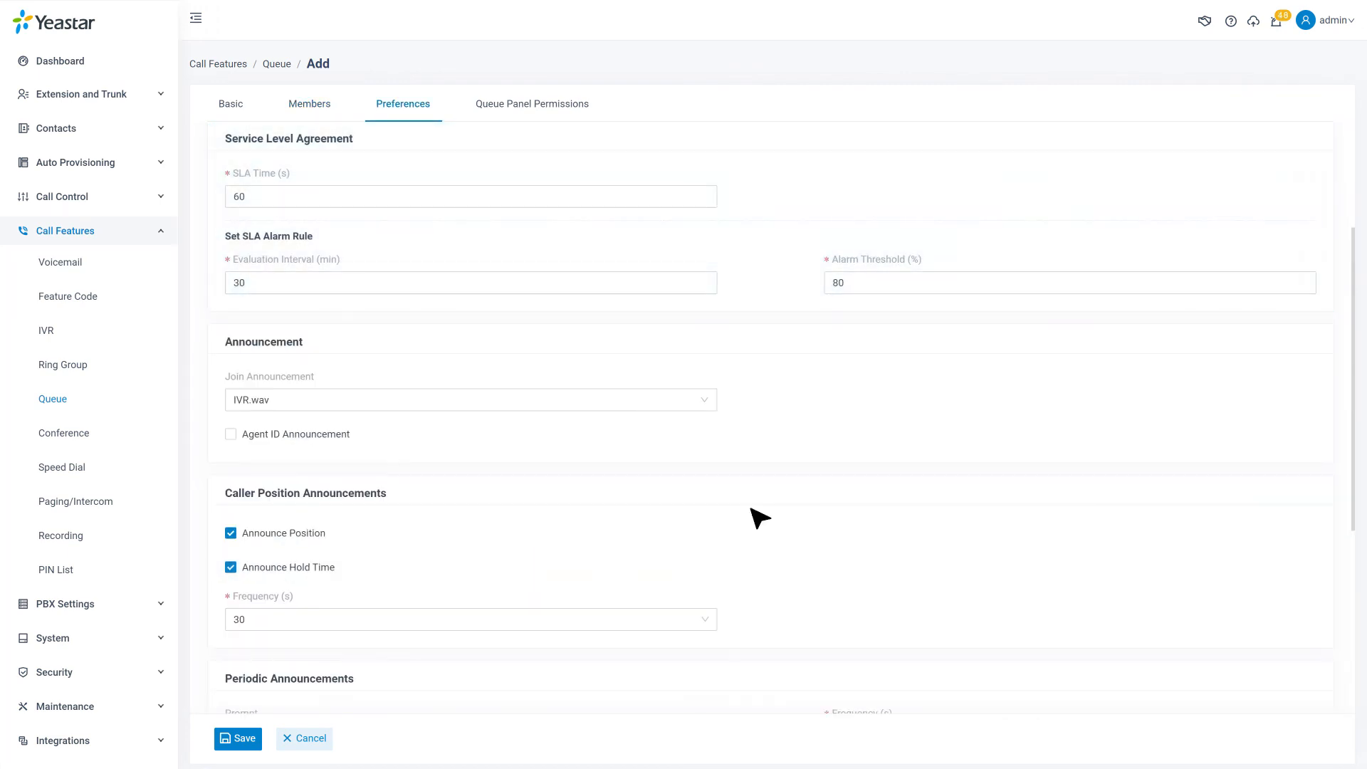